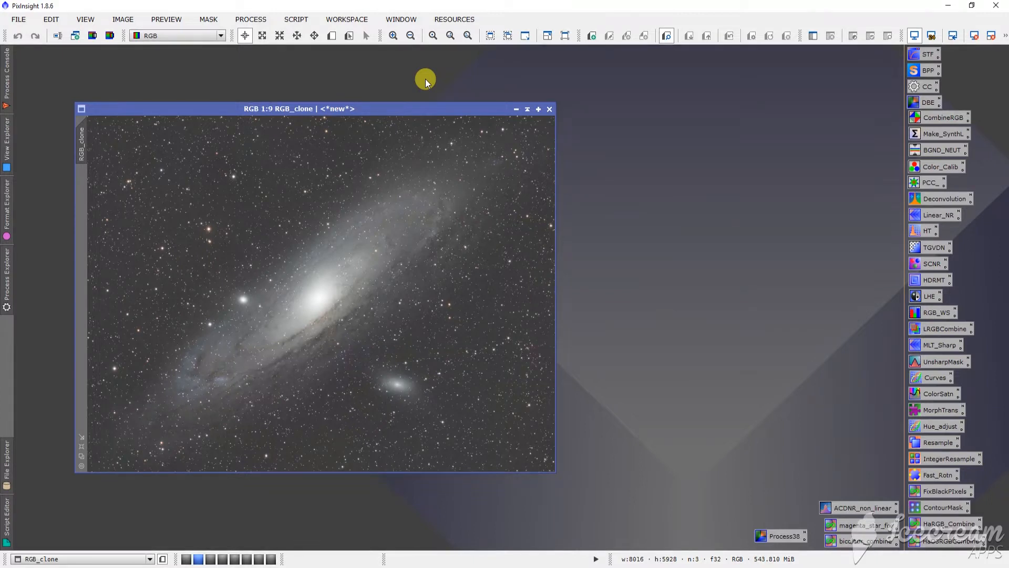
Step: Bring up the Updates options under Resources where repositories are managed
click(295, 19)
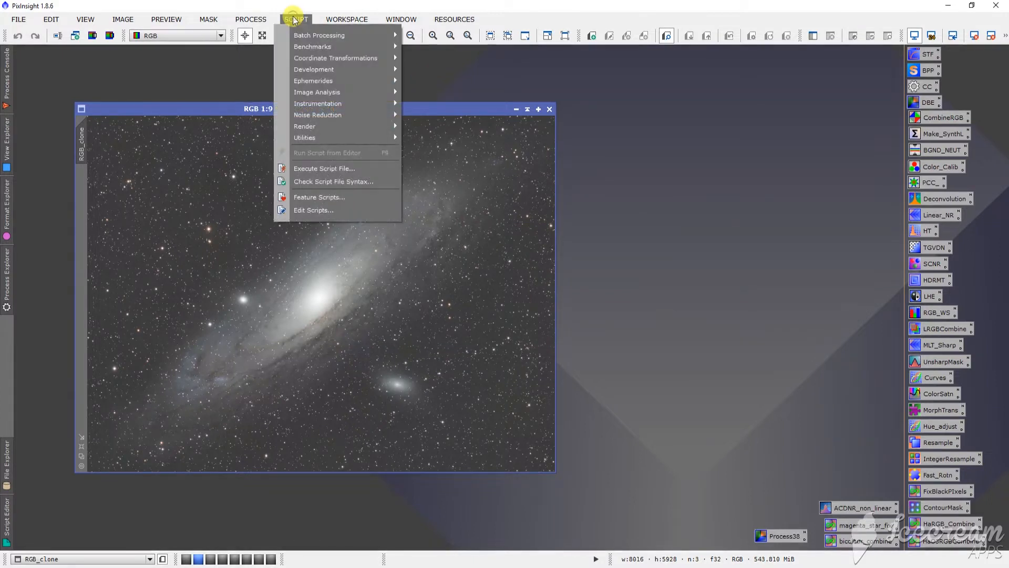
click(454, 19)
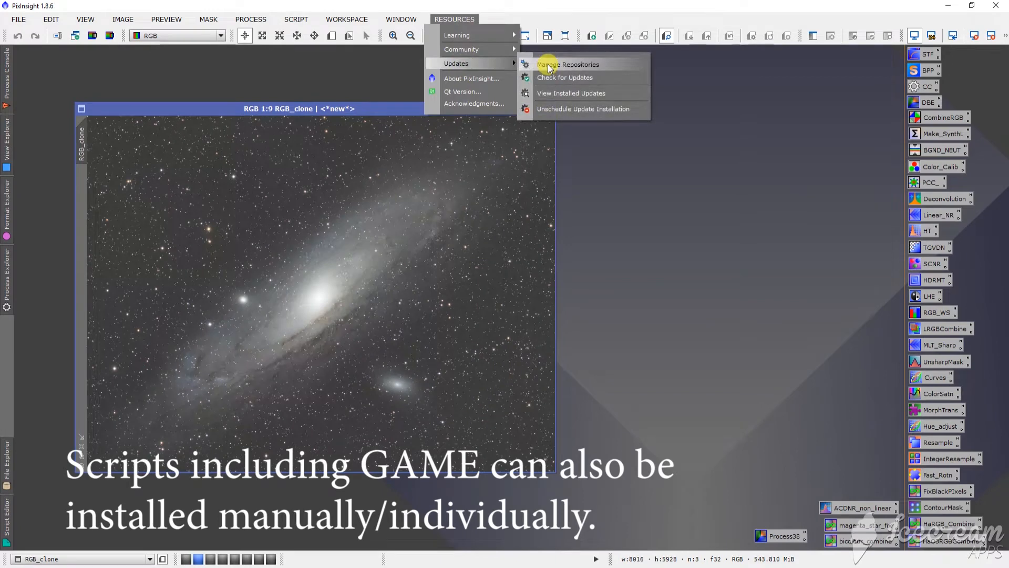
click(567, 64)
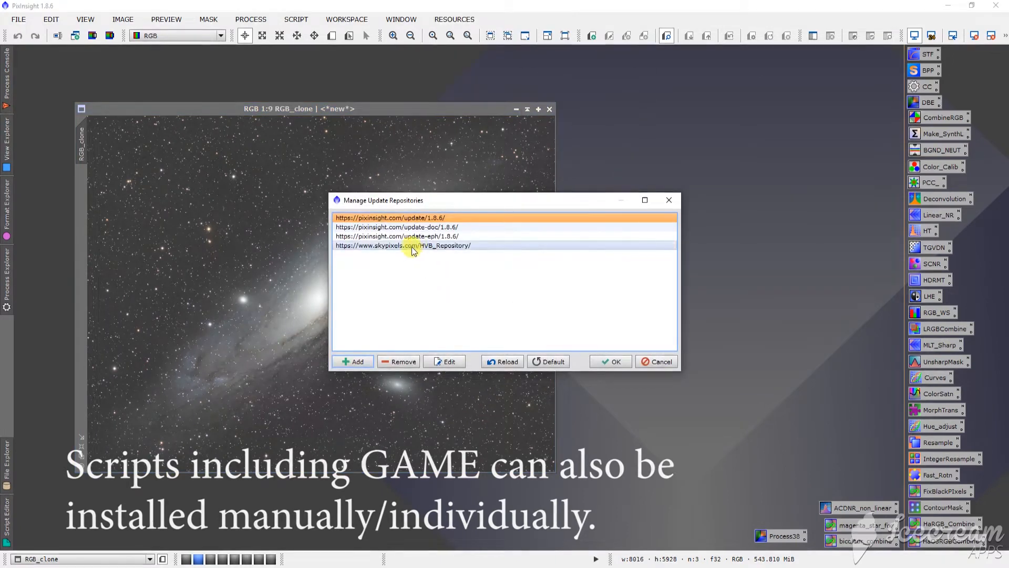
click(402, 246)
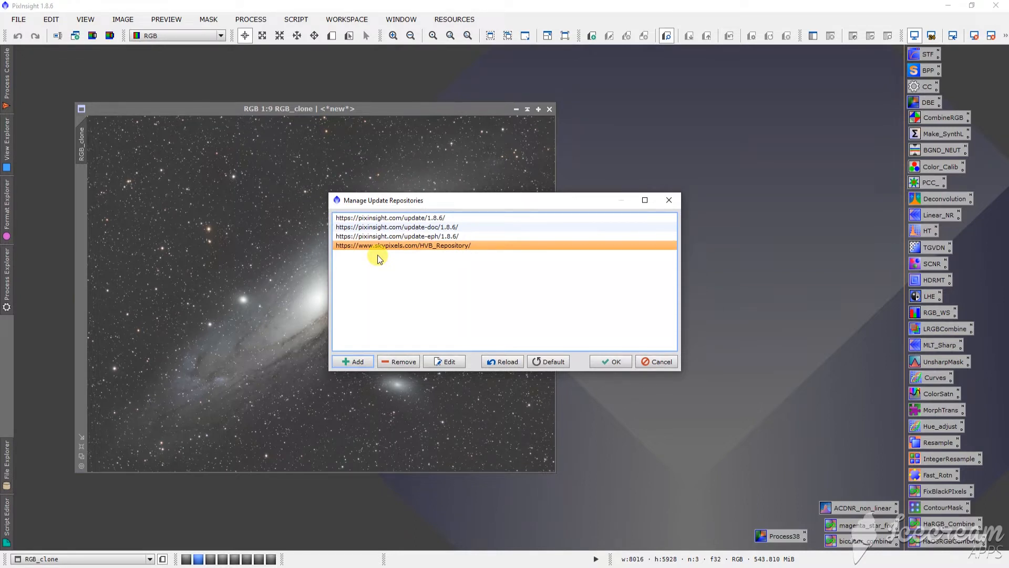
mouse_move(557, 291)
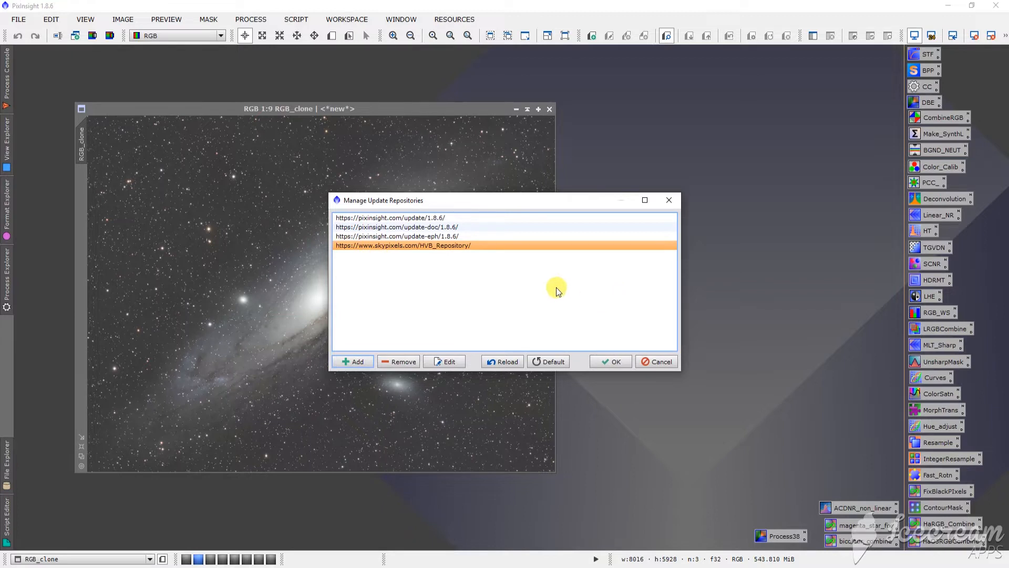
mouse_move(433, 269)
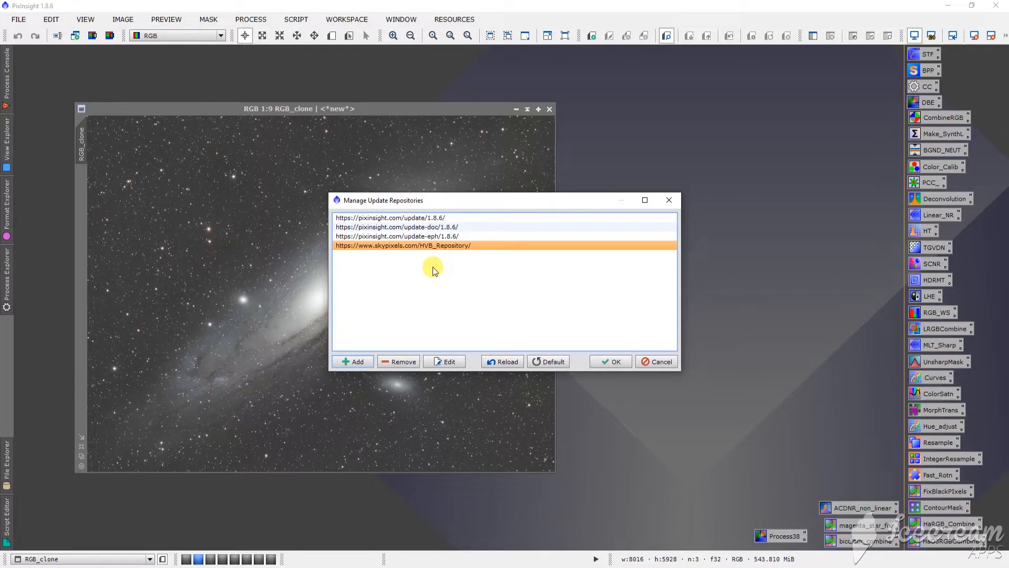
click(352, 361)
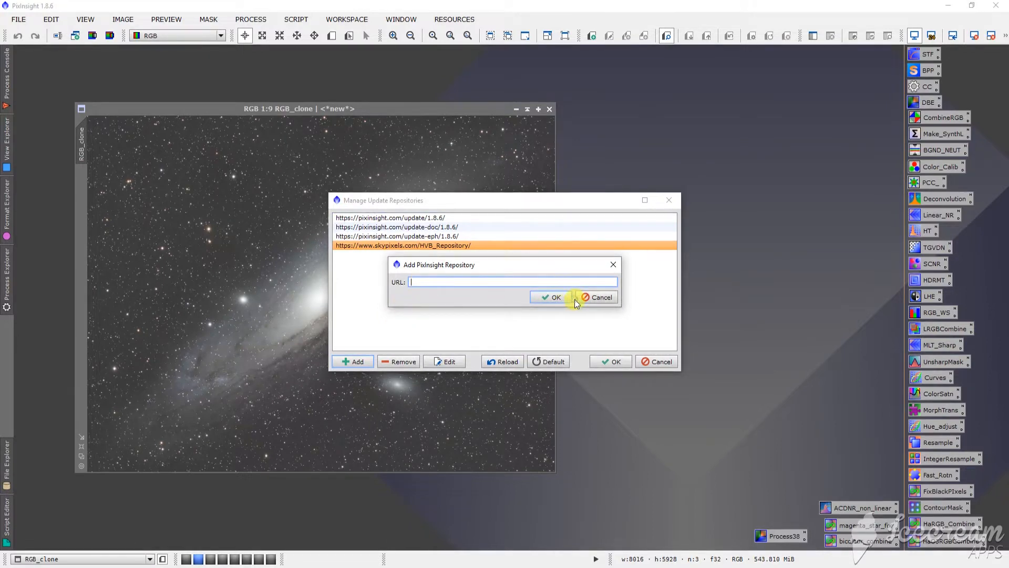
mouse_move(421, 256)
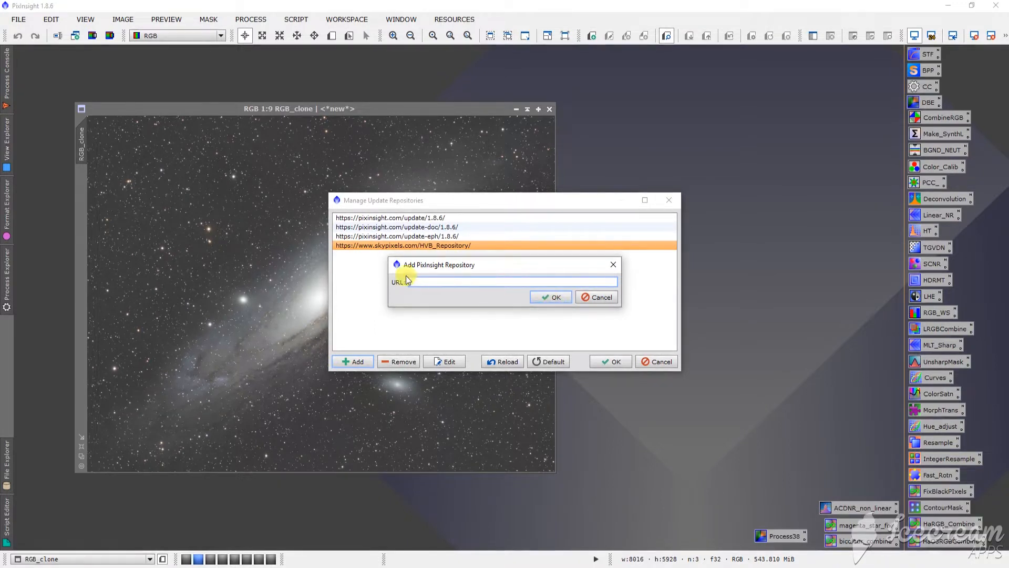
click(597, 297)
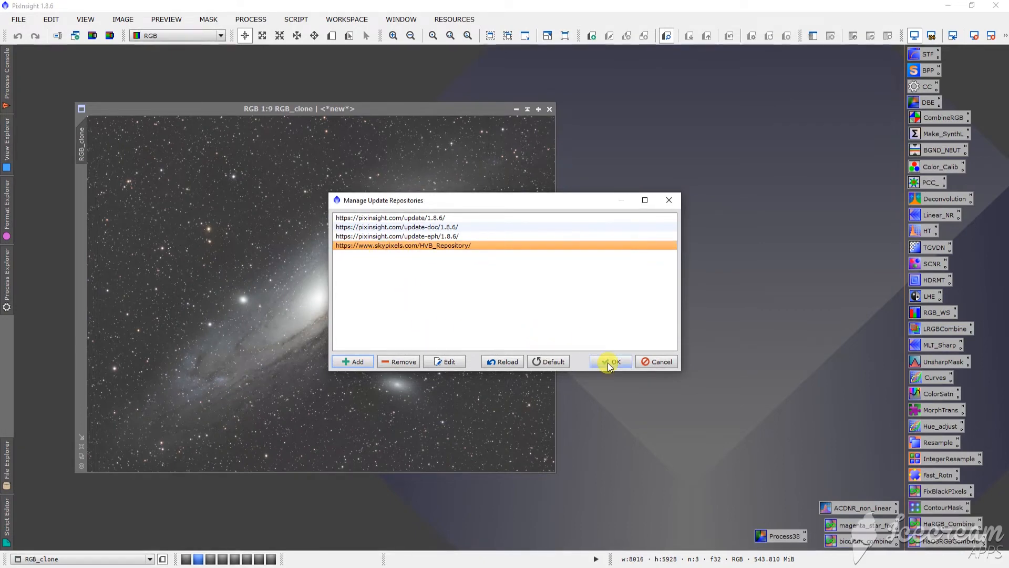
click(610, 361)
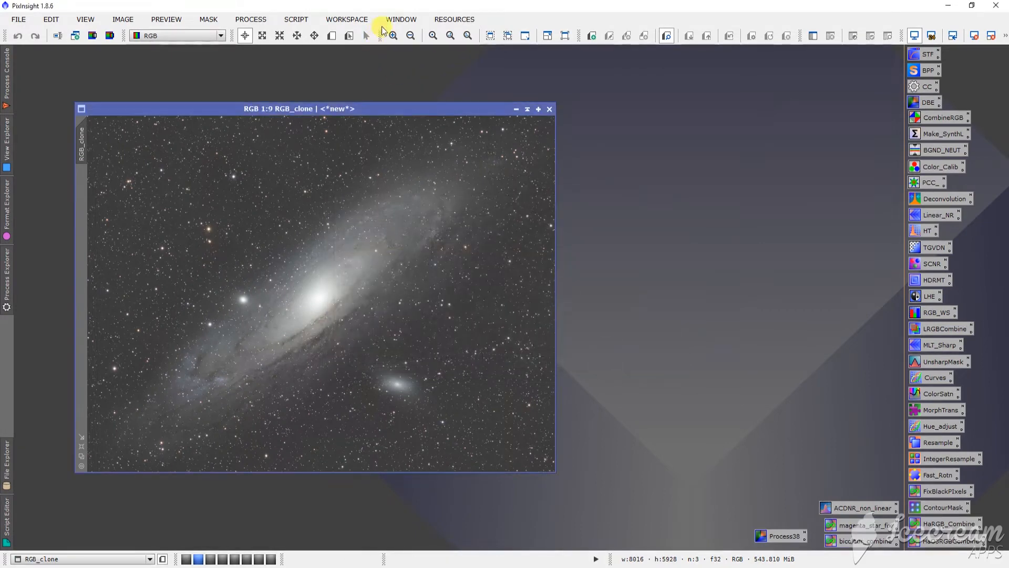
click(454, 19)
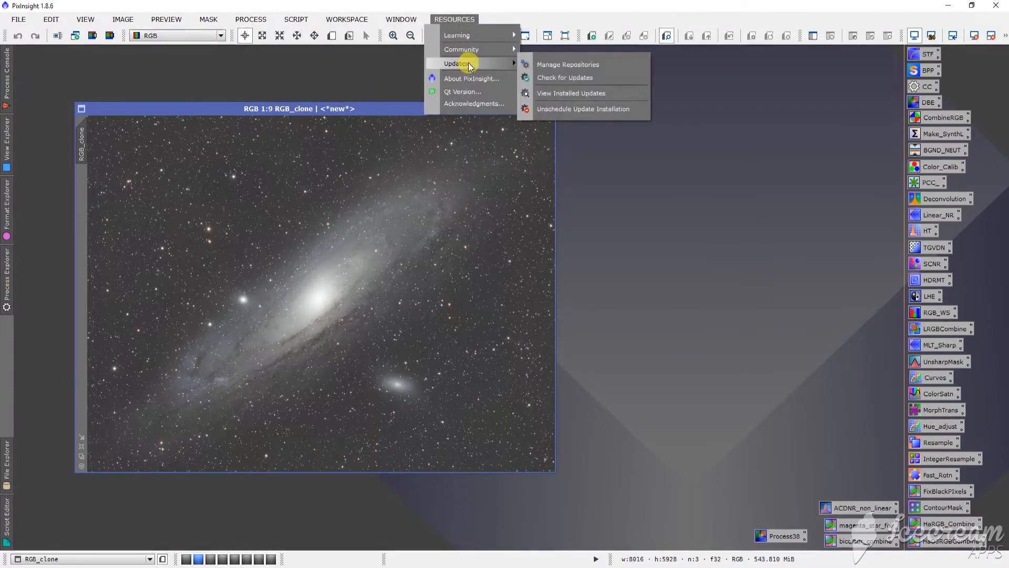
mouse_move(569, 78)
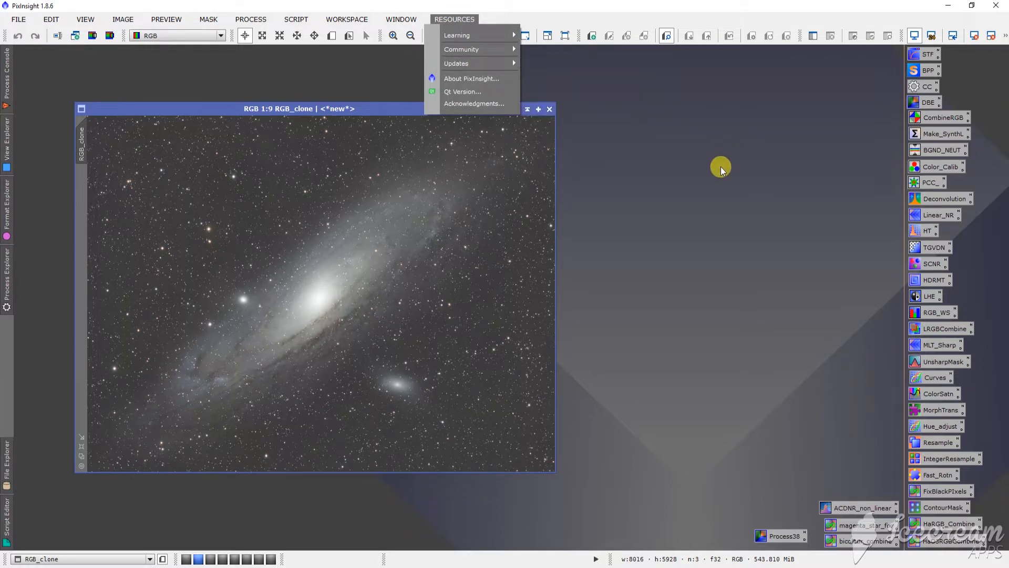
mouse_move(703, 167)
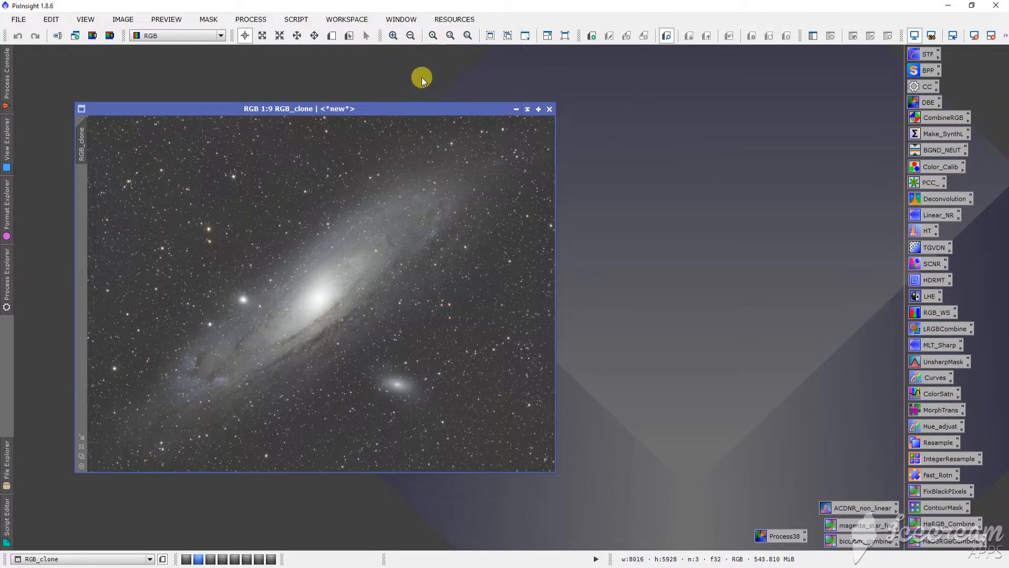
mouse_move(391, 80)
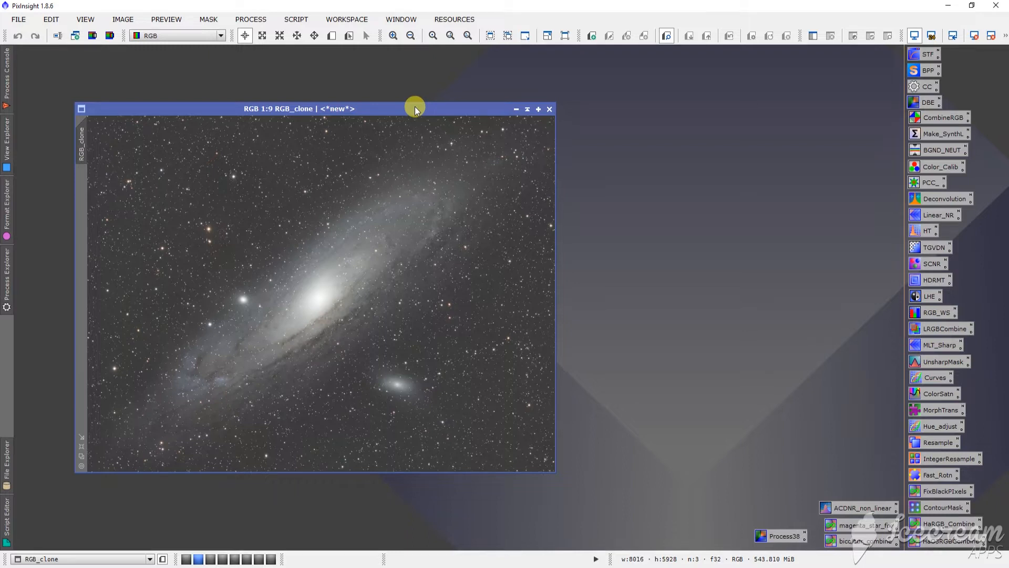
mouse_move(473, 225)
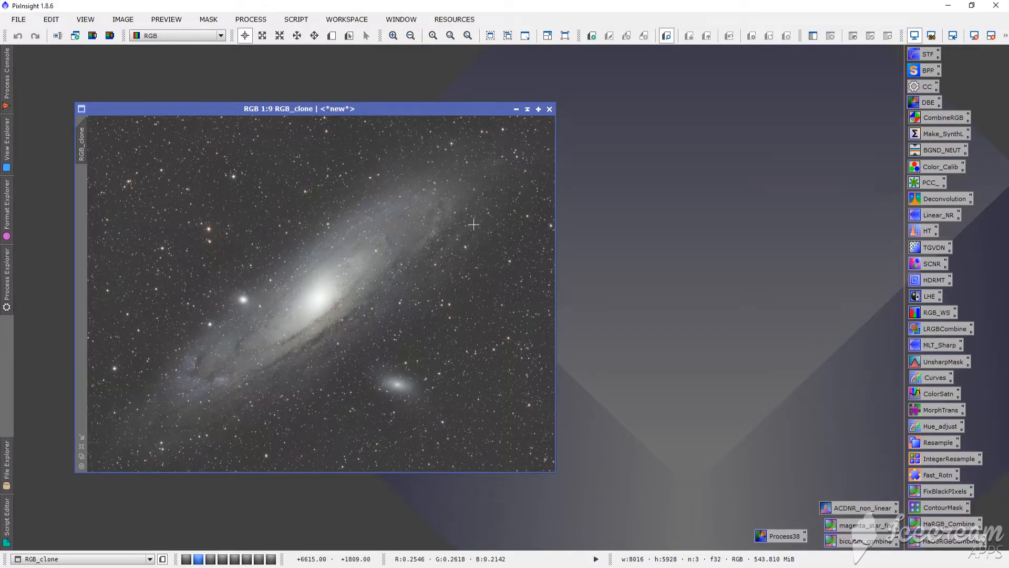
Step: Launch the GAME galaxy mask editor script from Script > Utilities on the Andromeda clone
click(296, 19)
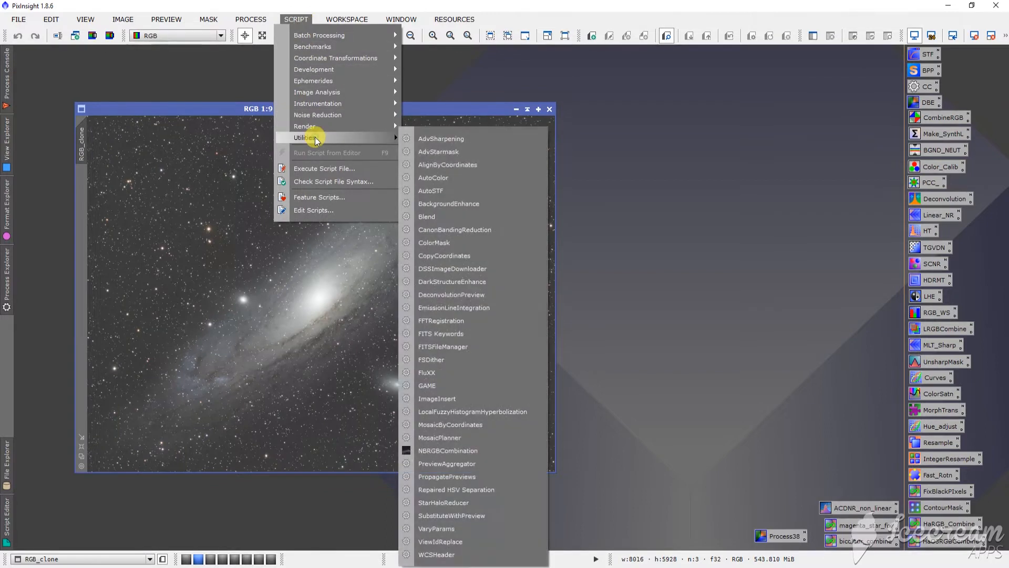
mouse_move(448, 385)
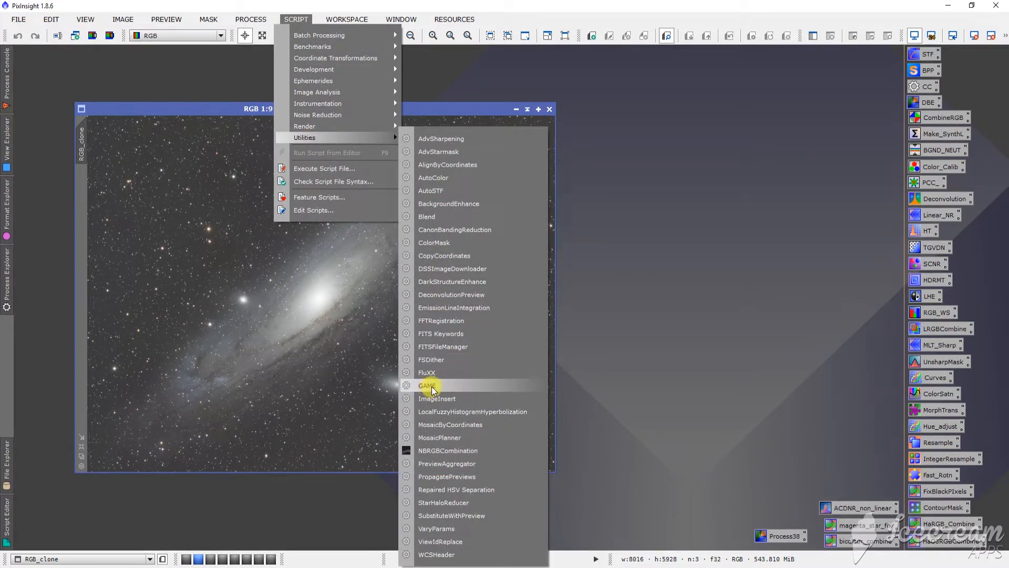
click(427, 385)
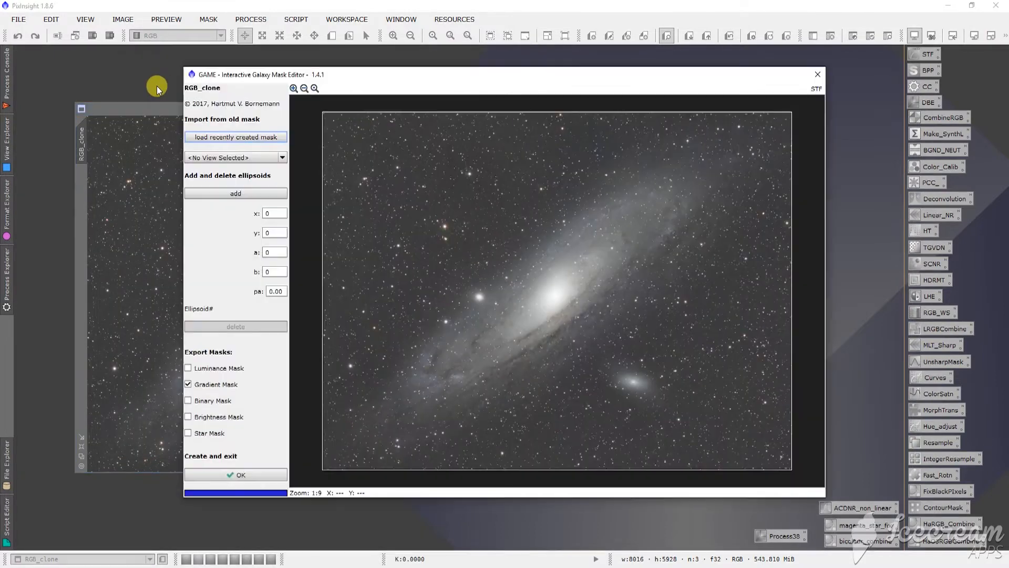
mouse_move(385, 327)
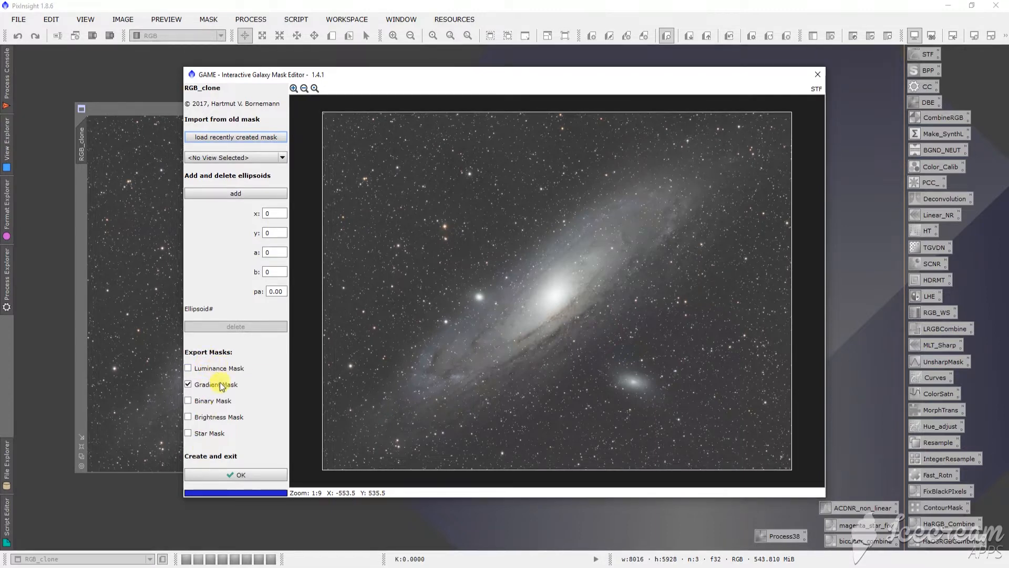
mouse_move(257, 438)
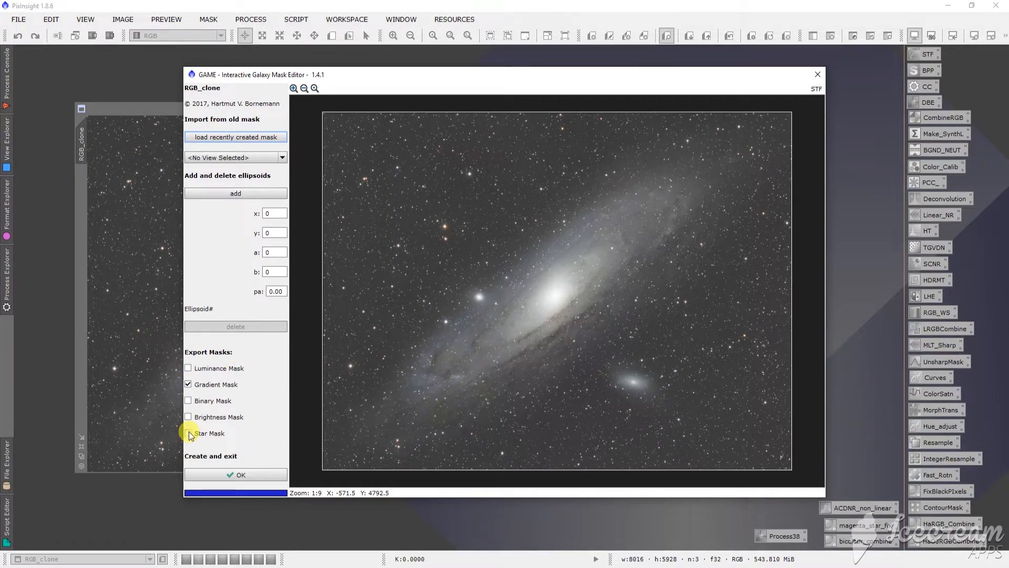
click(188, 433)
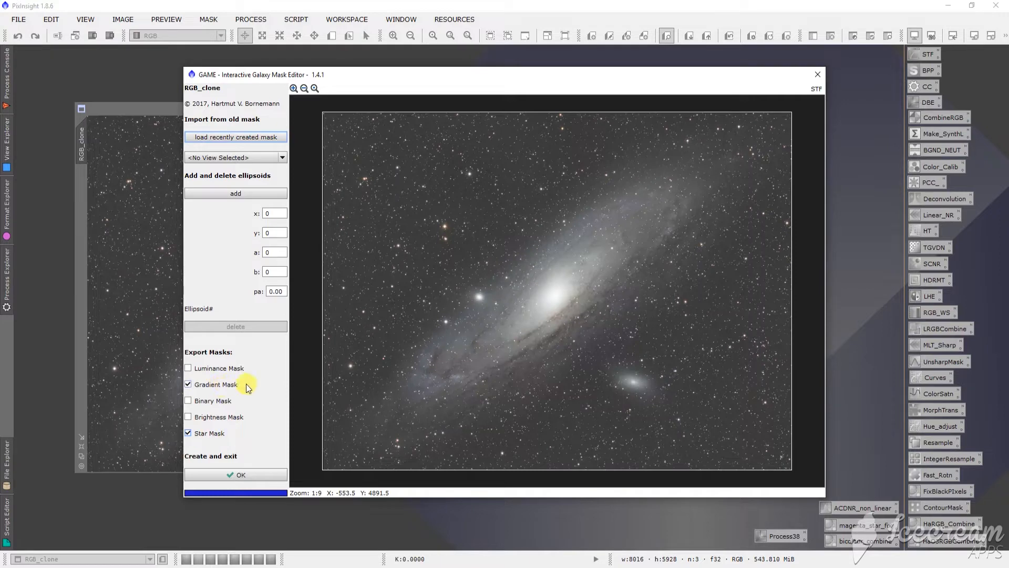
mouse_move(197, 438)
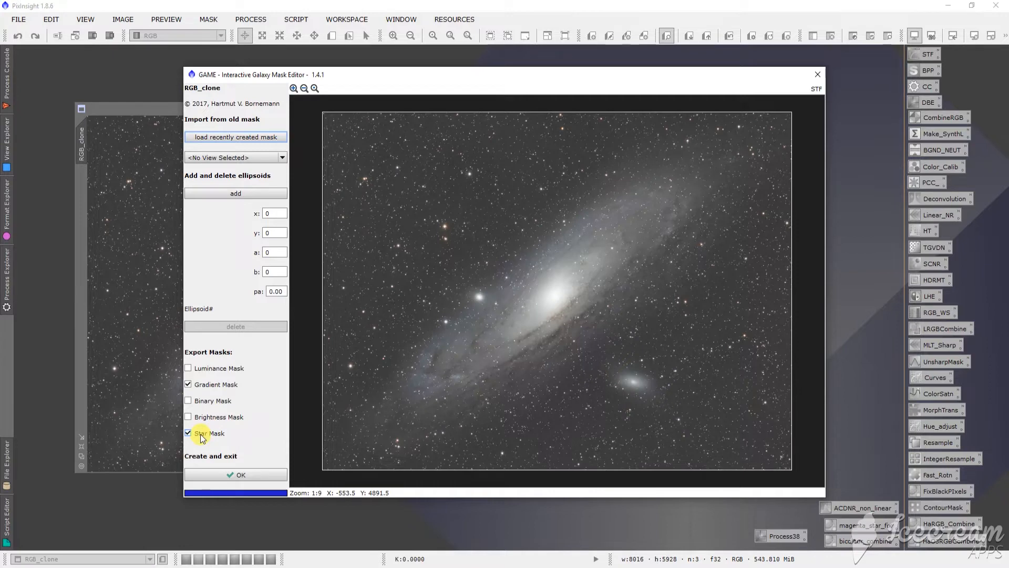
click(188, 432)
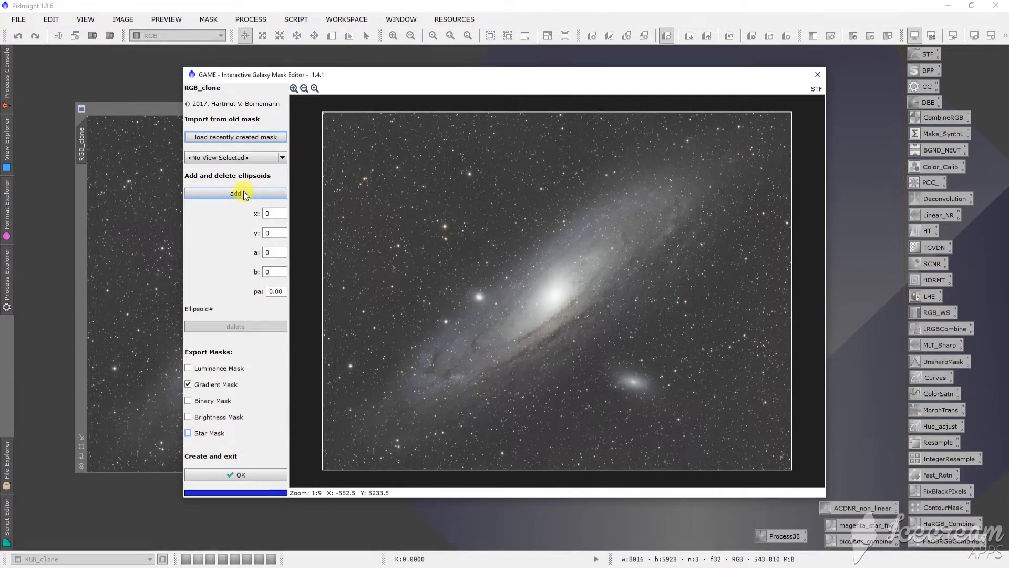
Step: Add a first ellipse centred on the galaxy core and stretched along Andromeda's full length
click(236, 194)
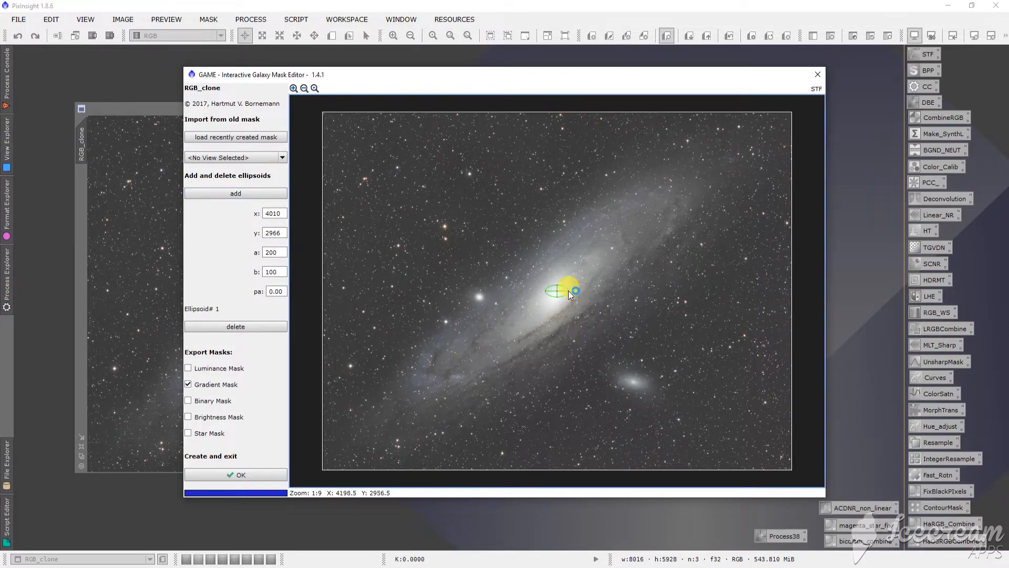
drag(574, 290, 567, 296)
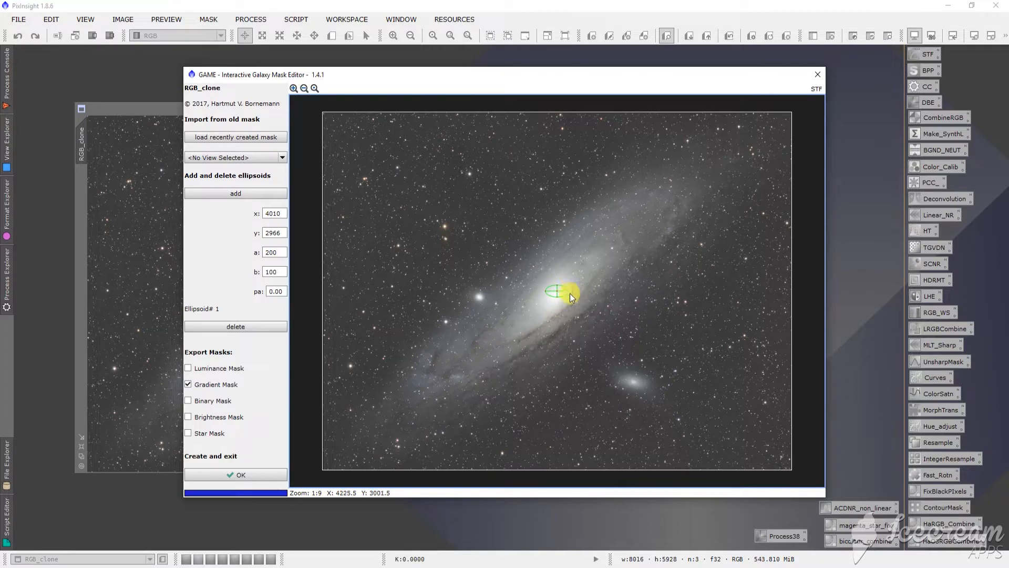
drag(563, 291, 515, 314)
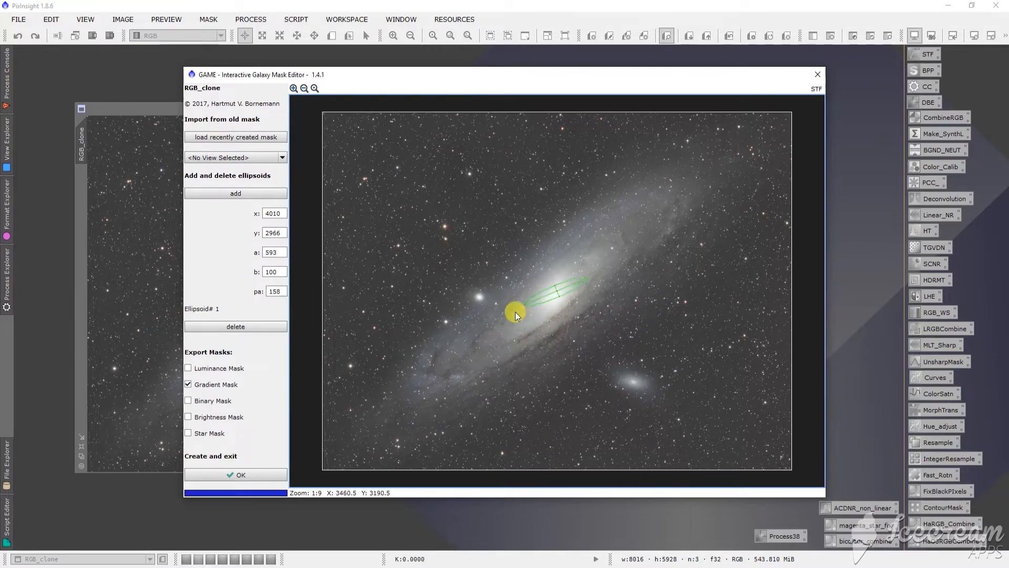
drag(515, 314, 408, 405)
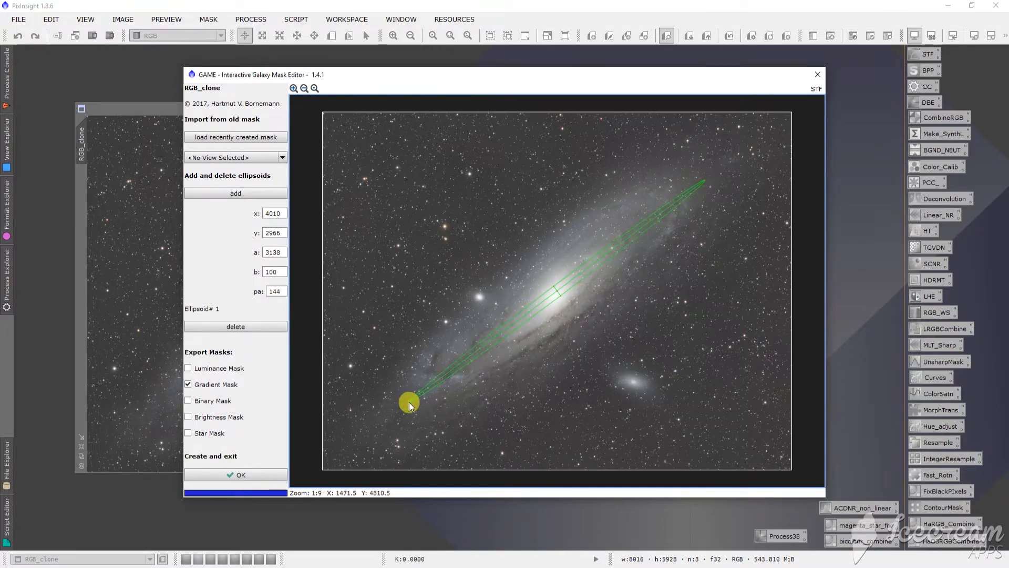
drag(410, 404, 562, 299)
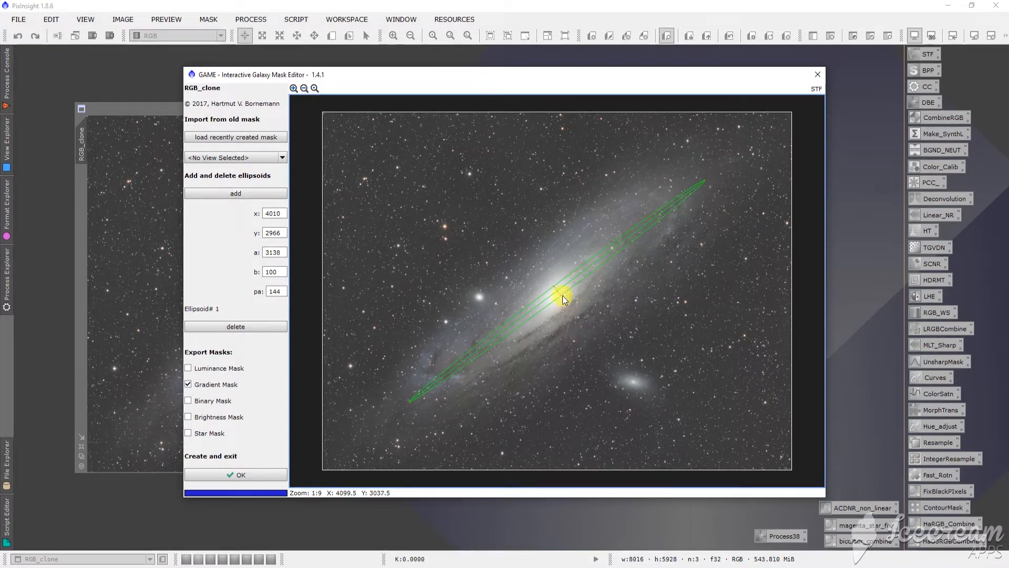
mouse_move(562, 298)
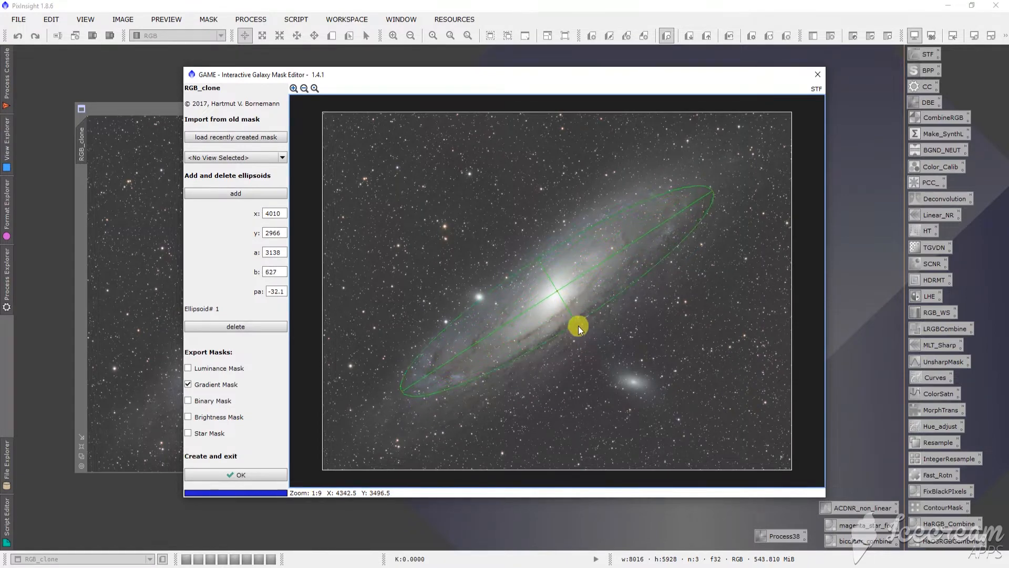
Step: Widen the ellipse across its short axis to take in the halo, then pull it back toward the disk
drag(577, 327, 587, 334)
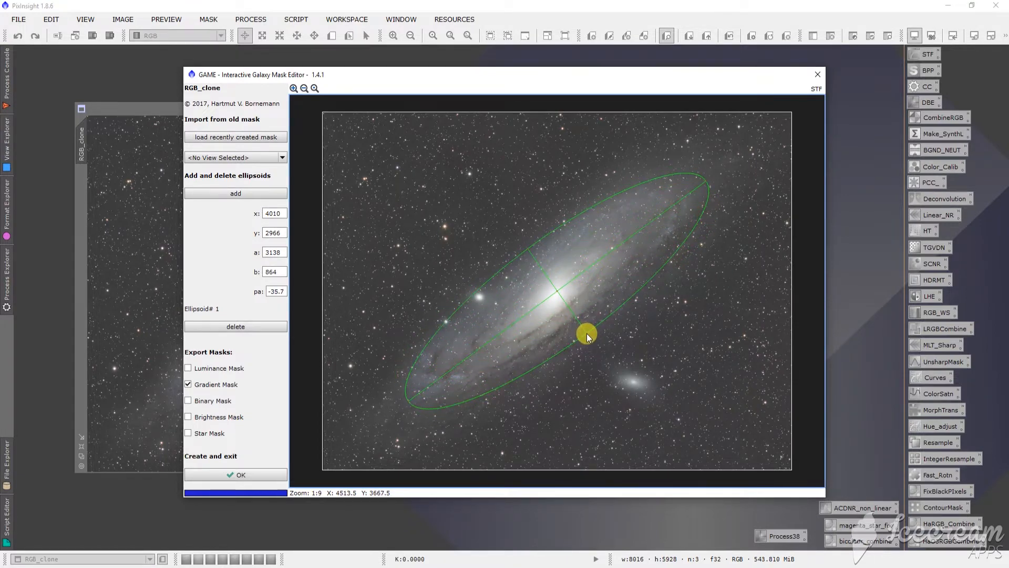
drag(586, 335, 556, 293)
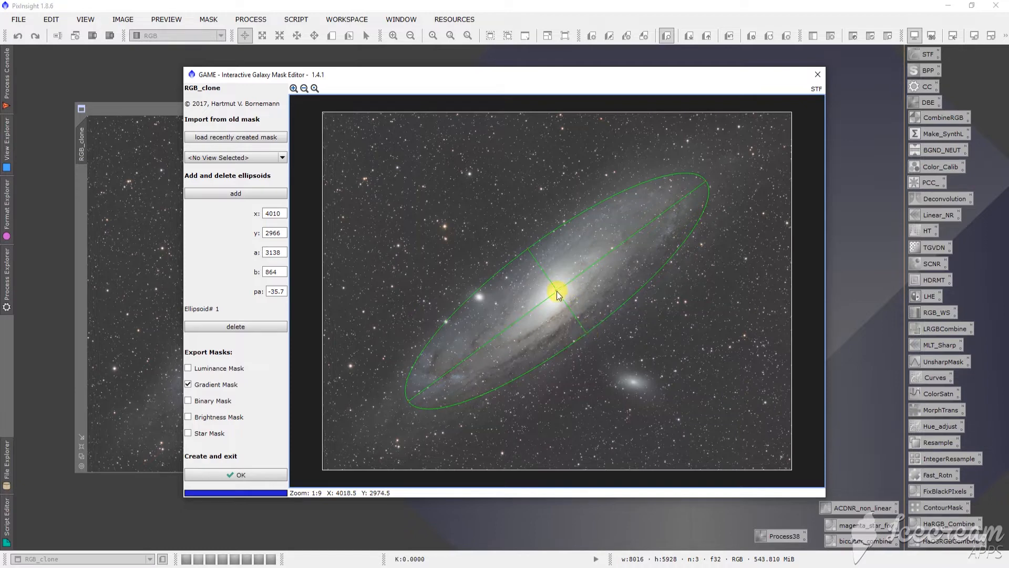
drag(558, 290, 527, 248)
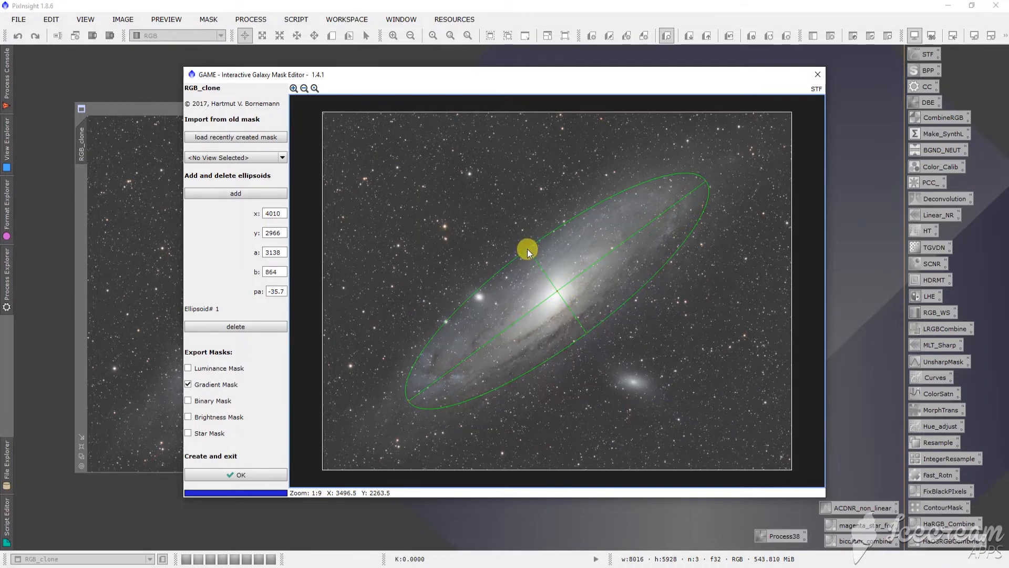
drag(528, 251, 521, 244)
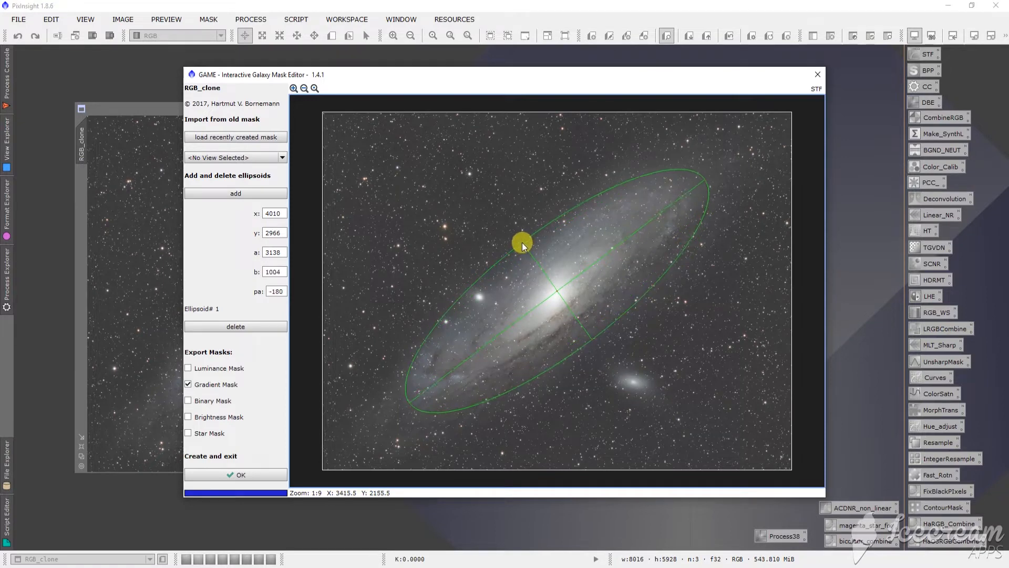
drag(521, 243, 508, 229)
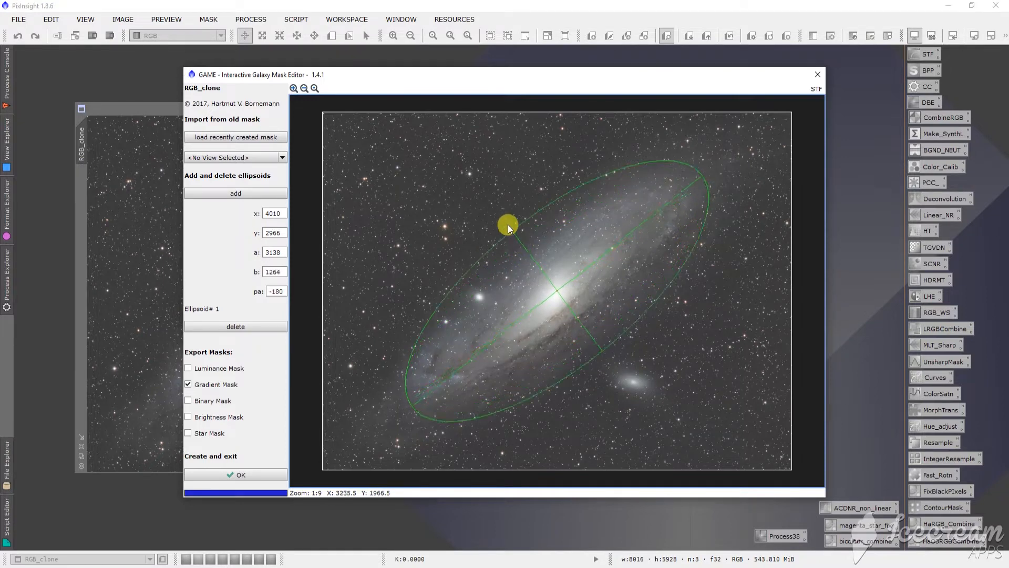
drag(507, 226, 528, 243)
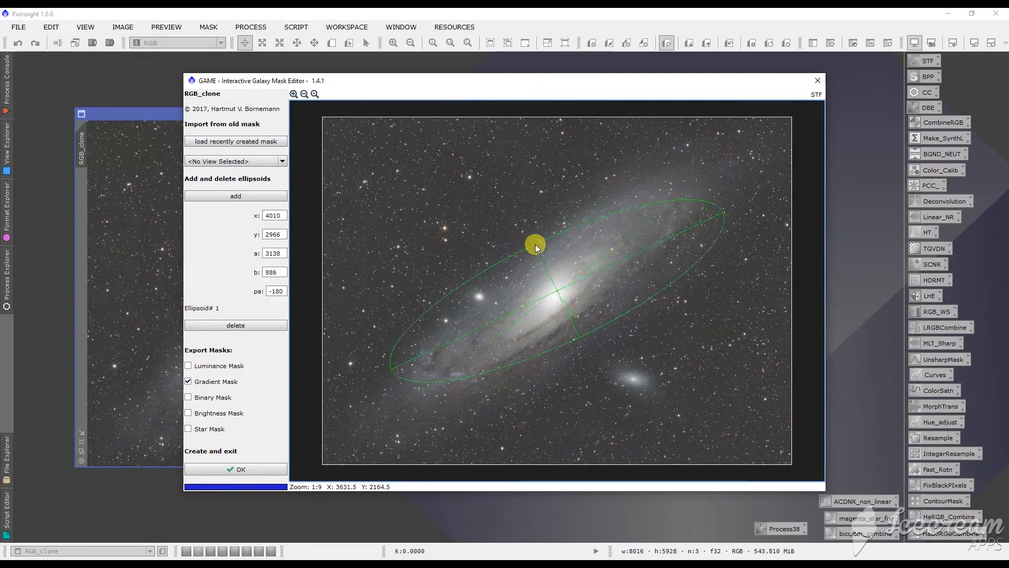
Step: Fine-tune the ellipse width to about 1006 pixels and realign it along the galaxy
drag(535, 246, 529, 249)
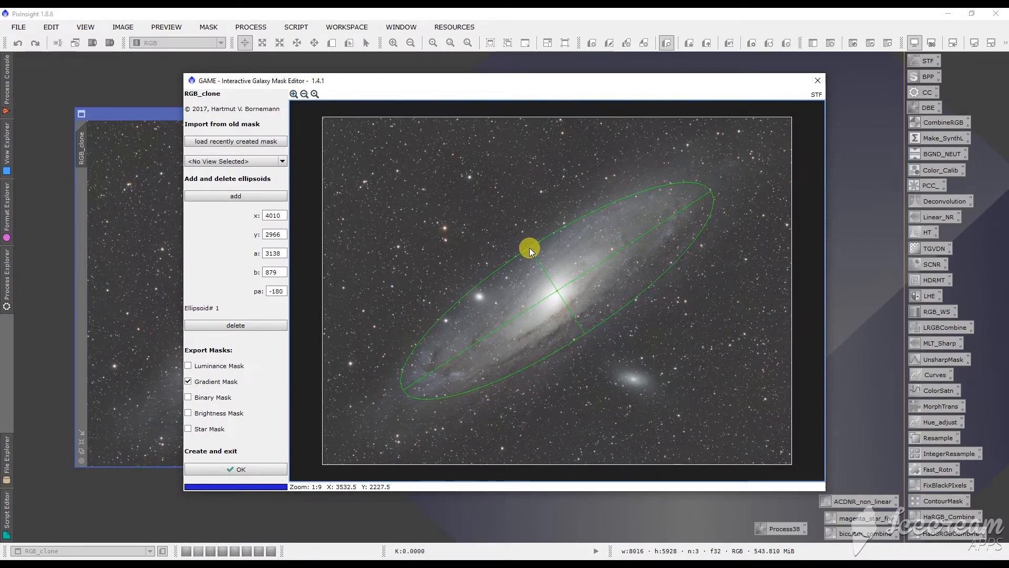
drag(527, 247, 524, 244)
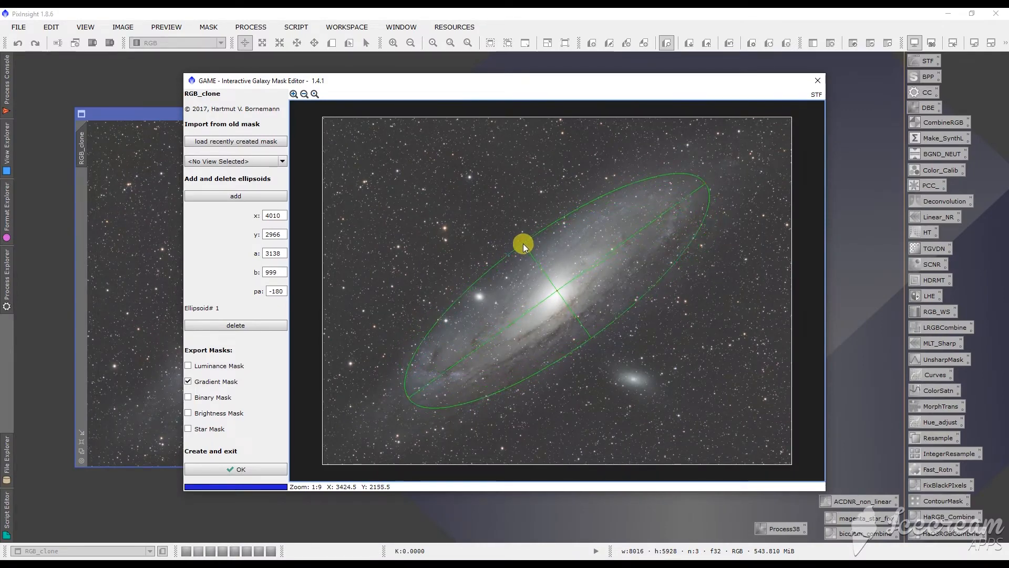
drag(522, 244, 520, 243)
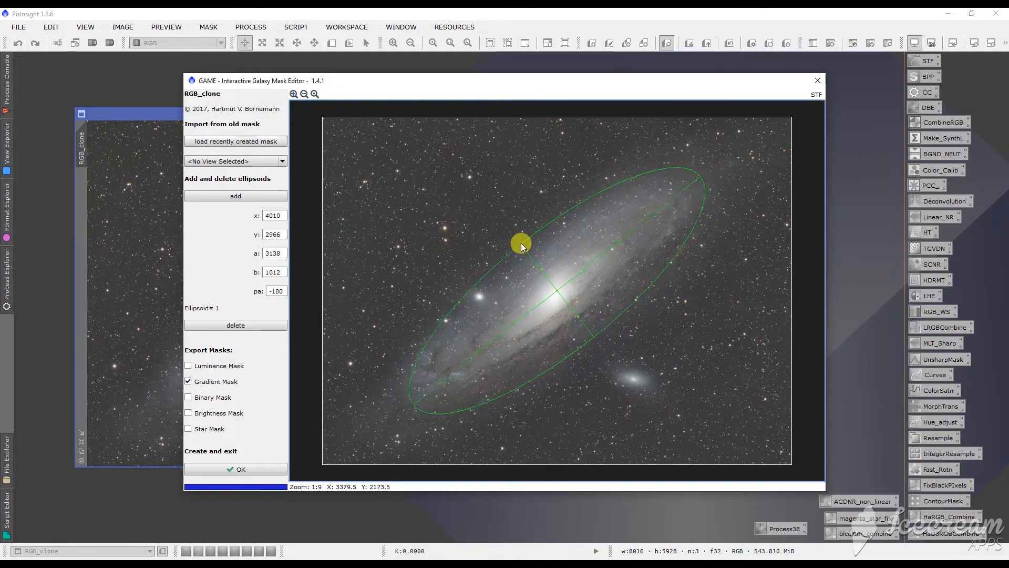
drag(522, 245, 505, 287)
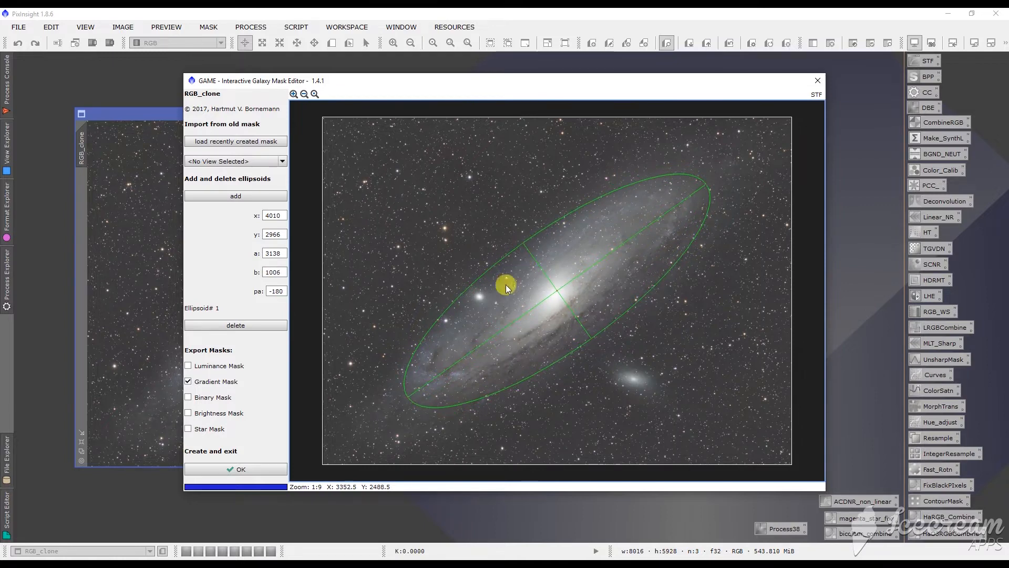
drag(505, 286, 409, 396)
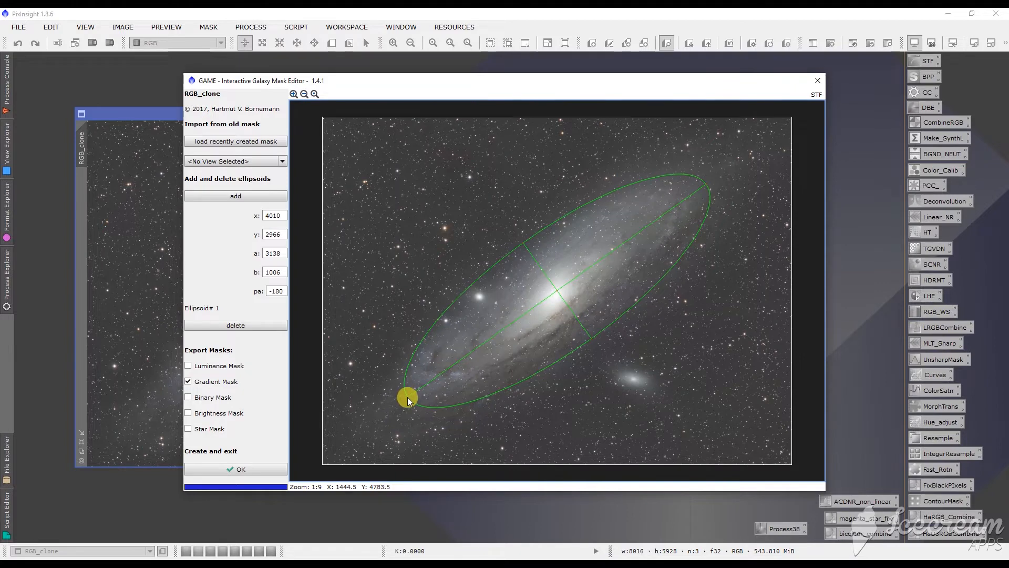
drag(407, 397, 400, 406)
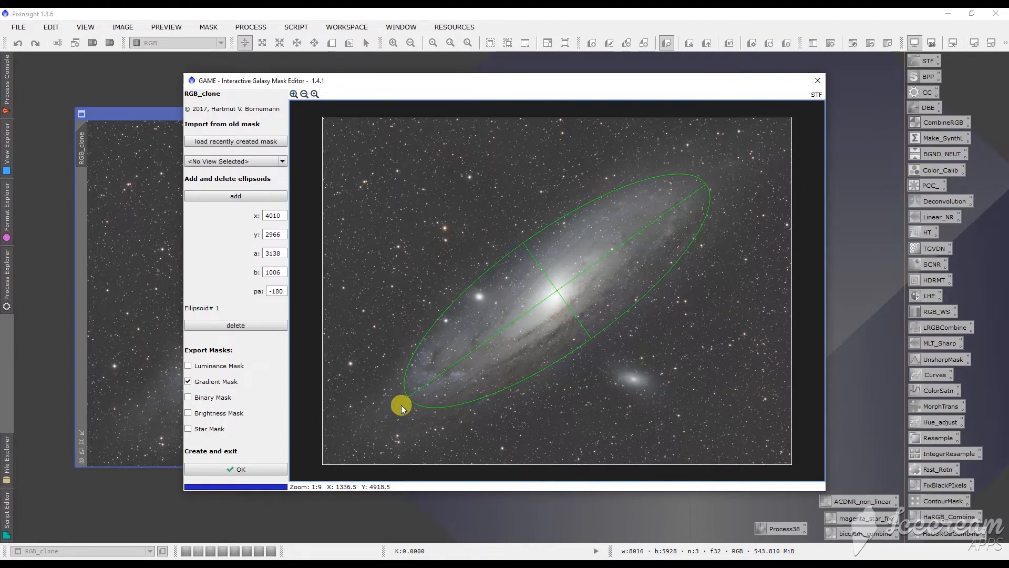
drag(401, 407, 703, 184)
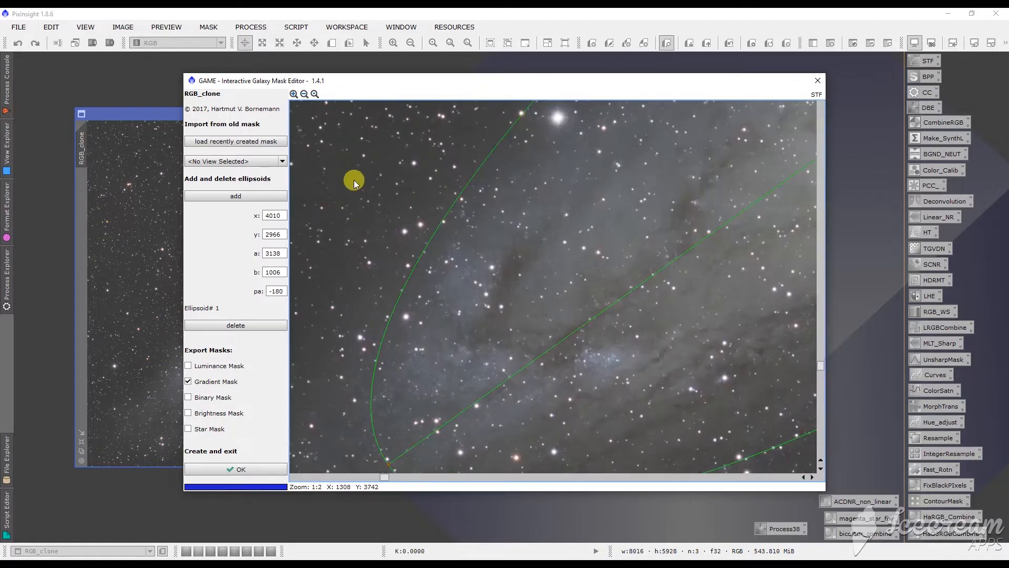
Step: Lengthen the ellipse from its lower-left tip to a major axis of about 3525 pixels at 145°
drag(352, 180, 371, 169)
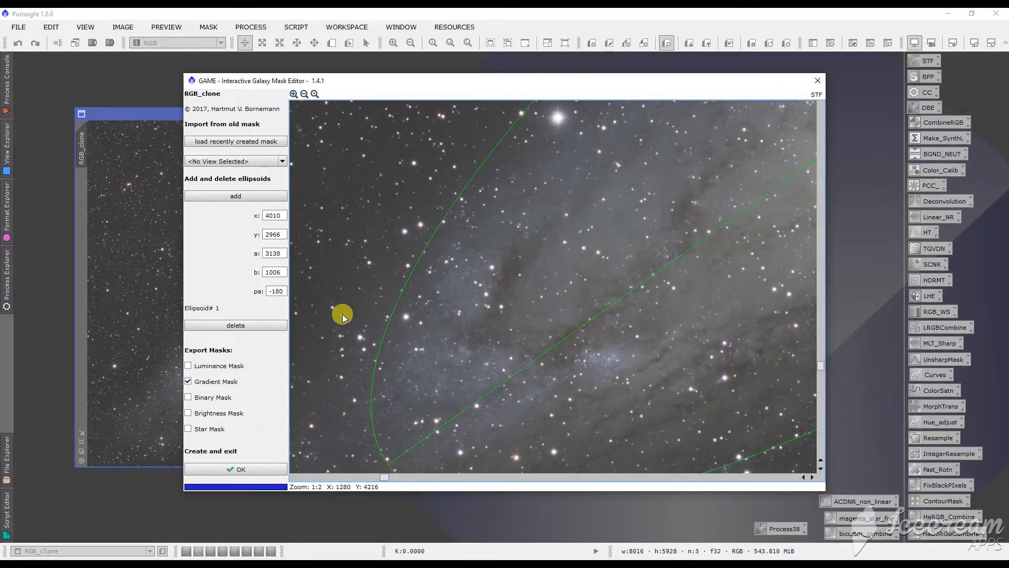
drag(342, 316, 383, 228)
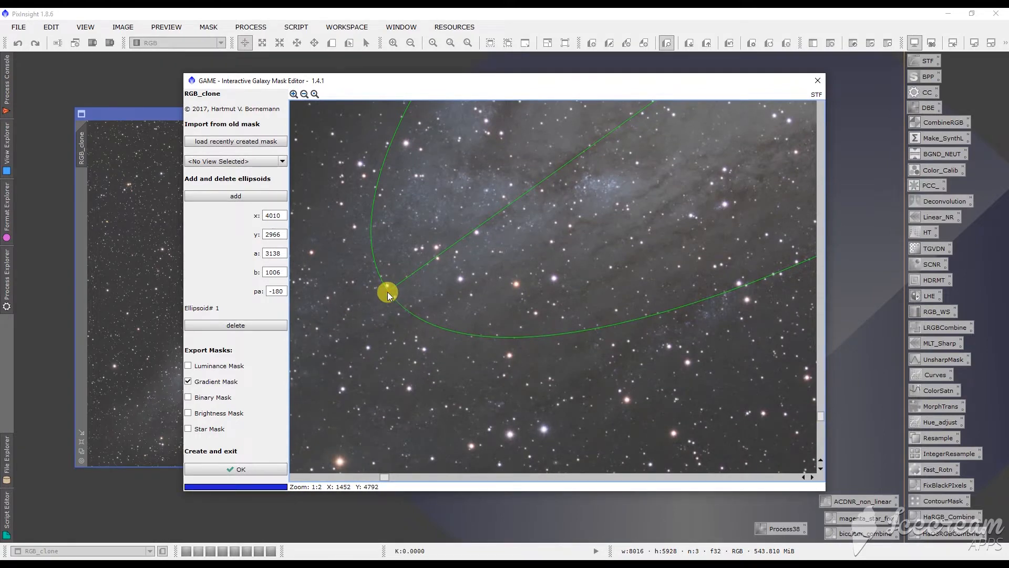
drag(387, 292, 375, 309)
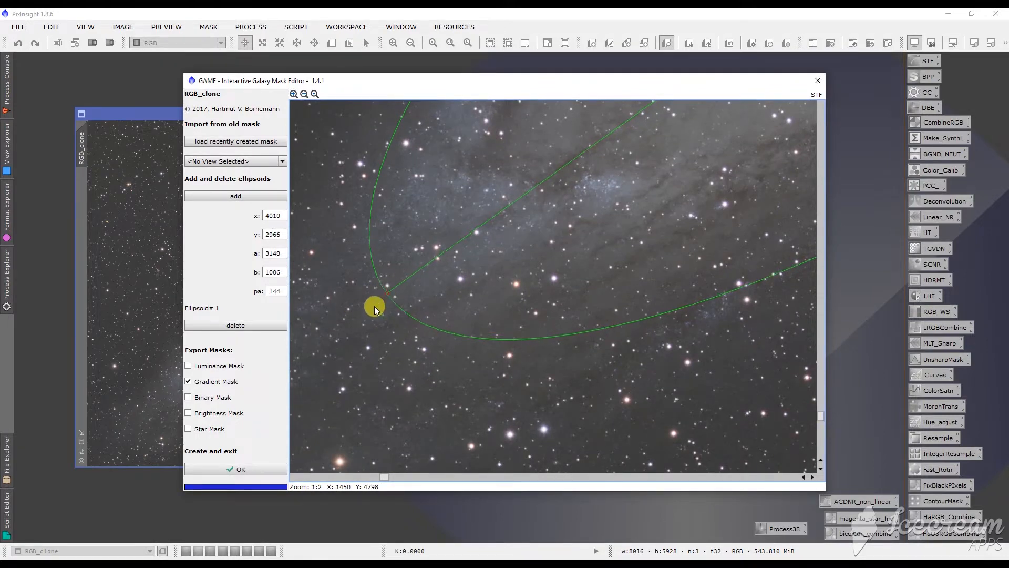
drag(373, 307, 301, 343)
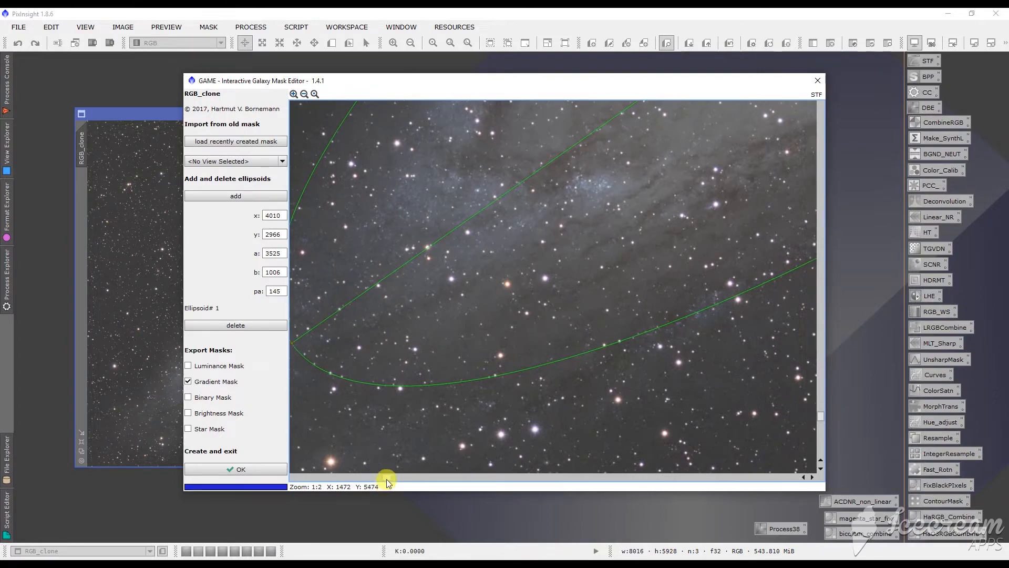
drag(386, 477, 521, 477)
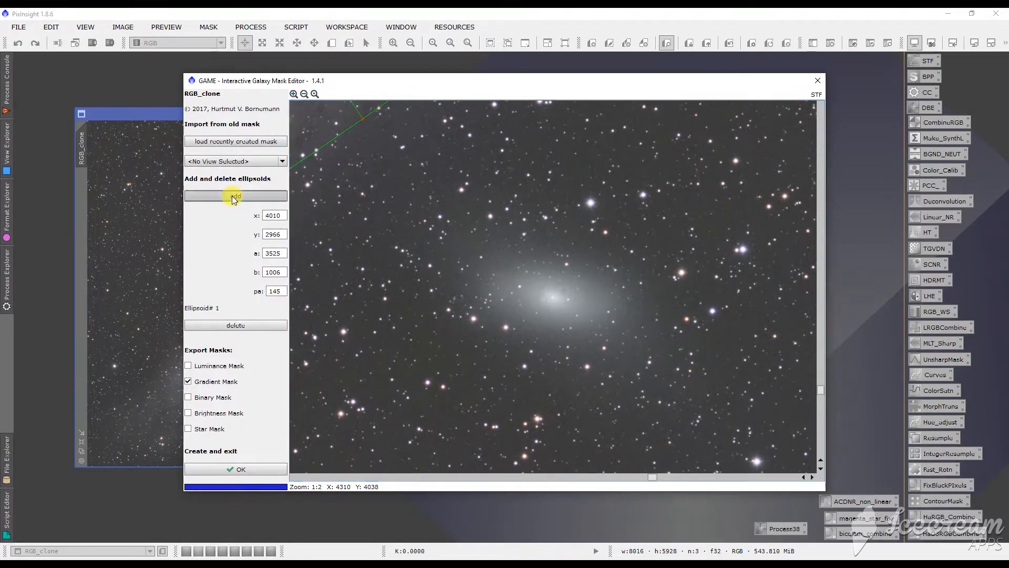
Step: Add a second ellipse over the companion galaxy, about 292 pixels long and tilted 21.9°
click(235, 195)
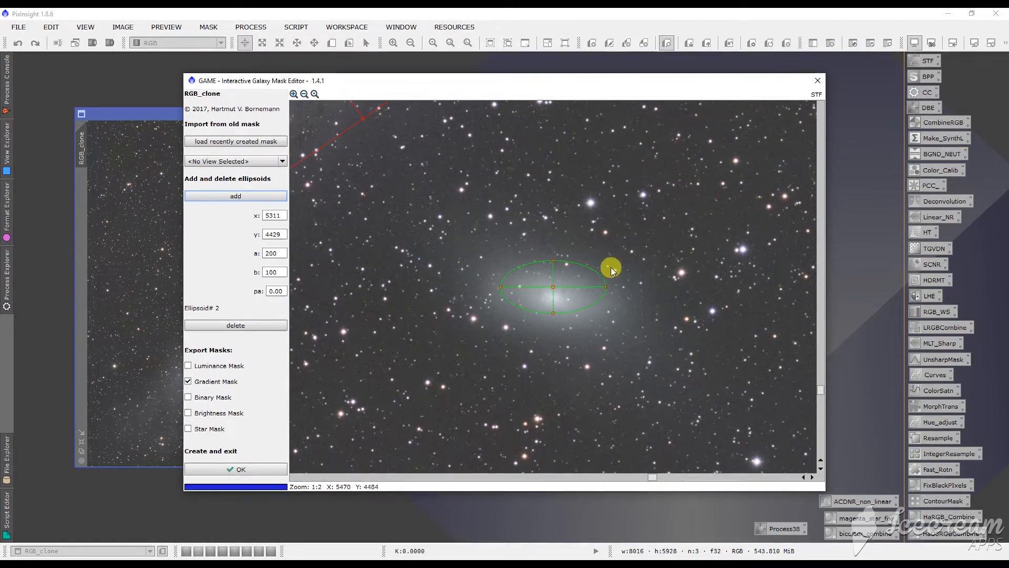
drag(610, 267, 605, 287)
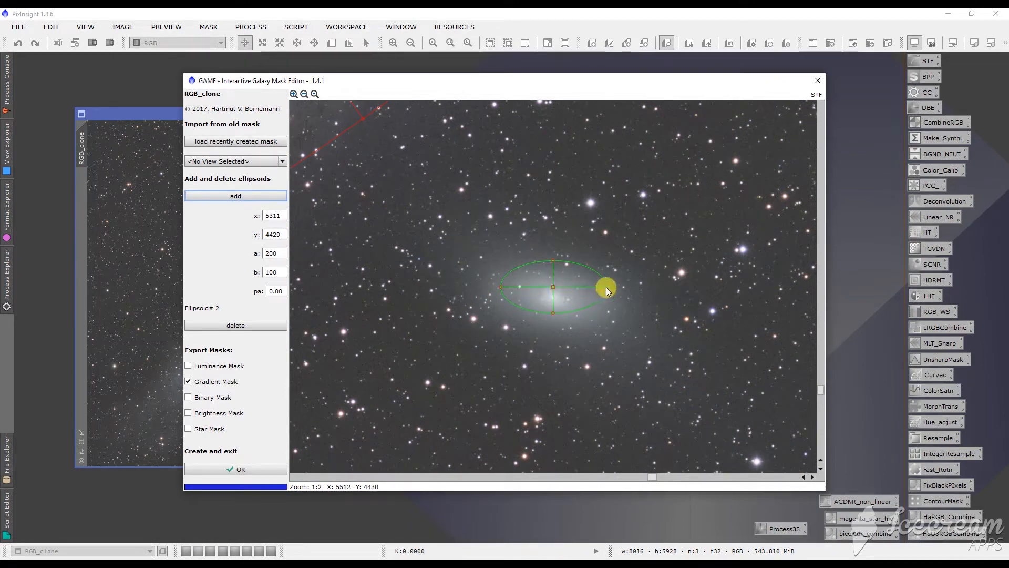
drag(605, 287, 602, 306)
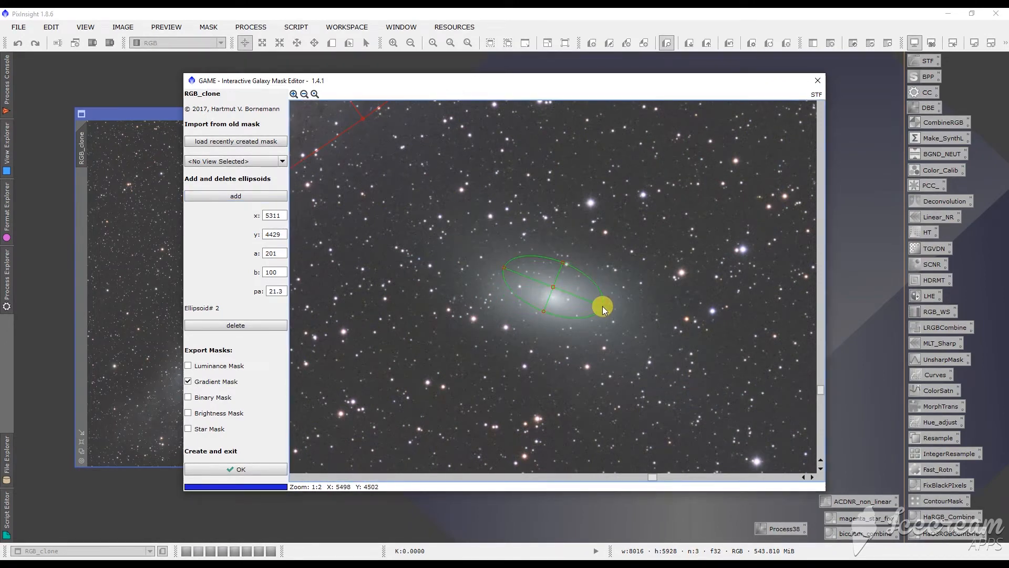
drag(603, 306, 624, 316)
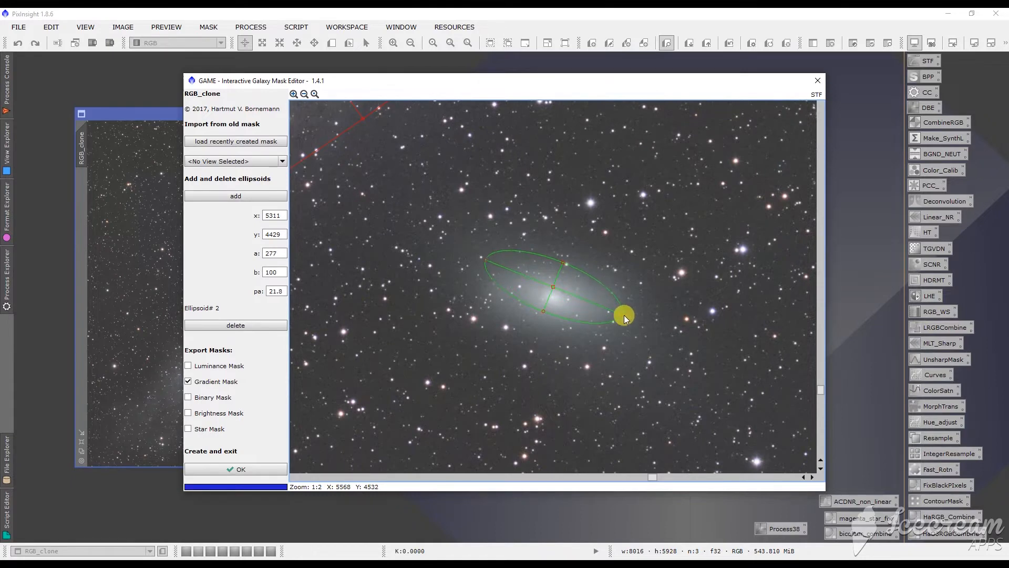
drag(624, 315, 554, 286)
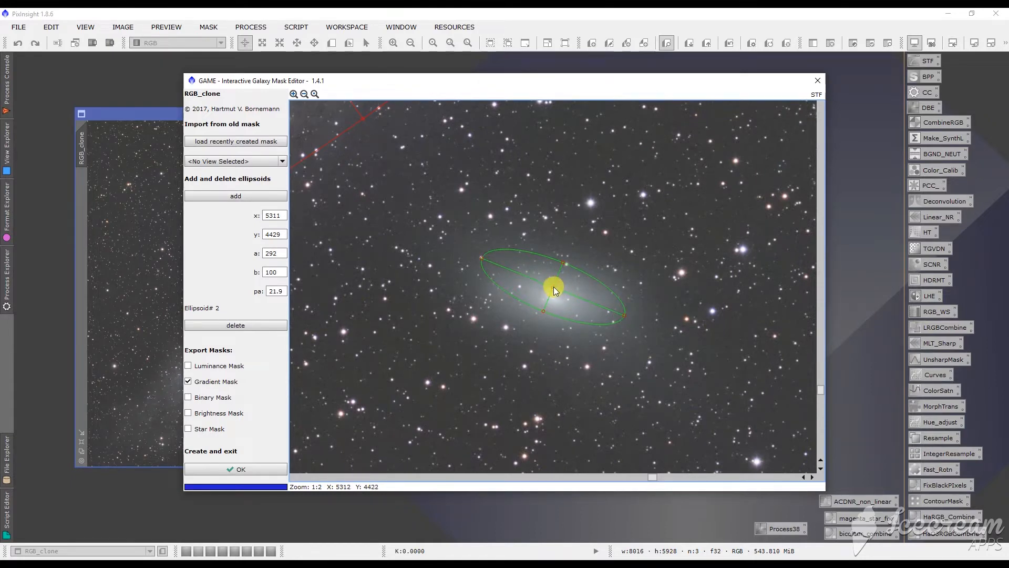
drag(556, 286, 552, 296)
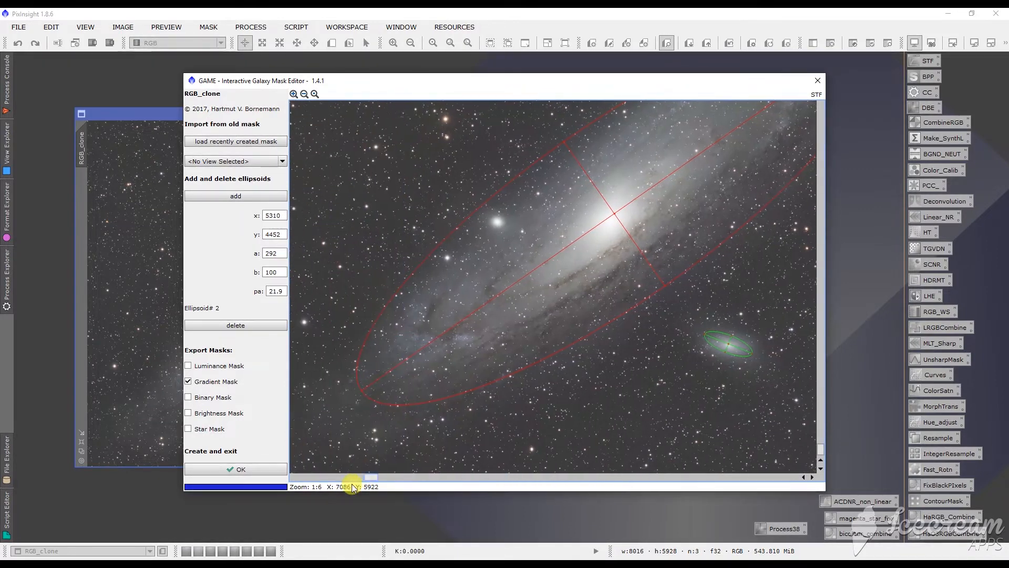
Step: Reselect the main ellipse and stretch its lower-left end further along the disk
drag(351, 482, 376, 393)
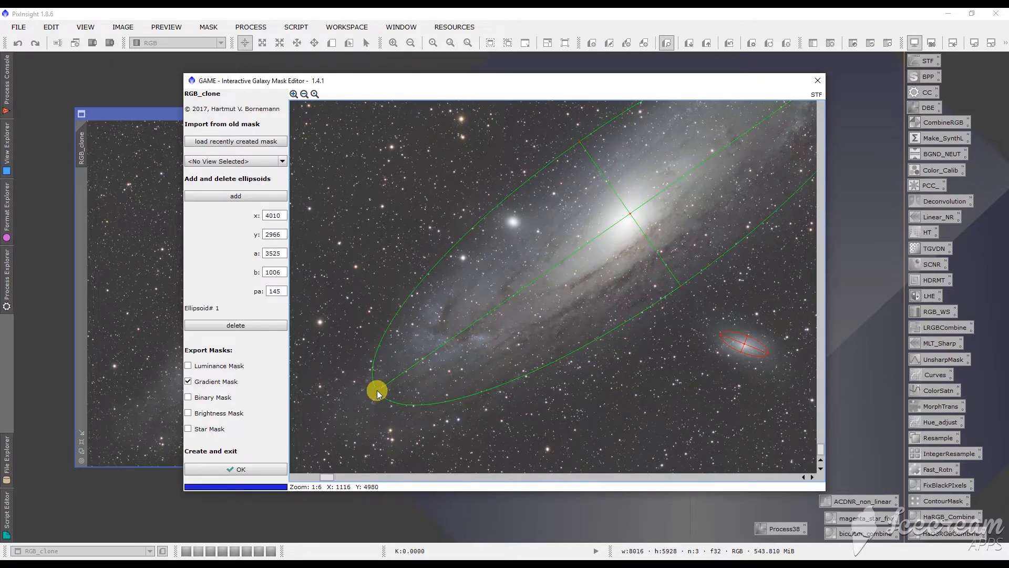
drag(378, 393, 366, 409)
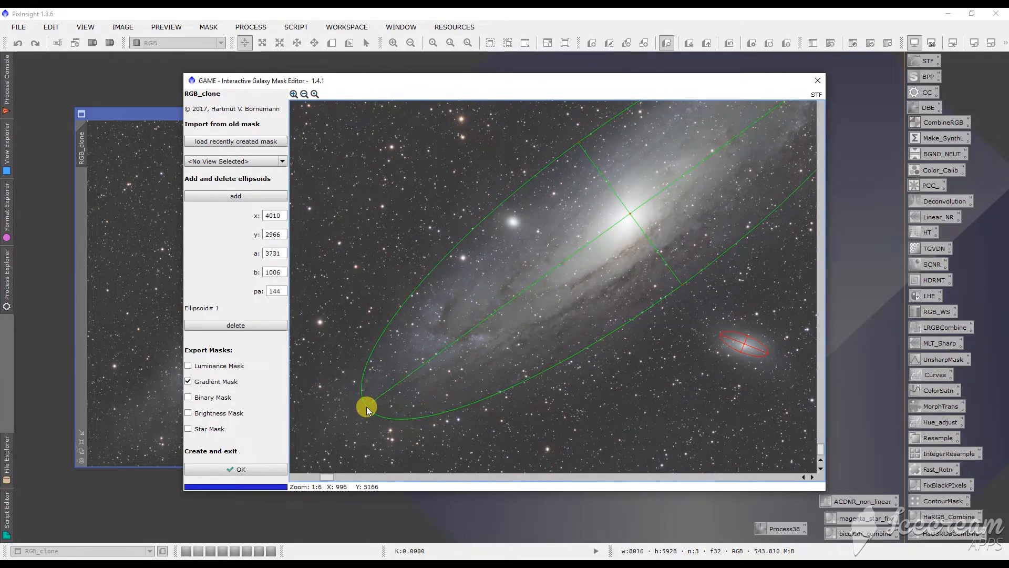
drag(367, 409, 321, 418)
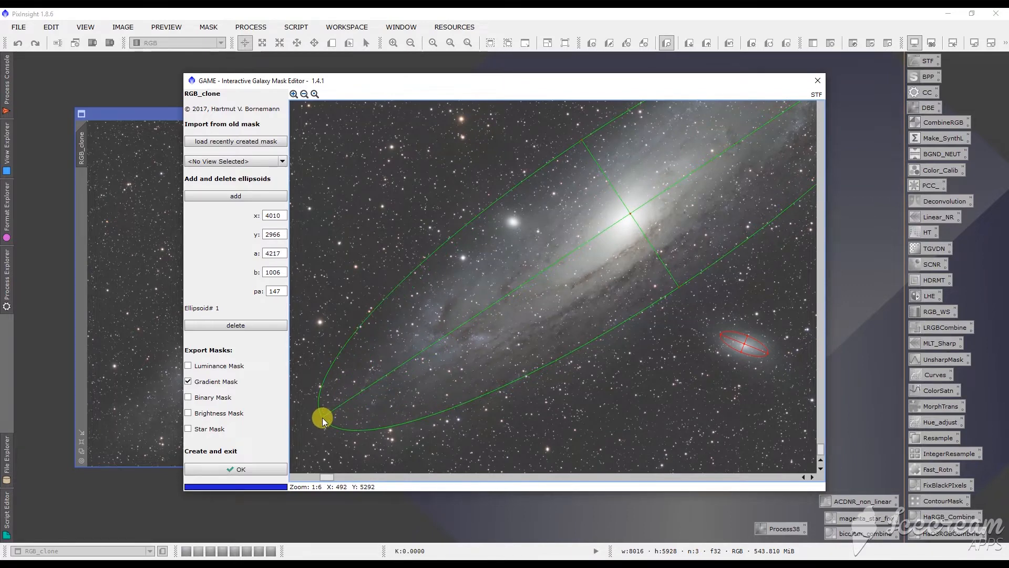
drag(321, 416, 327, 414)
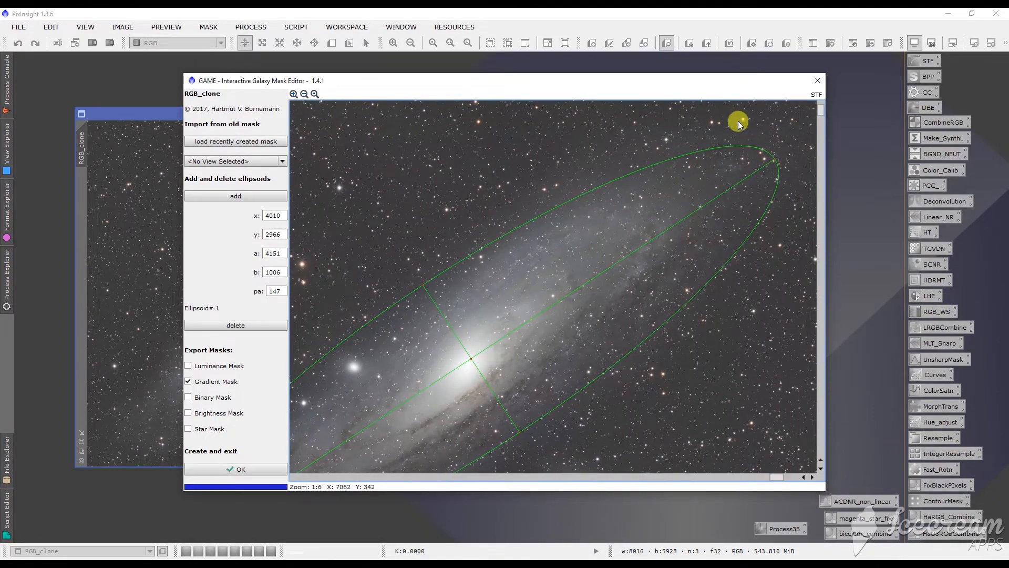
Step: Extend and rotate the upper-right end to a 4421-pixel major axis at -35.9°
drag(737, 123, 775, 161)
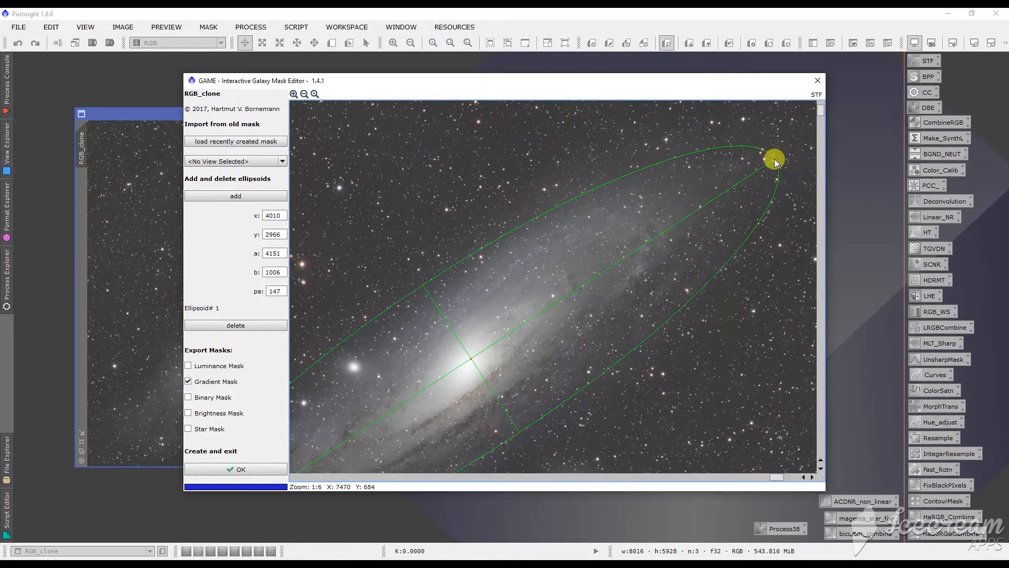
drag(774, 161, 774, 158)
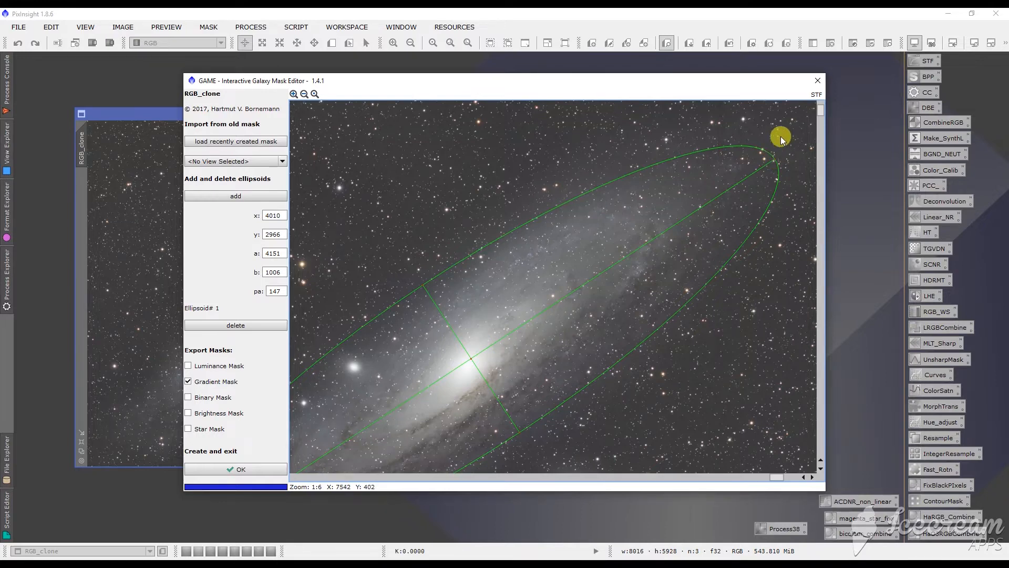
drag(780, 137, 780, 161)
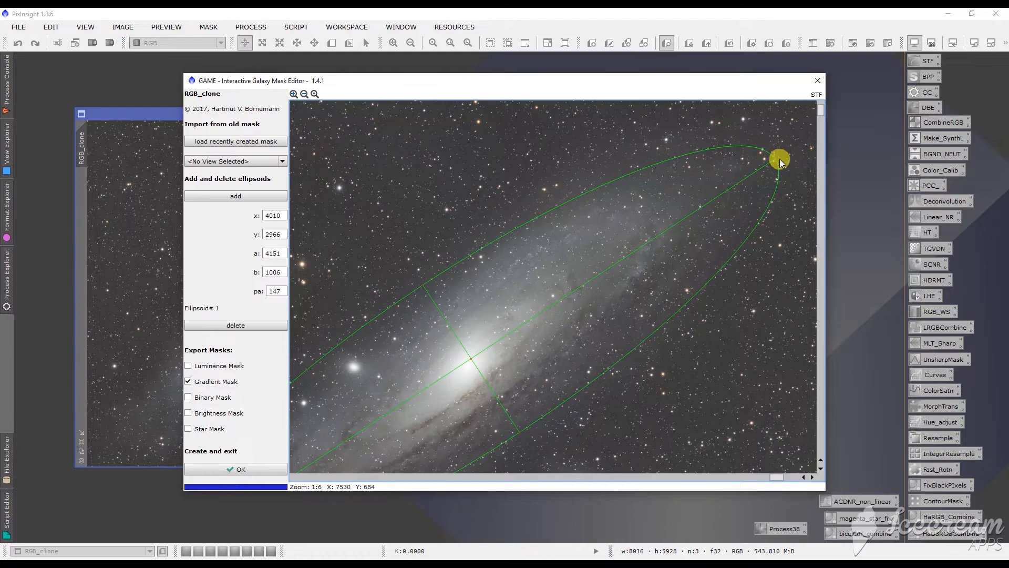
drag(779, 159, 777, 143)
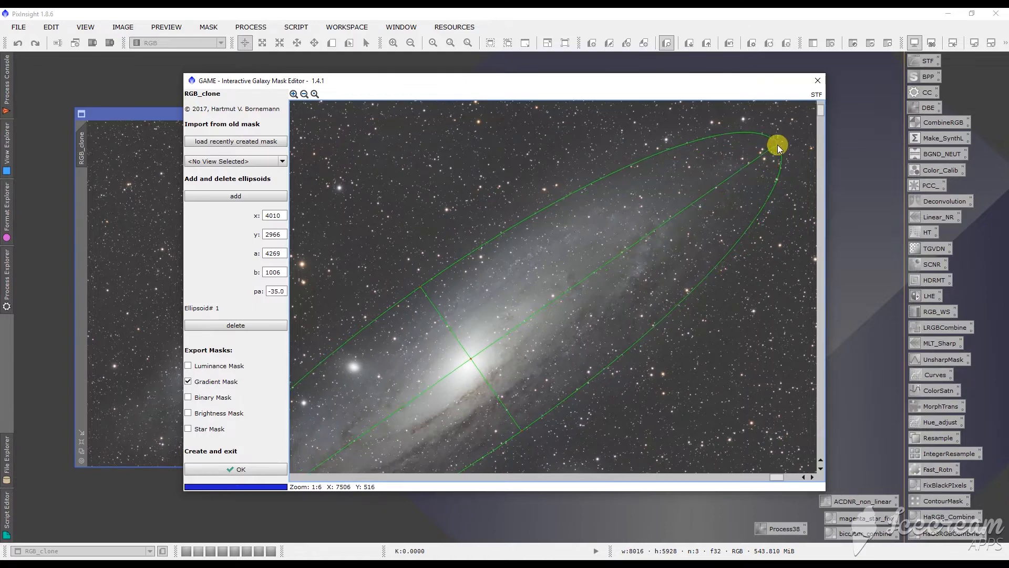
drag(777, 144, 777, 138)
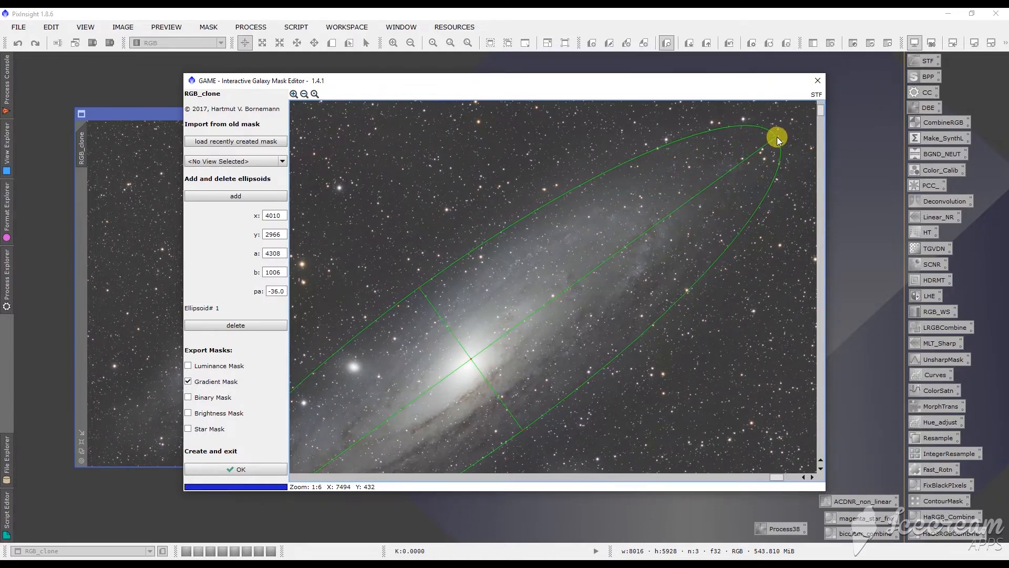
drag(777, 137, 785, 136)
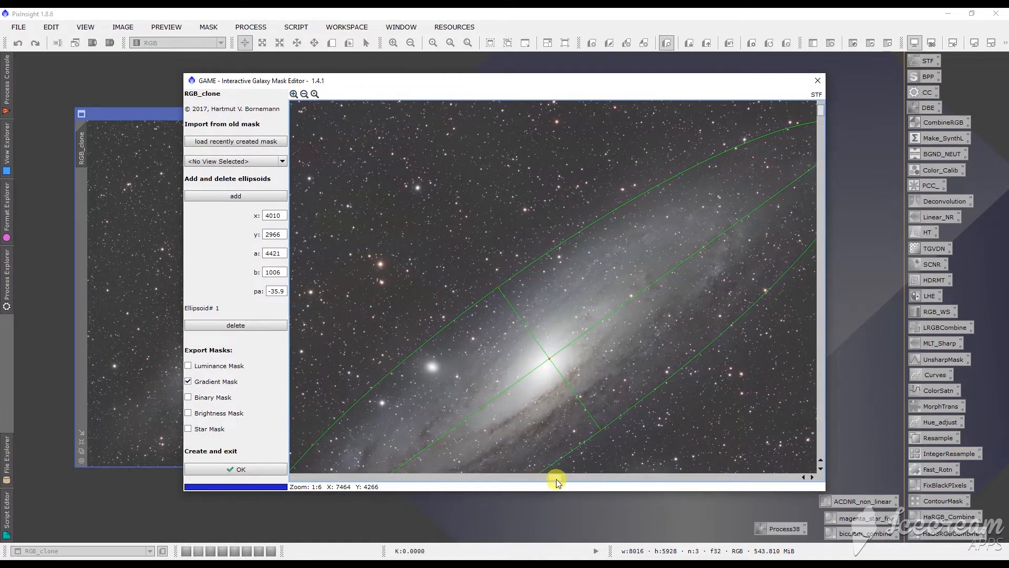
drag(556, 479, 822, 129)
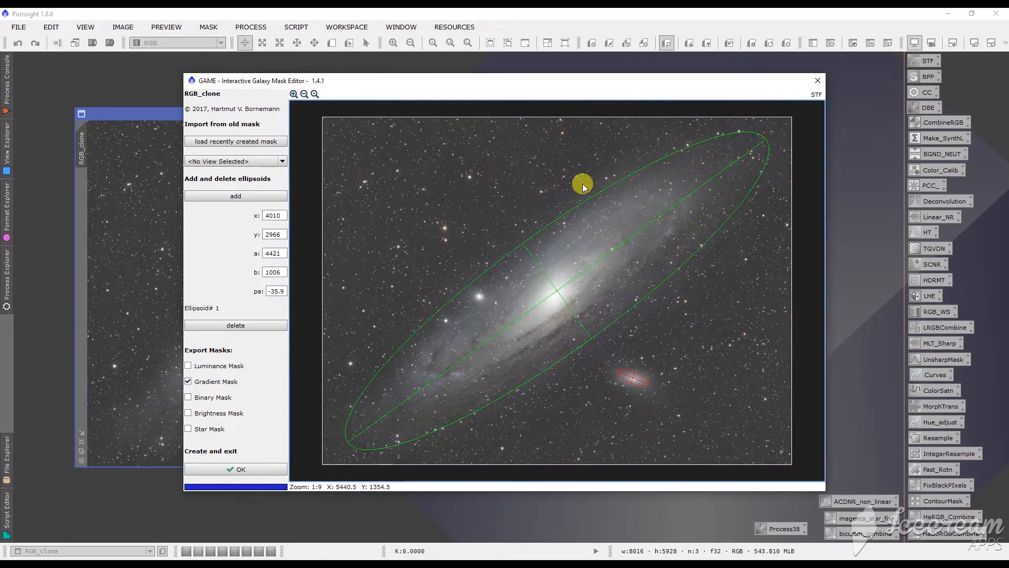
mouse_move(330, 446)
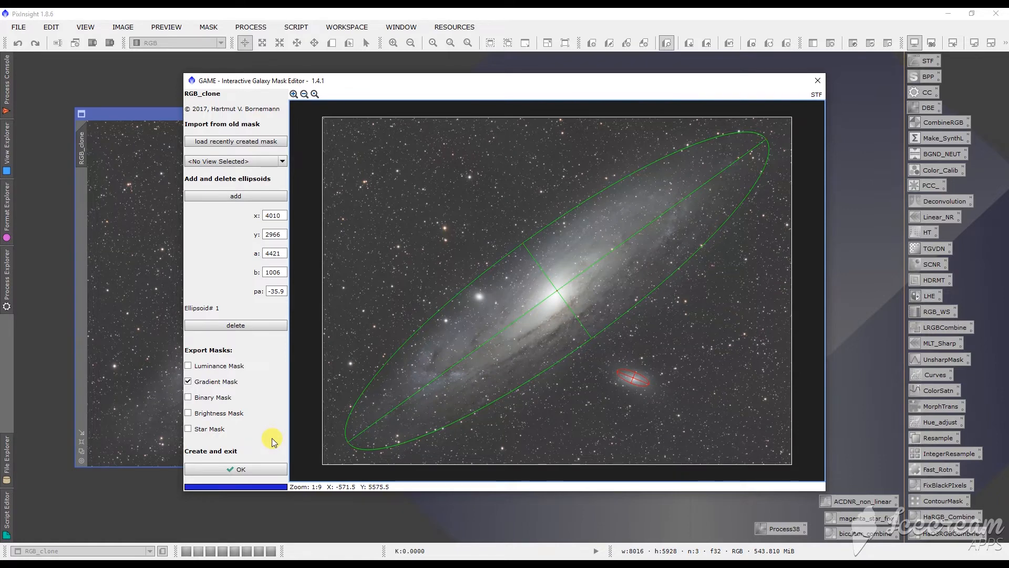
Step: Tick Star Mask alongside Gradient Mask and generate both masks, leaving GAME
click(188, 428)
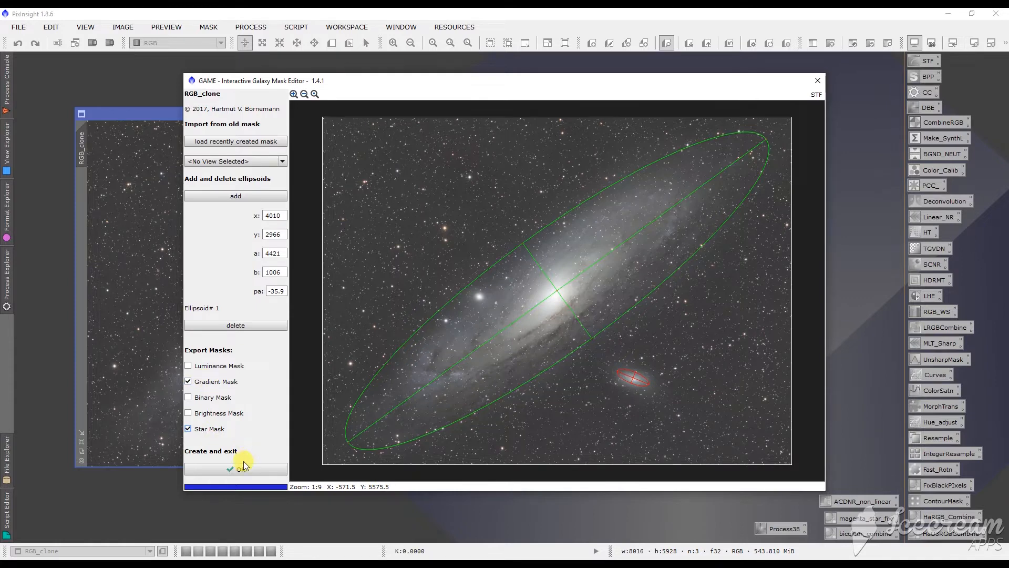
click(235, 468)
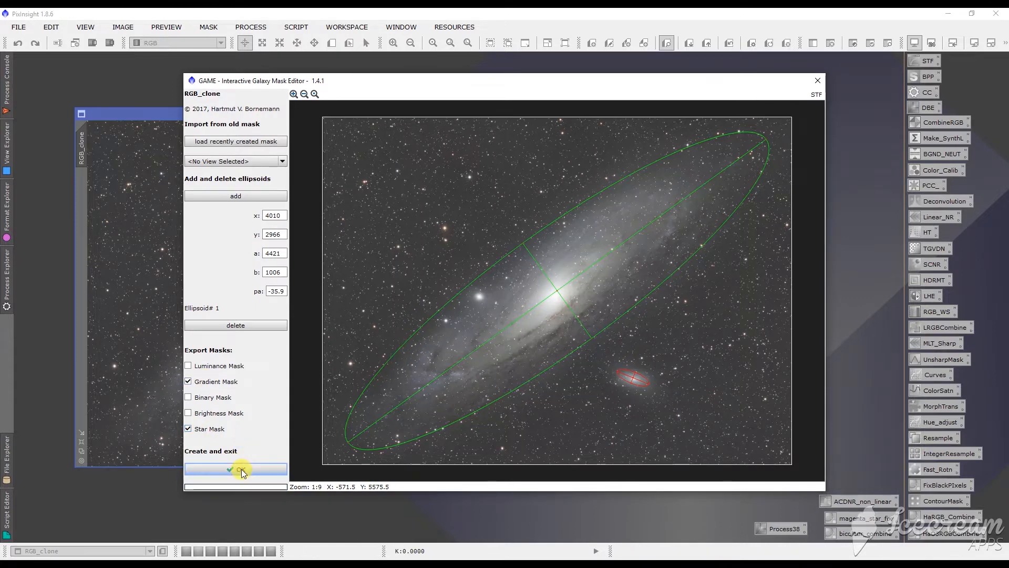
click(235, 468)
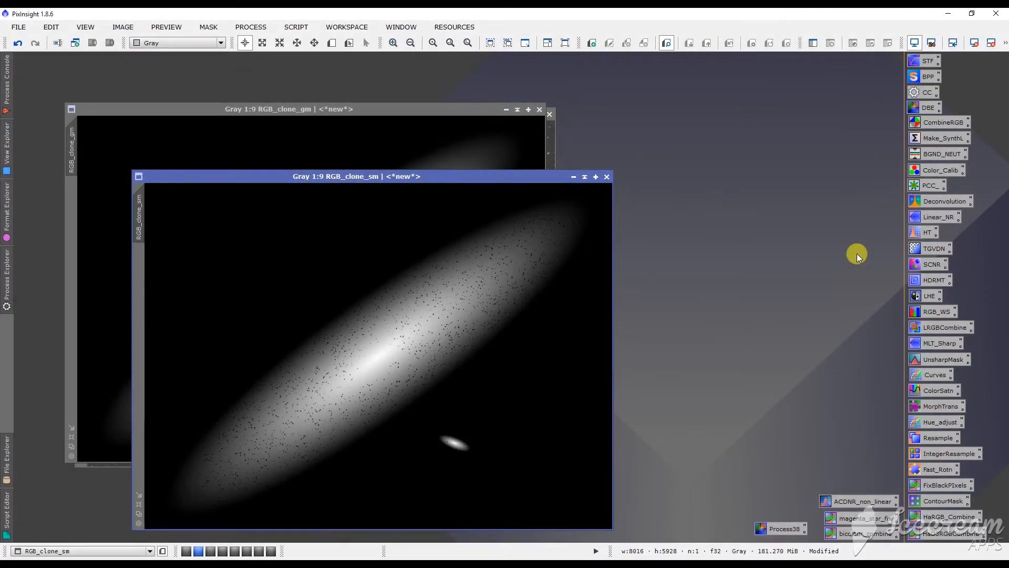
mouse_move(442, 186)
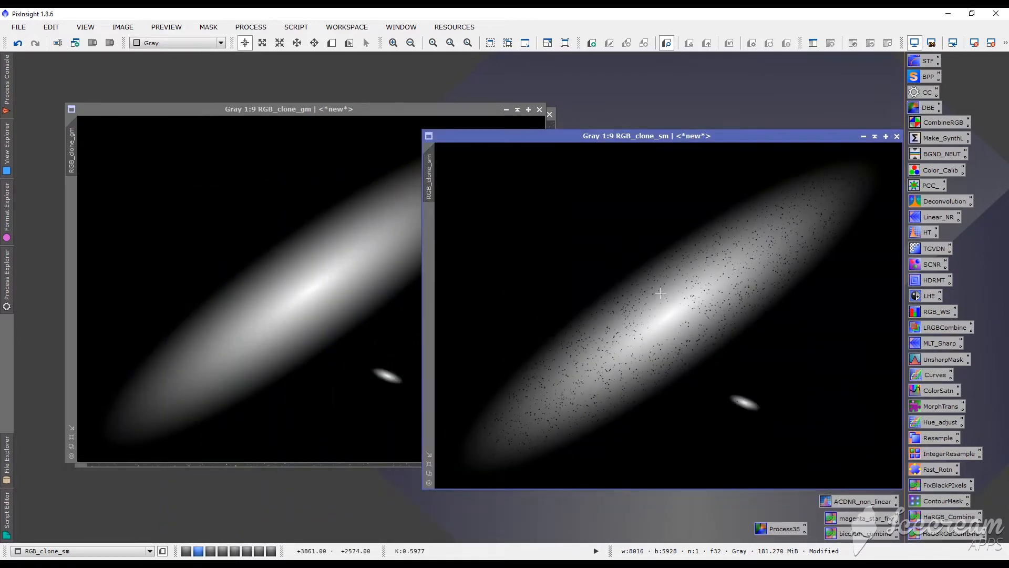
mouse_move(554, 413)
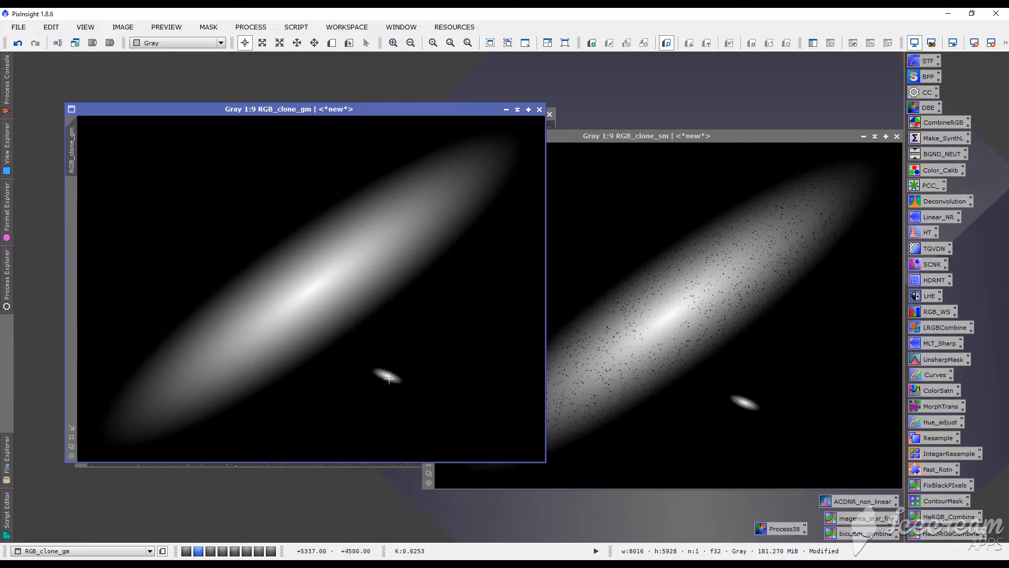
mouse_move(334, 281)
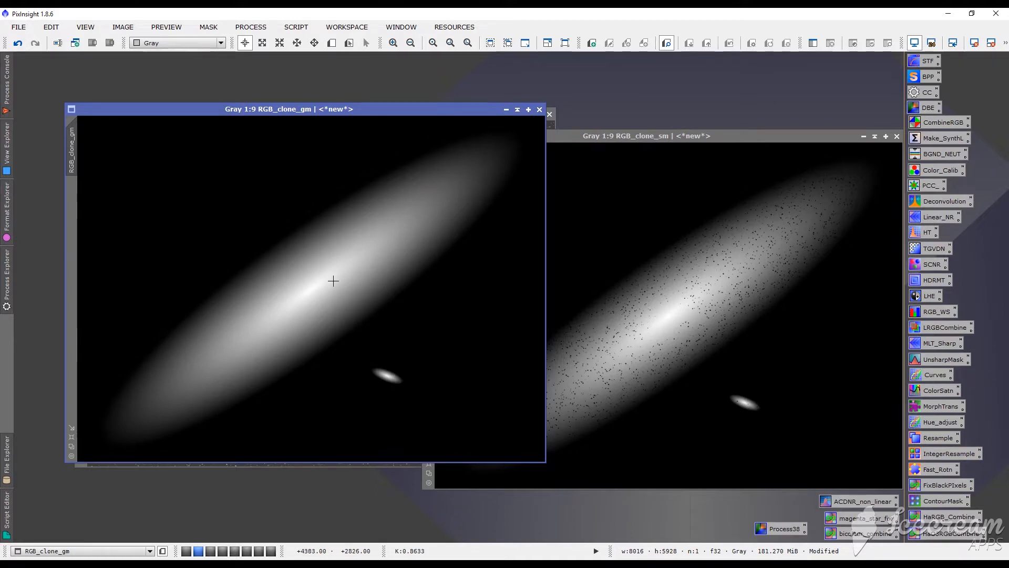
mouse_move(394, 380)
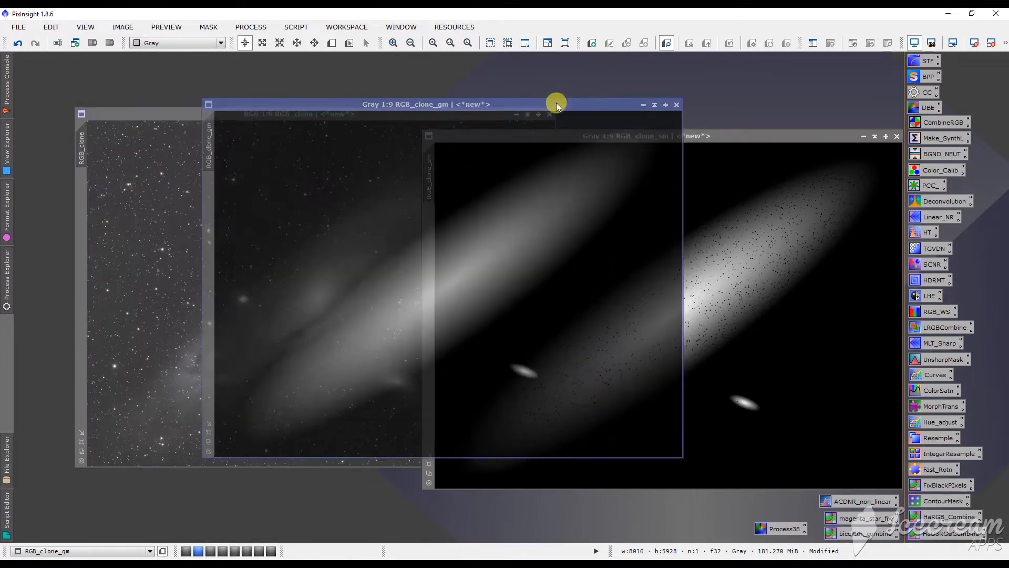
Step: Set RGB_clone_gm as the mask of the RGB_clone image and bring the image forward
drag(555, 104, 541, 80)
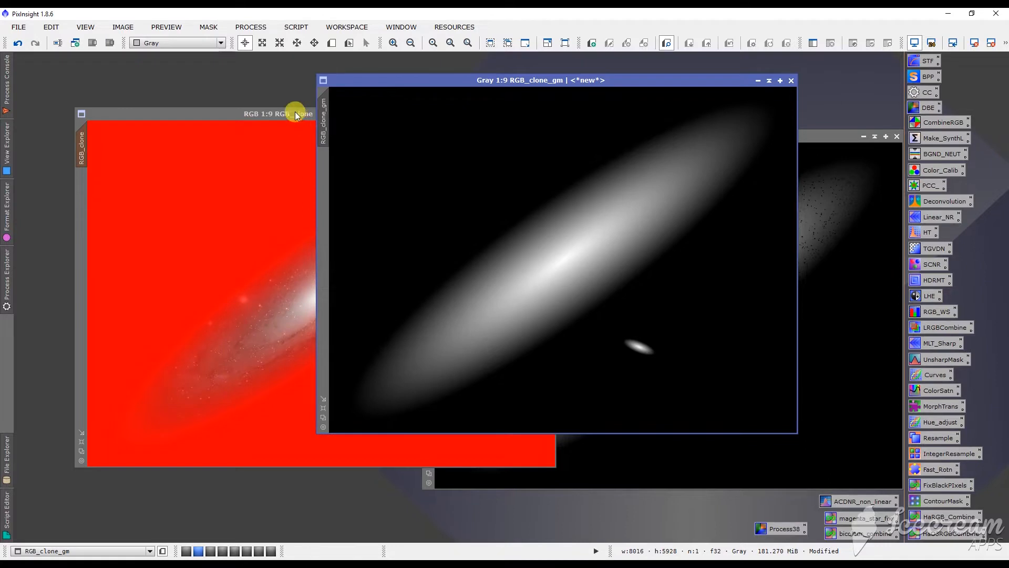
click(277, 114)
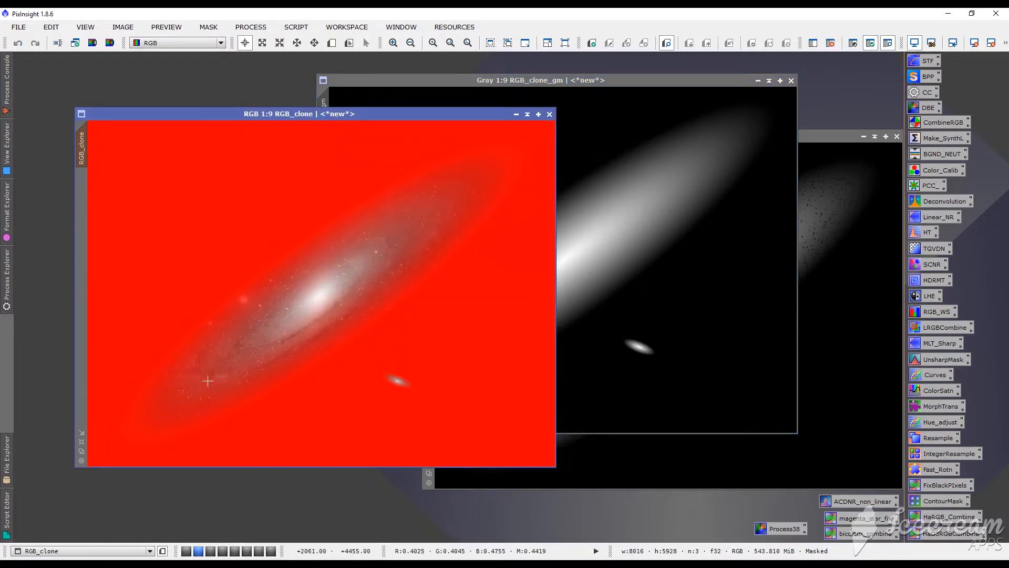
mouse_move(192, 160)
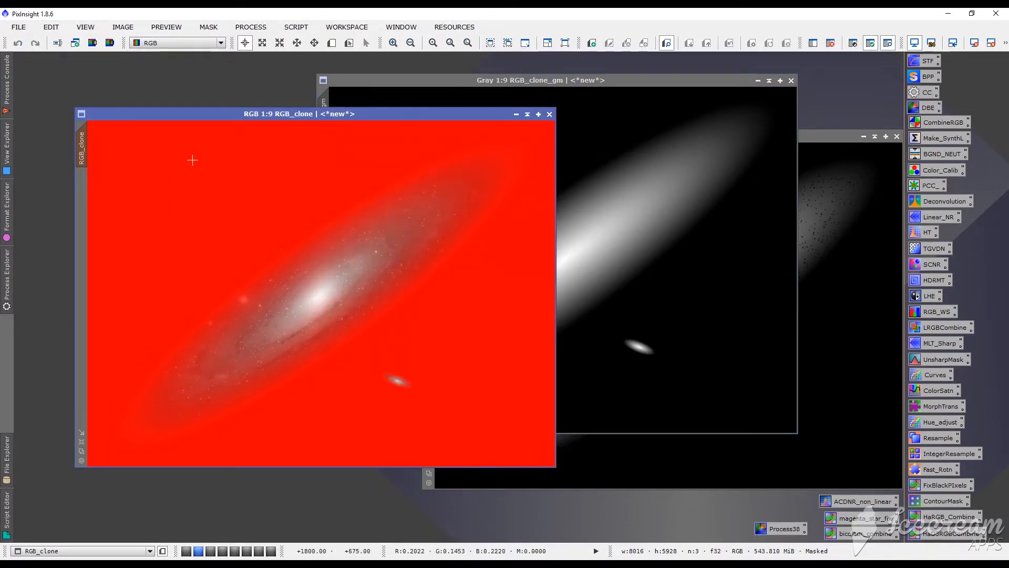
mouse_move(104, 281)
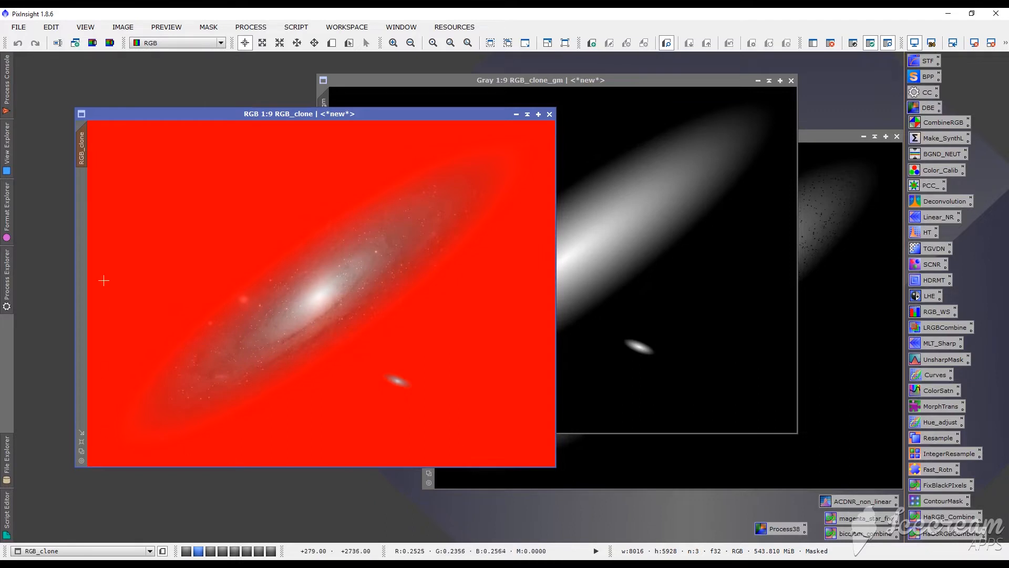
mouse_move(420, 133)
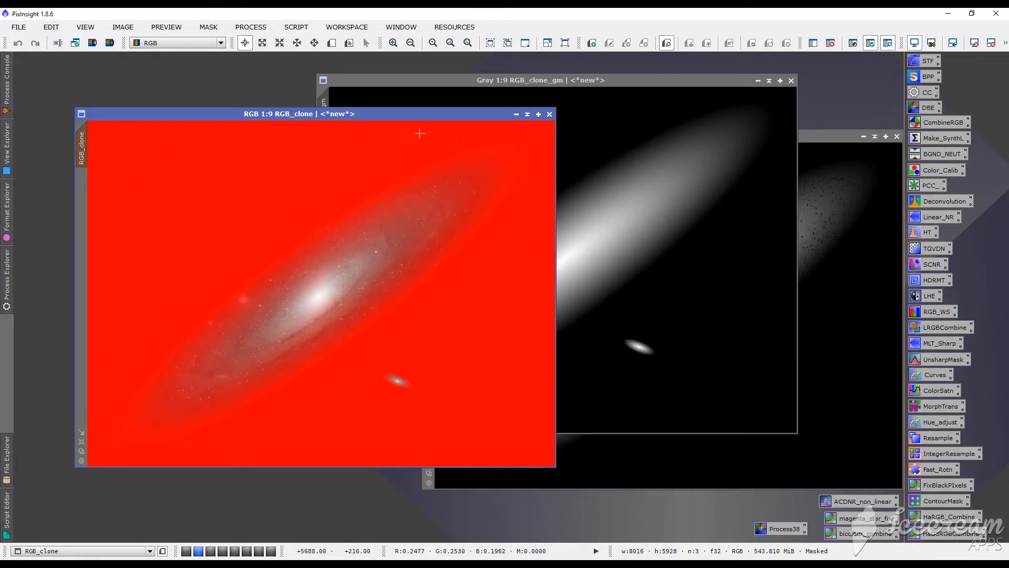
mouse_move(487, 142)
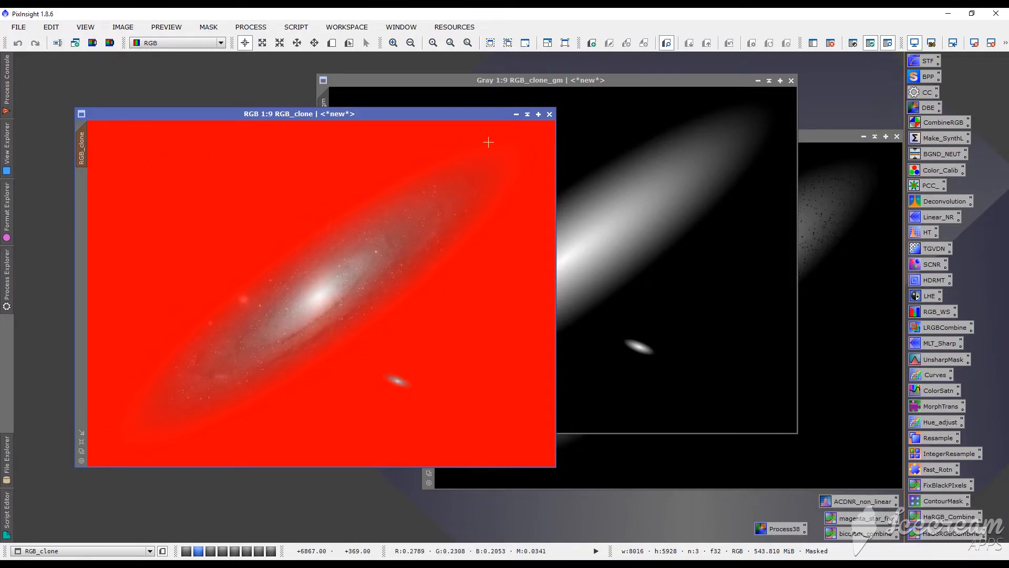
mouse_move(282, 389)
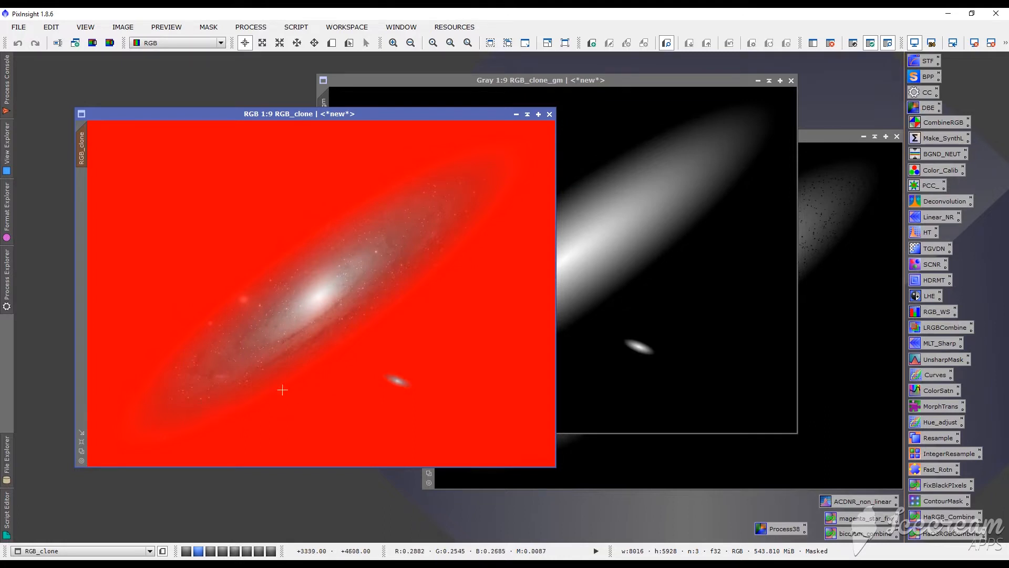
mouse_move(176, 400)
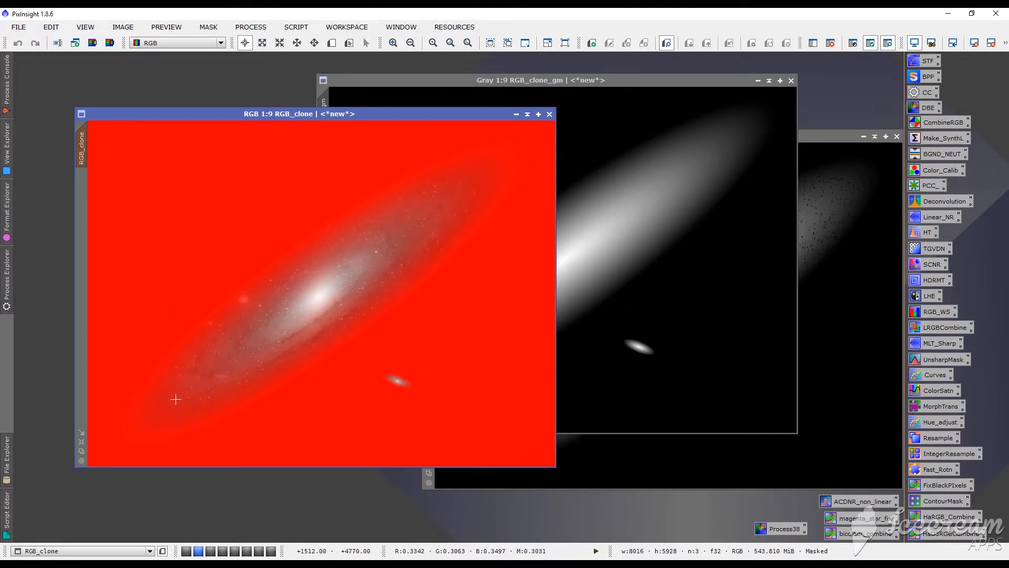
mouse_move(252, 293)
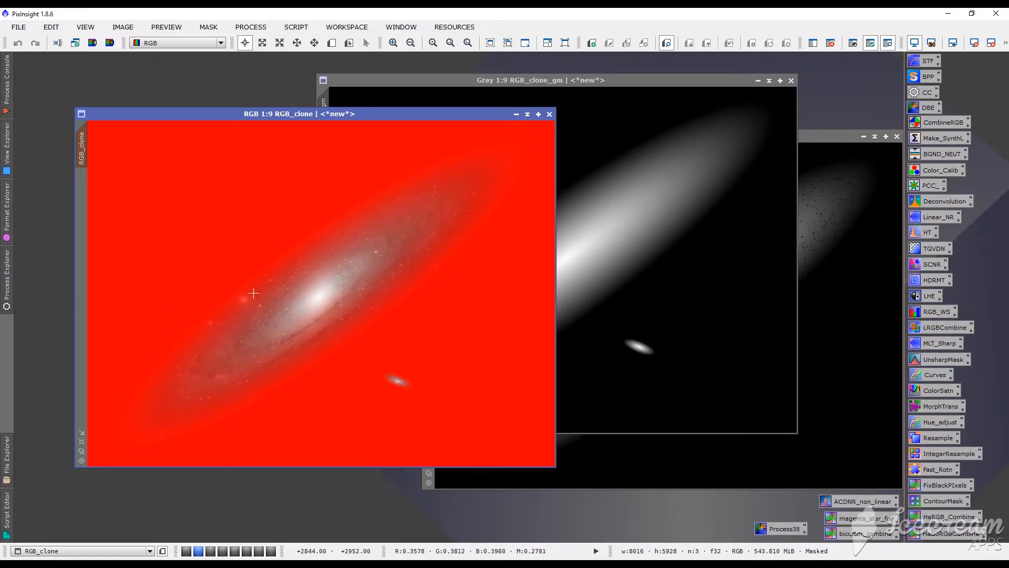
mouse_move(163, 398)
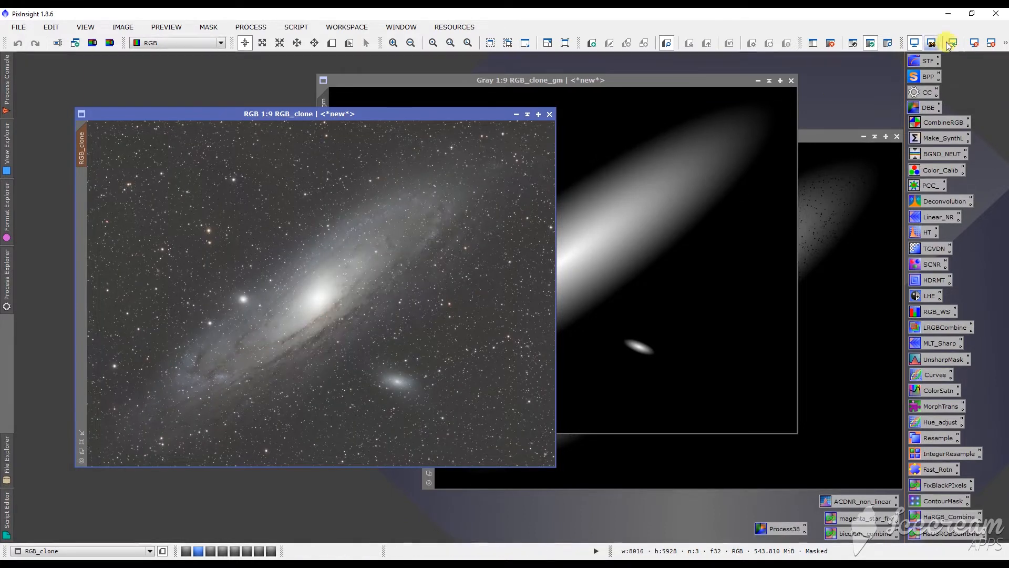
click(885, 43)
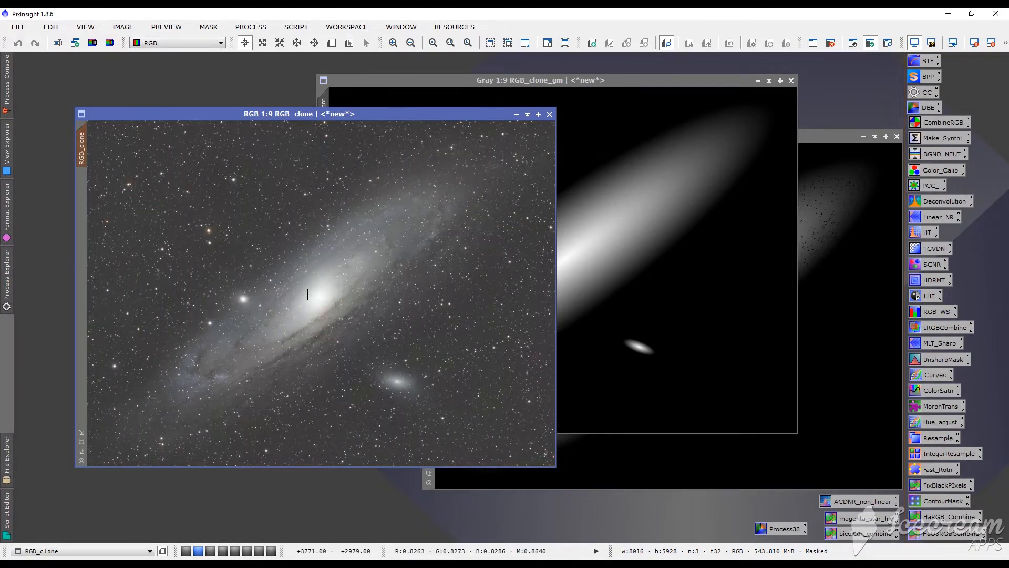
click(432, 43)
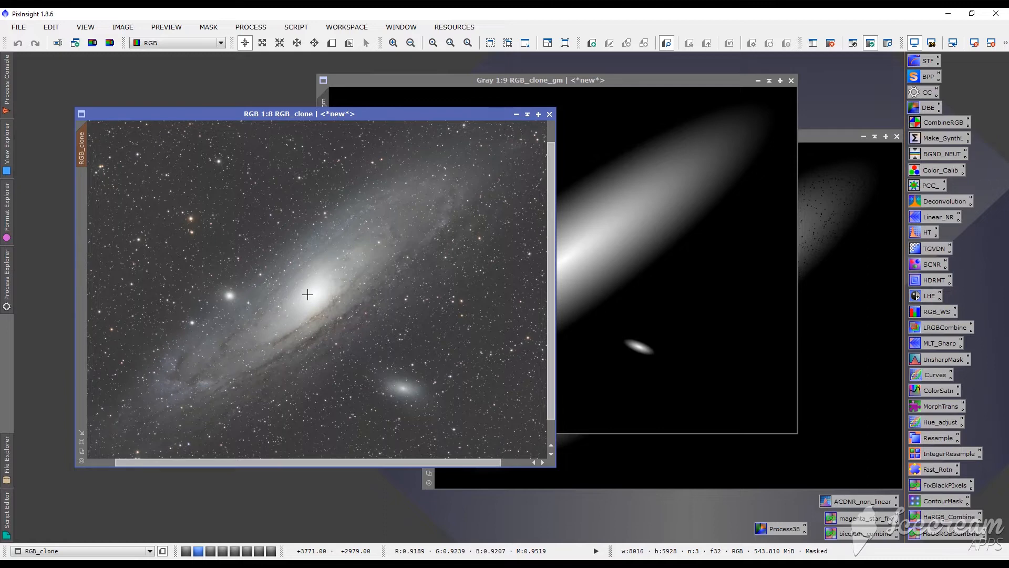
click(409, 42)
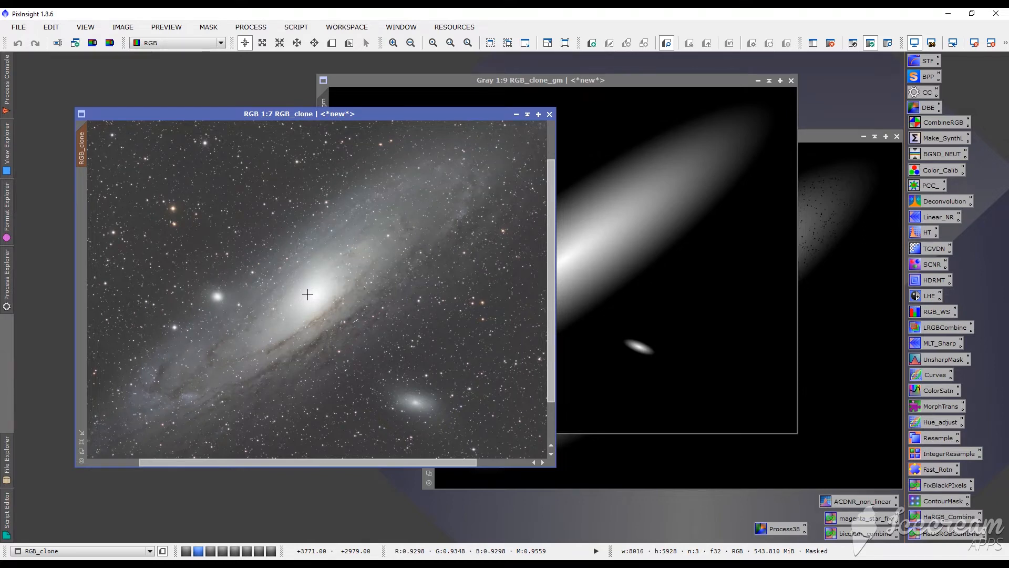
click(432, 42)
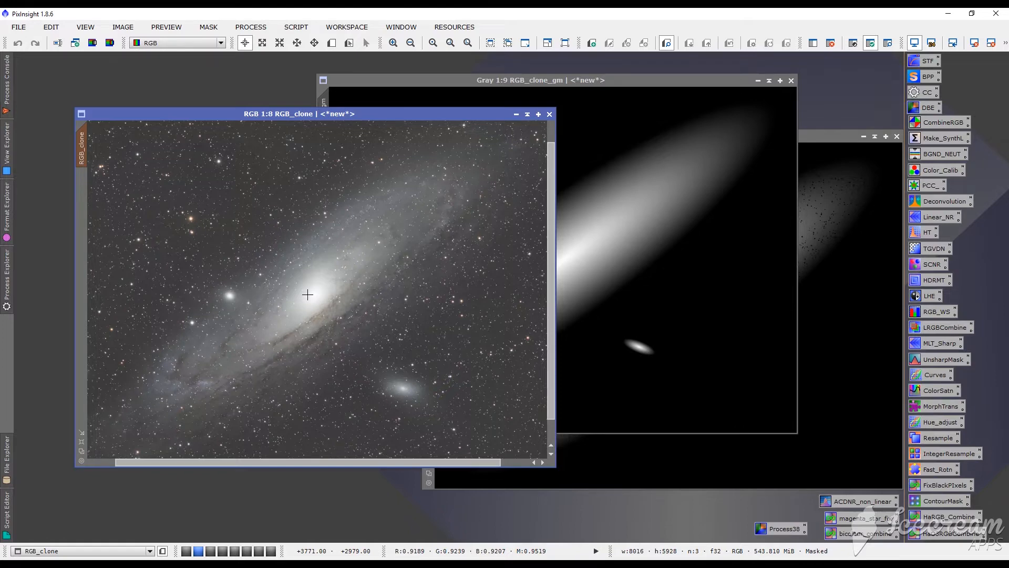
mouse_move(303, 337)
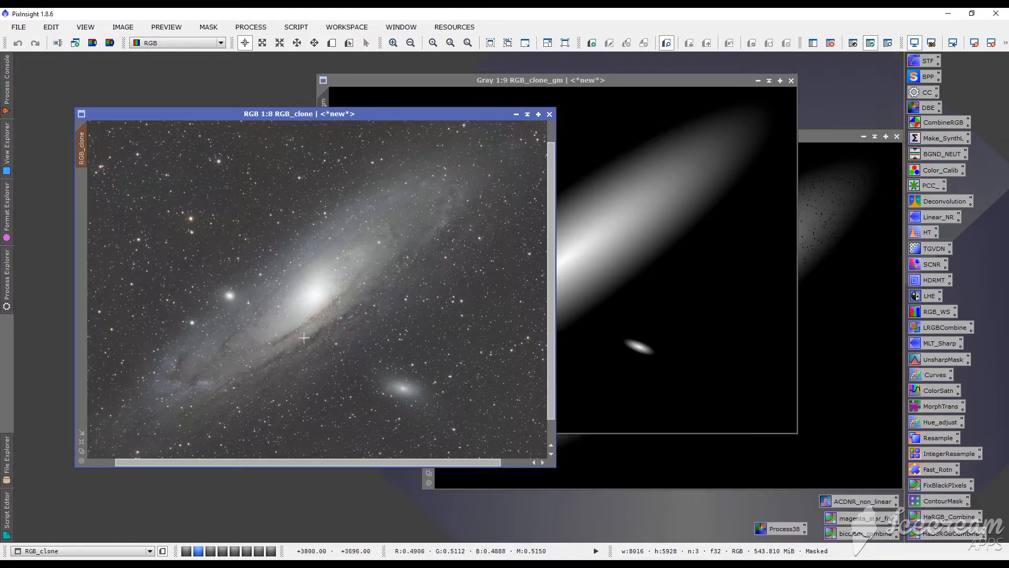
mouse_move(419, 295)
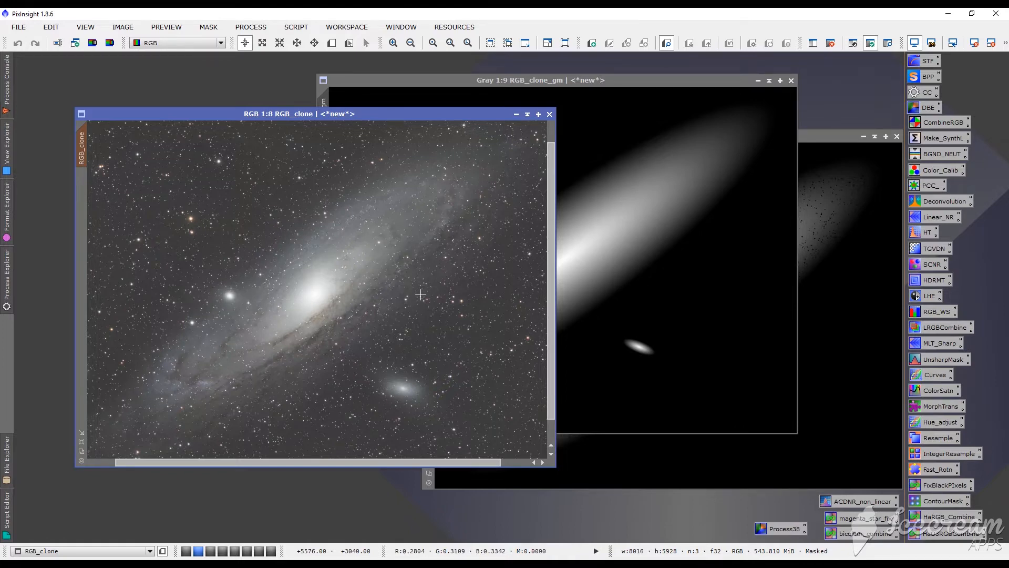
mouse_move(431, 312)
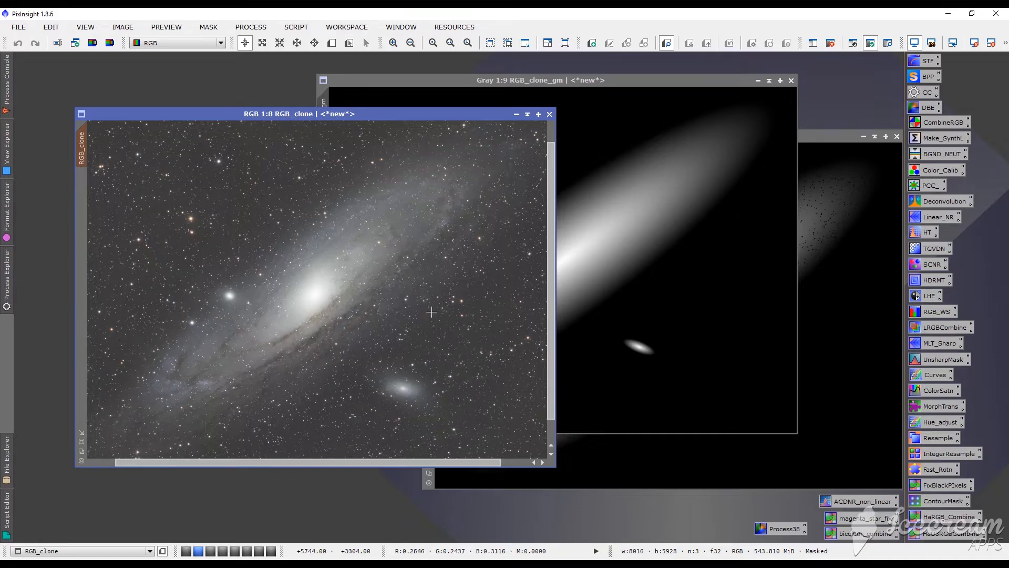
mouse_move(496, 356)
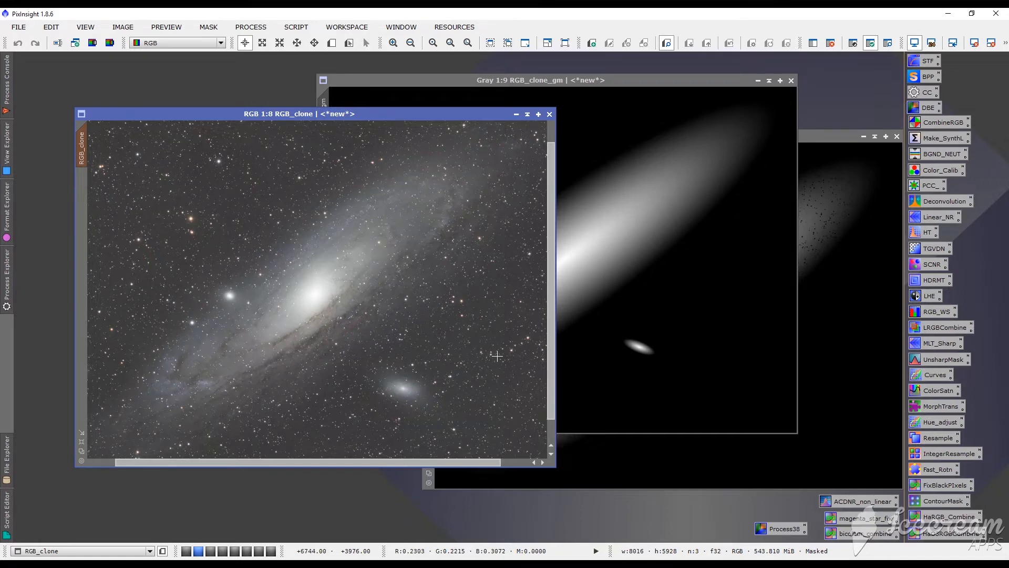
Step: Start a CurvesTransformation to lift contrast on the masked Andromeda clone
click(936, 374)
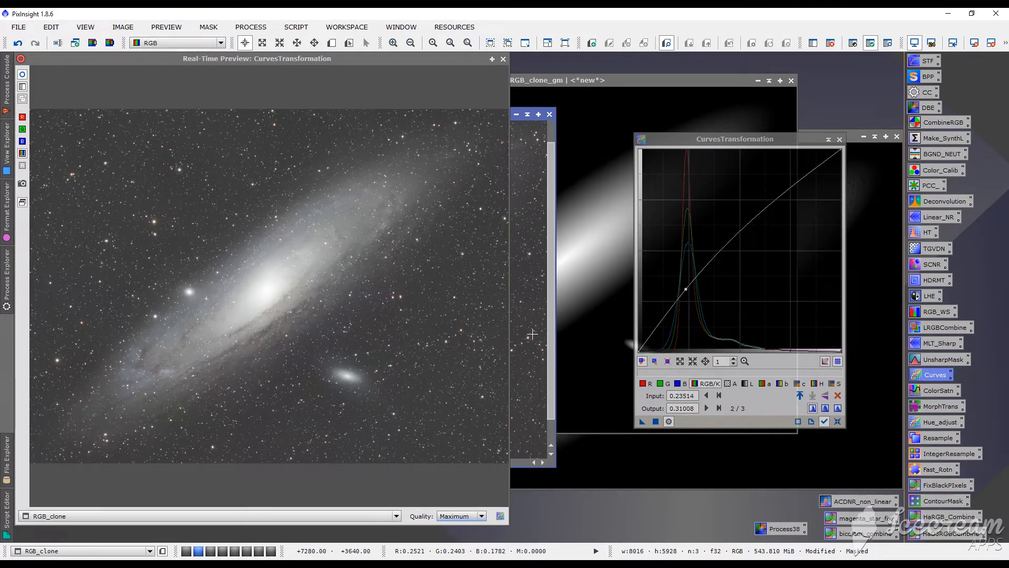
mouse_move(531, 289)
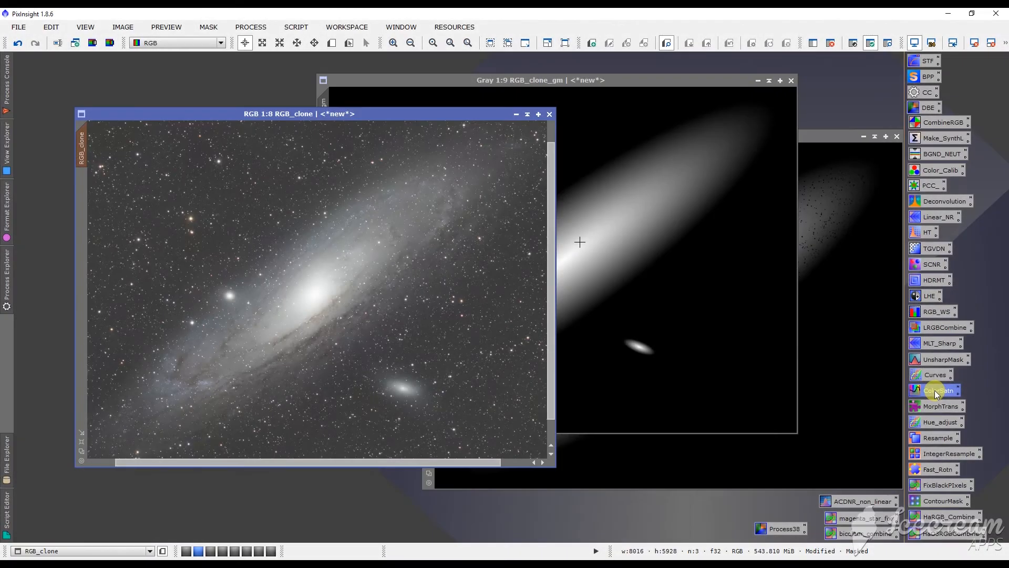
Step: Raise the S-channel saturation curve on the masked clone and dismiss the real-time preview
click(937, 390)
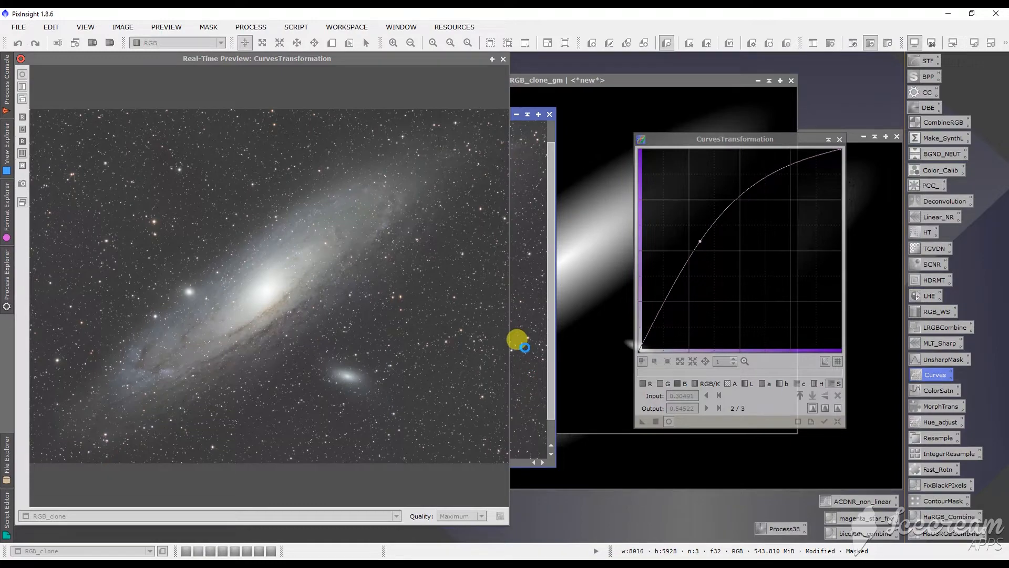
mouse_move(502, 254)
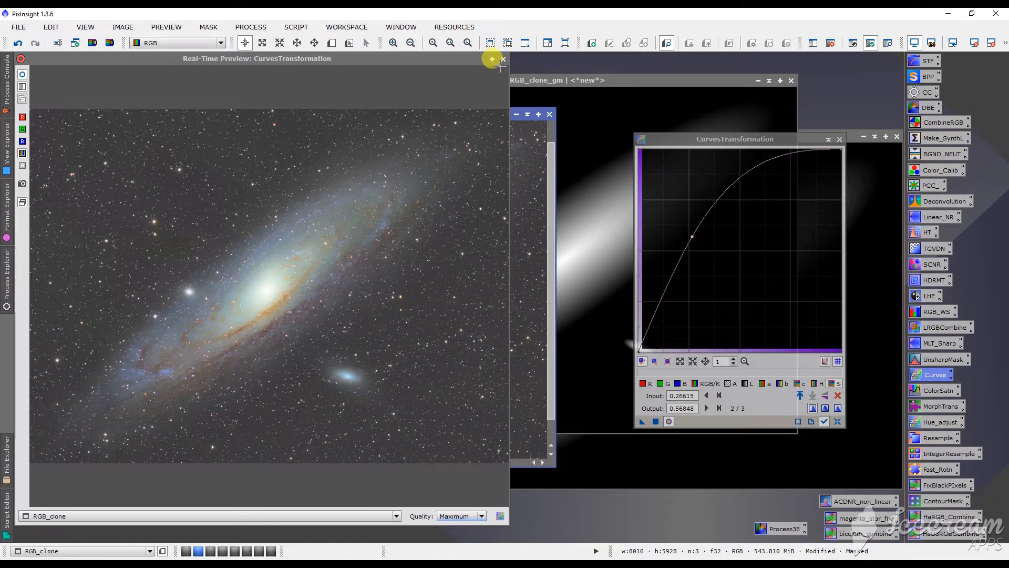
click(504, 58)
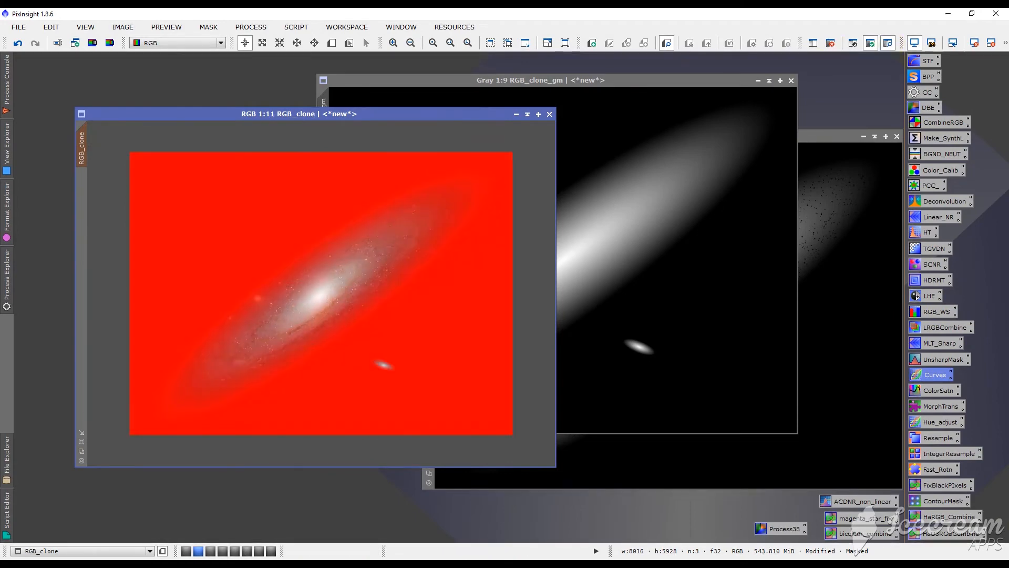
mouse_move(376, 356)
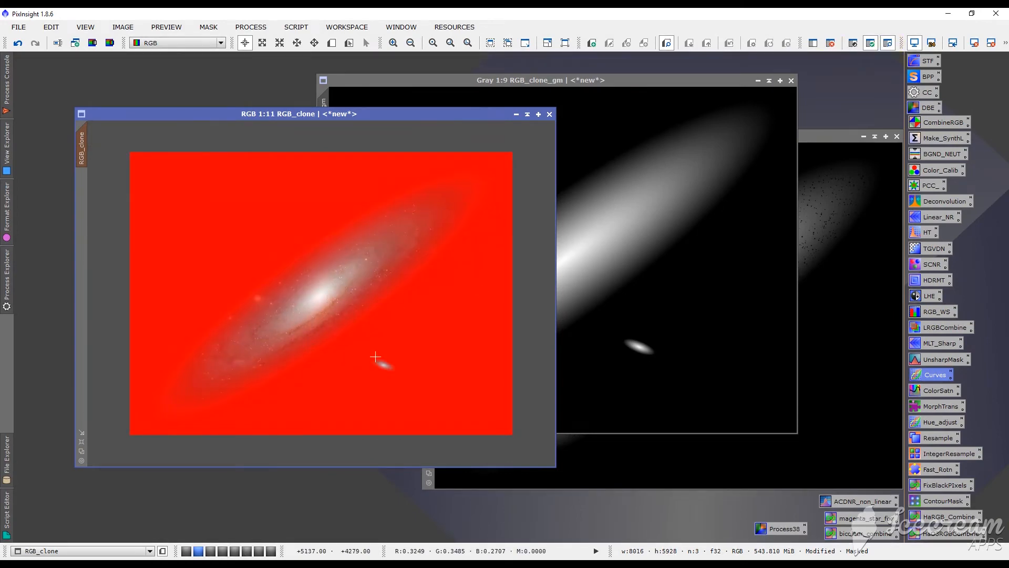
mouse_move(291, 315)
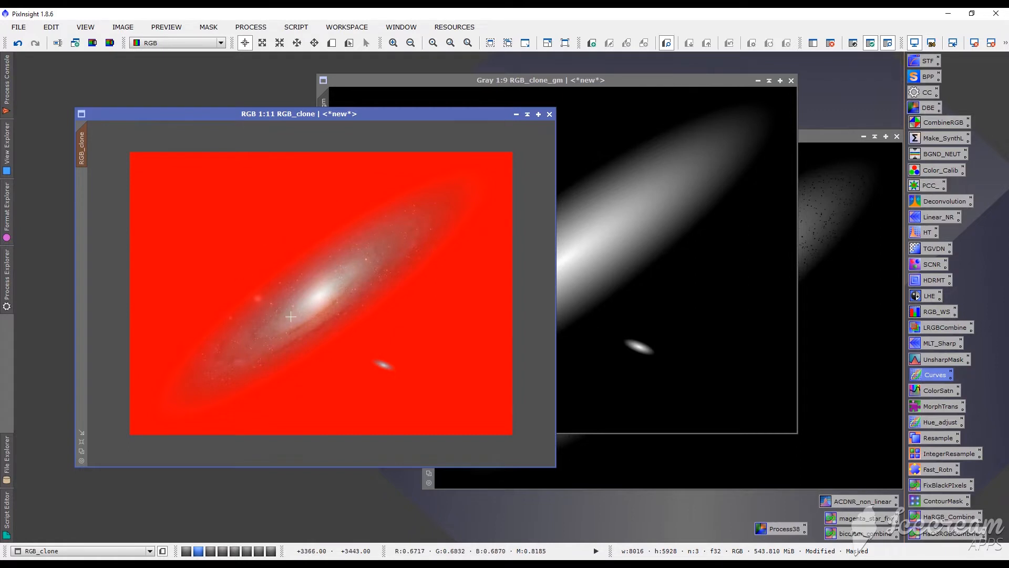
mouse_move(377, 235)
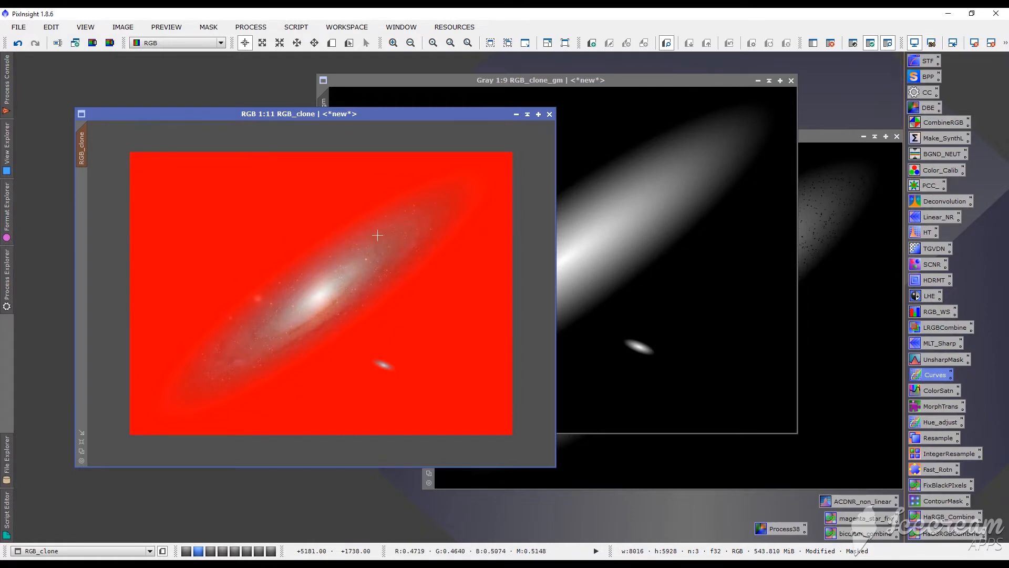
mouse_move(370, 249)
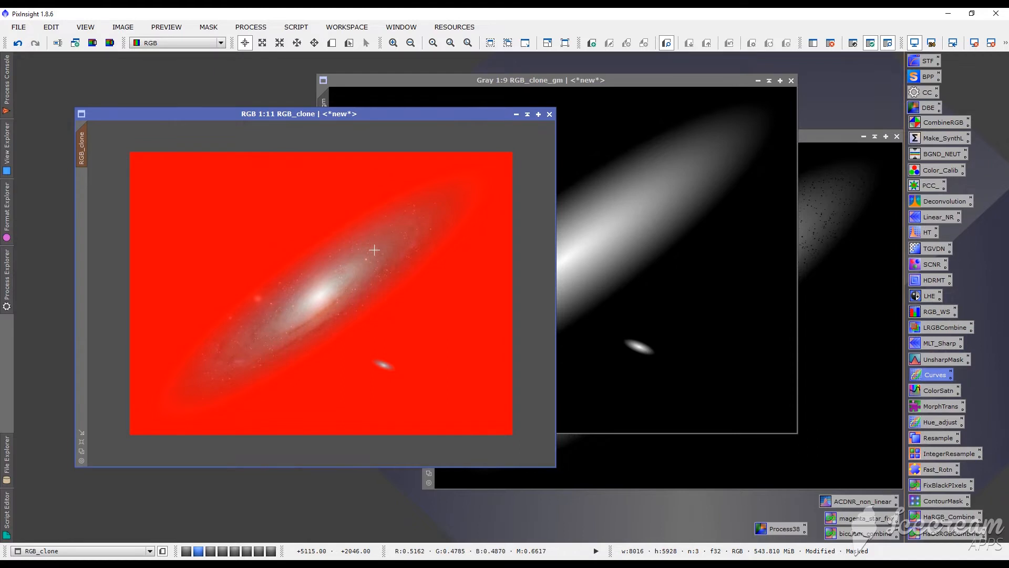
mouse_move(524, 226)
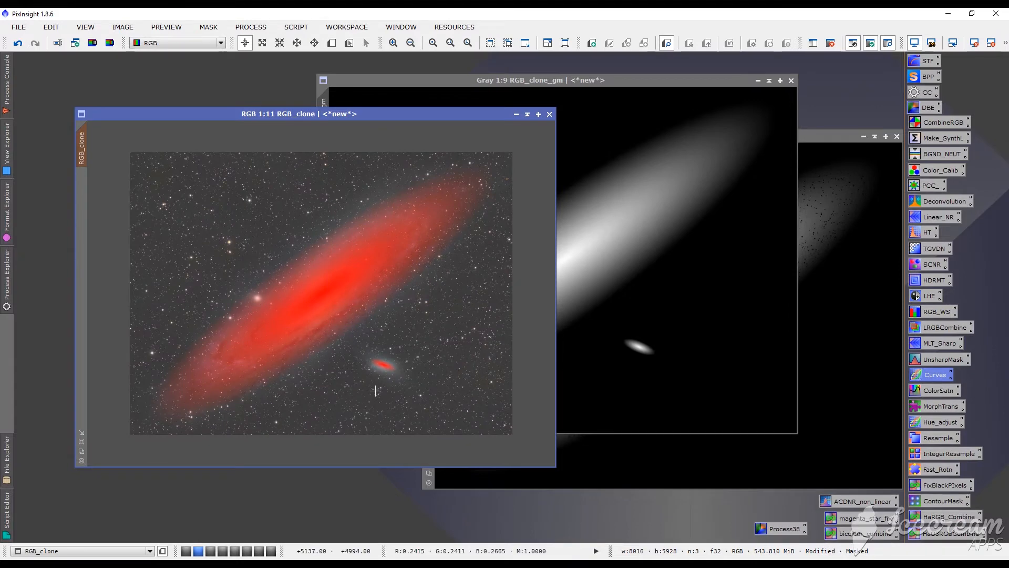
mouse_move(224, 236)
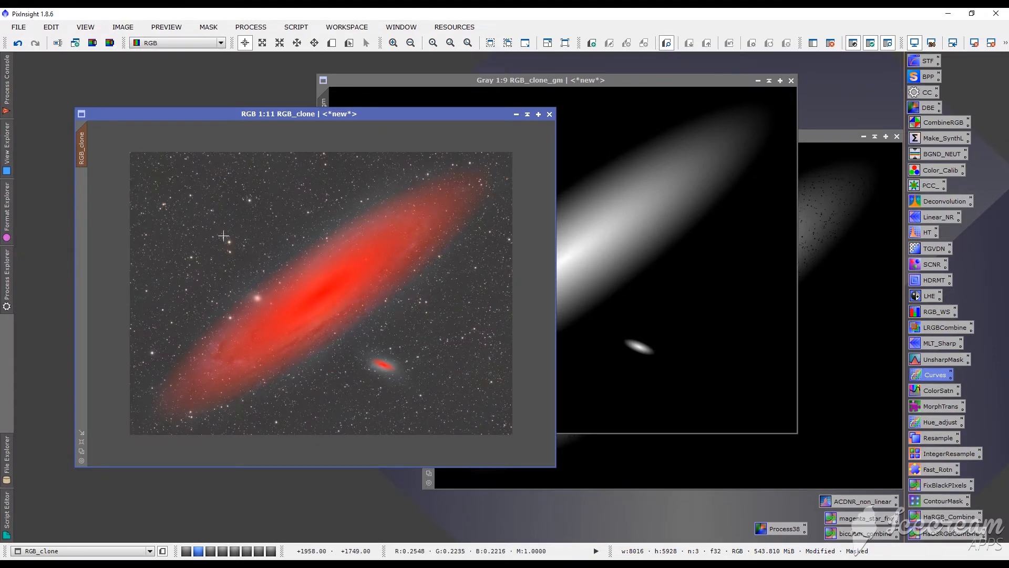
mouse_move(229, 240)
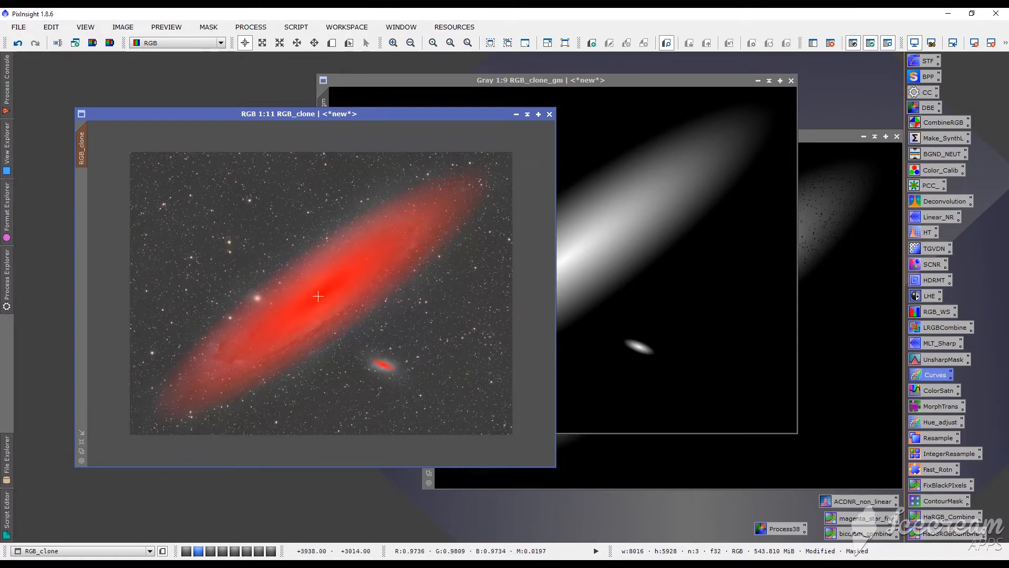
mouse_move(245, 362)
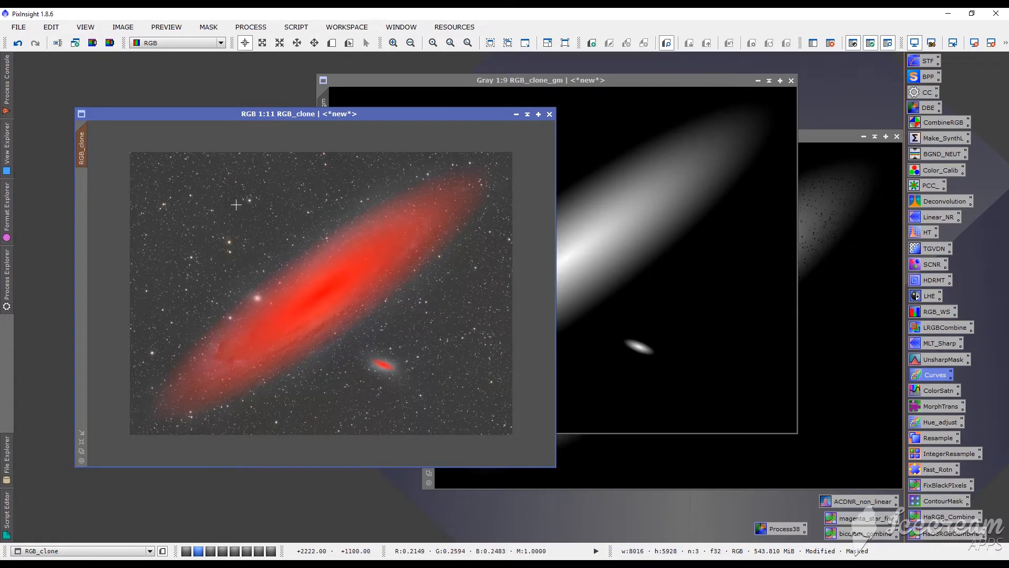
mouse_move(225, 244)
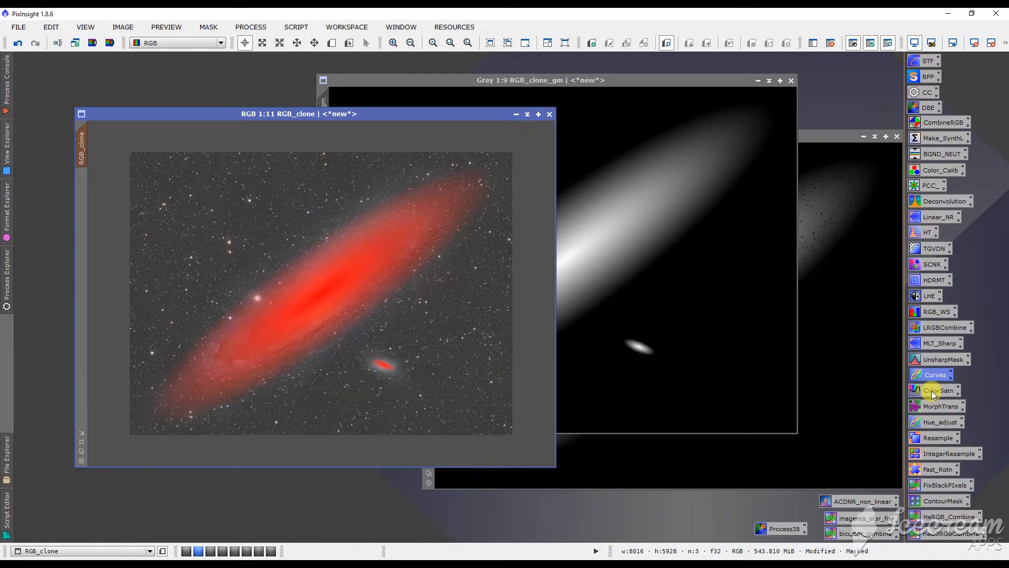
Step: Bring up ColorSaturation to boost star and background colour on the masked RGB_clone
click(937, 390)
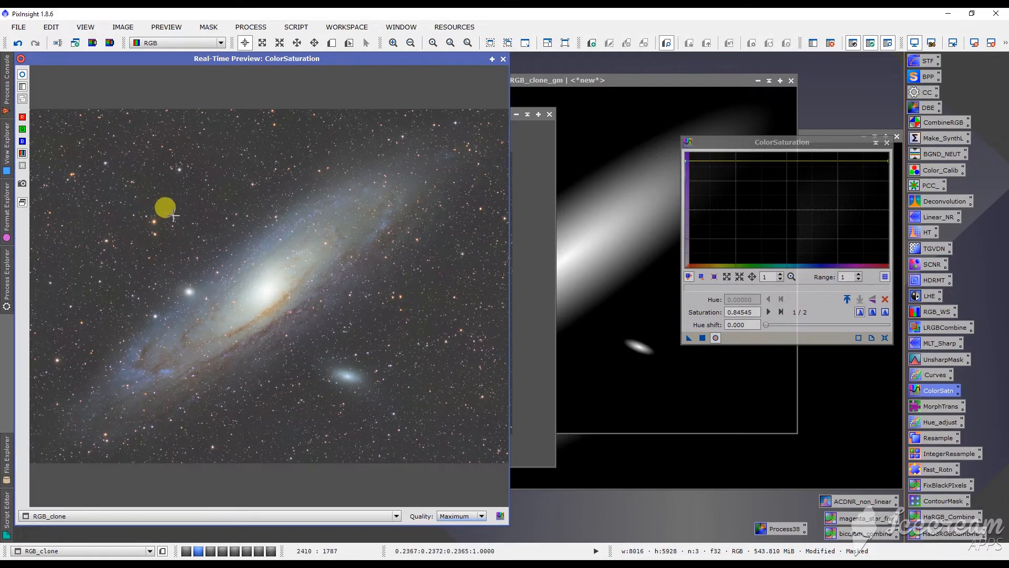
mouse_move(132, 248)
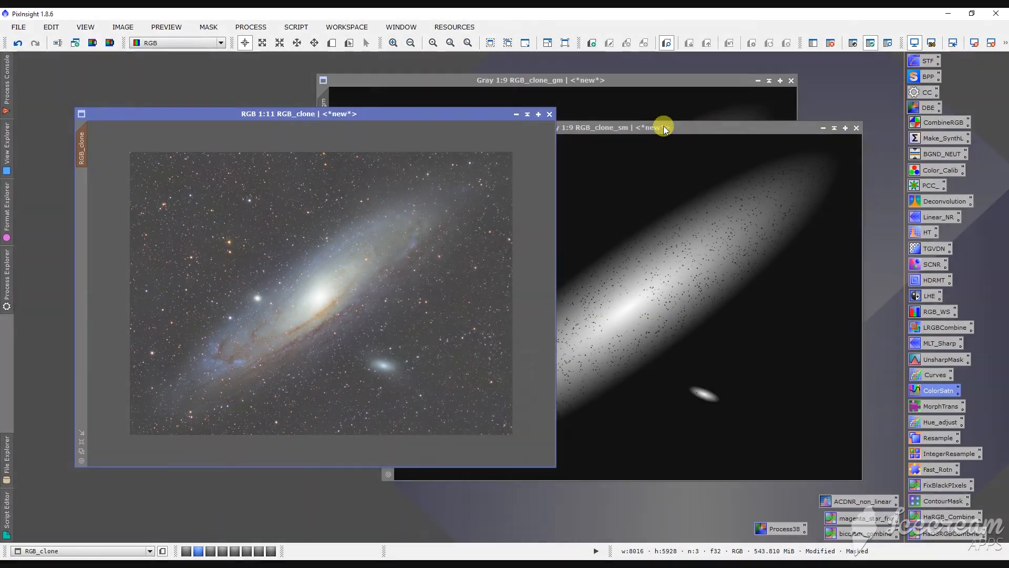
Step: Switch between the RGB_clone_sm star-hole mask and the Andromeda colour image, leaving the mask in front
click(593, 127)
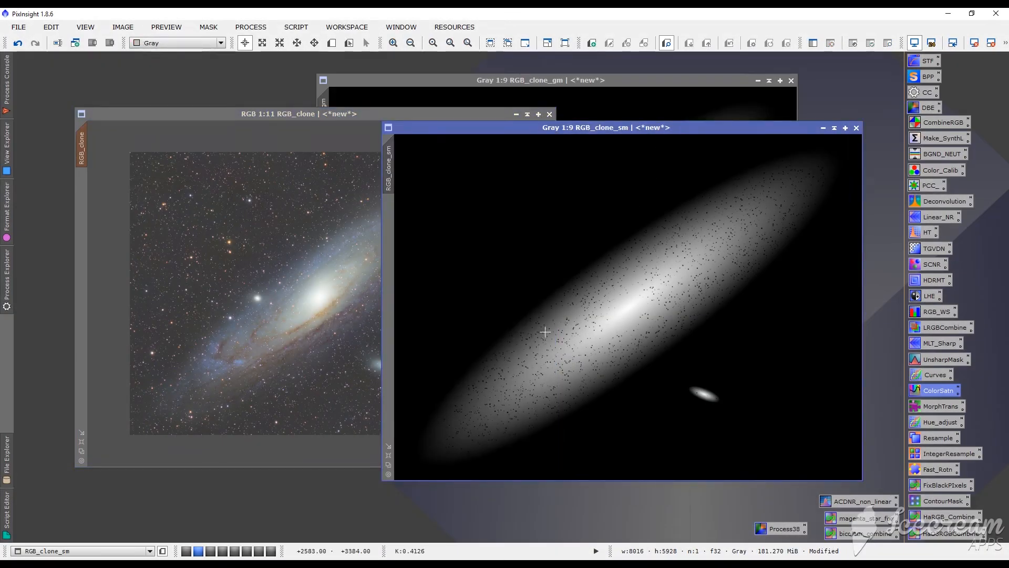
mouse_move(530, 397)
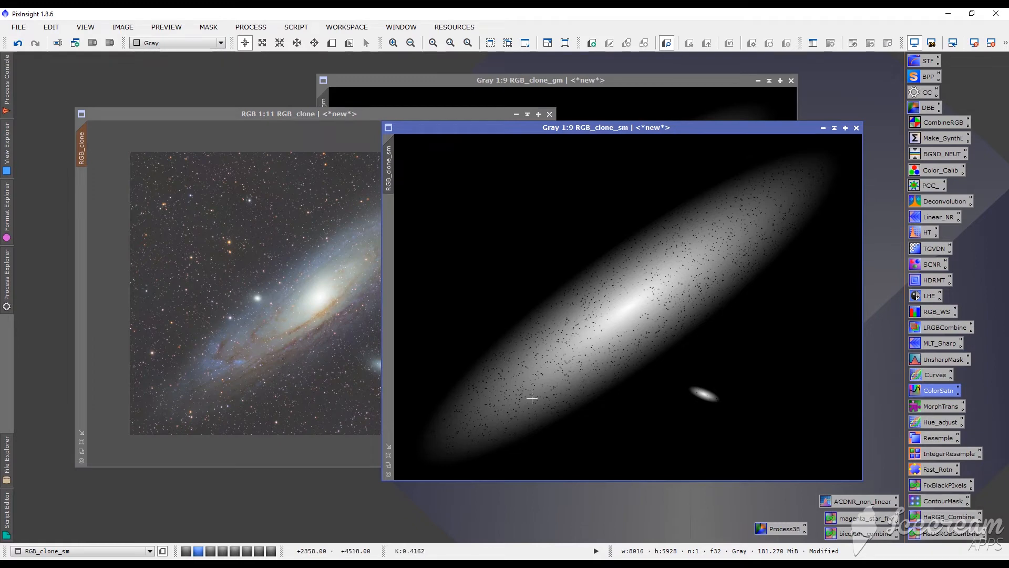
mouse_move(615, 356)
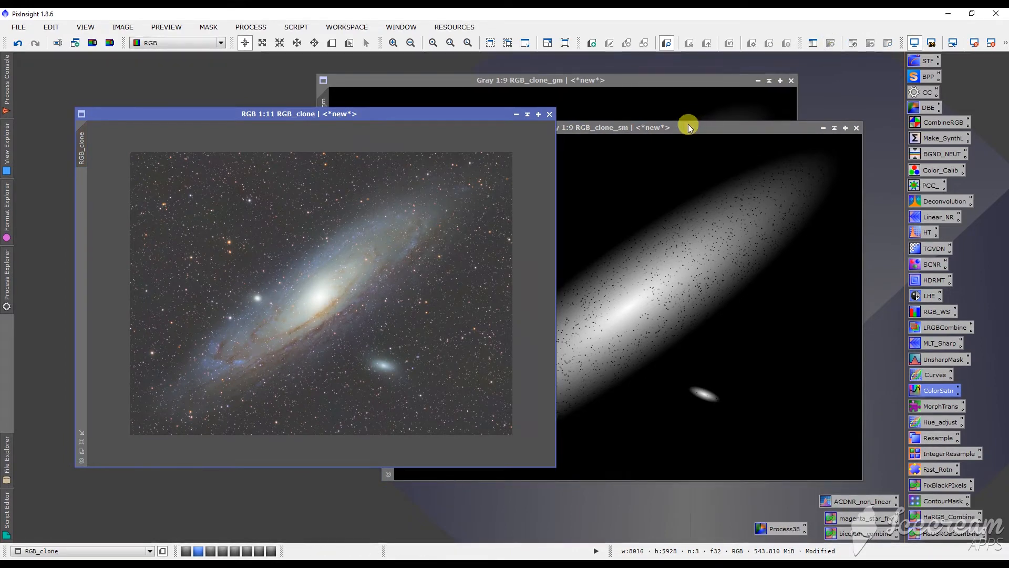
click(611, 127)
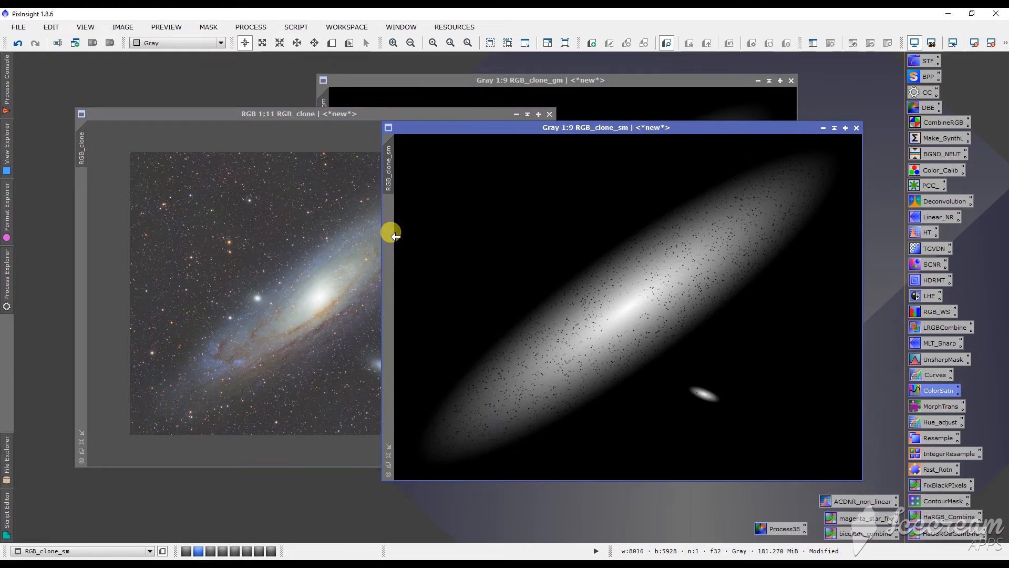
mouse_move(447, 274)
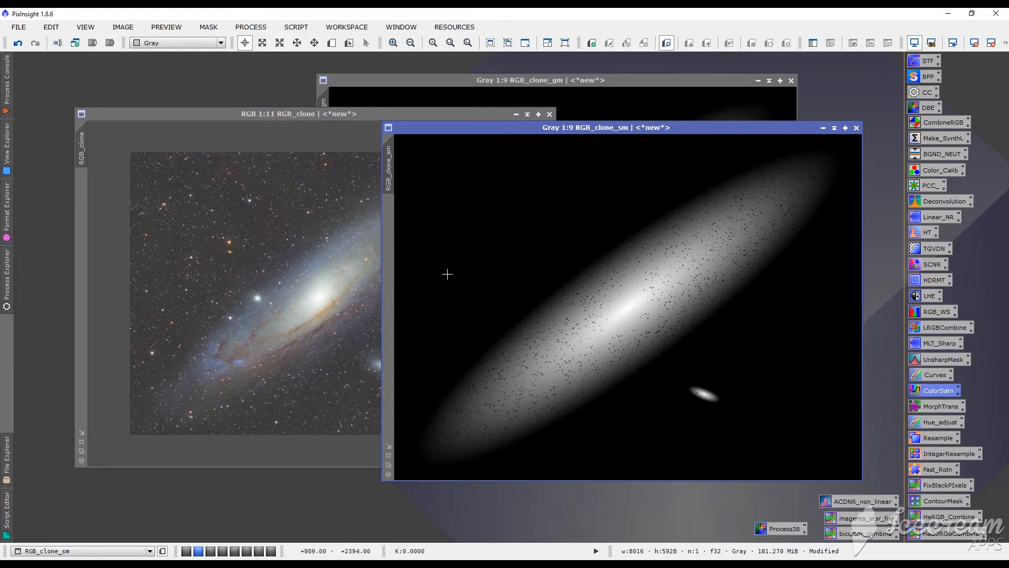
click(299, 114)
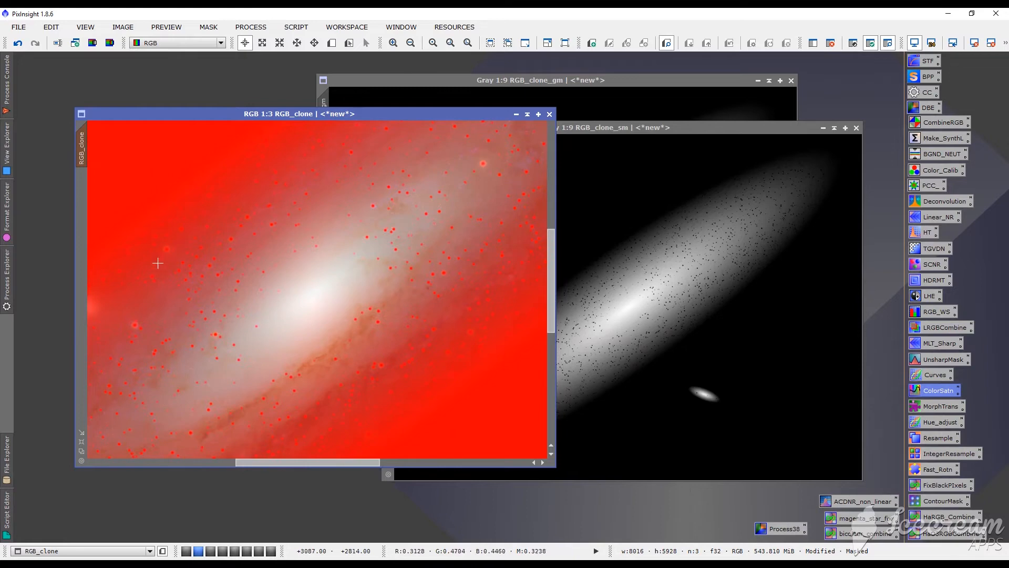
mouse_move(117, 320)
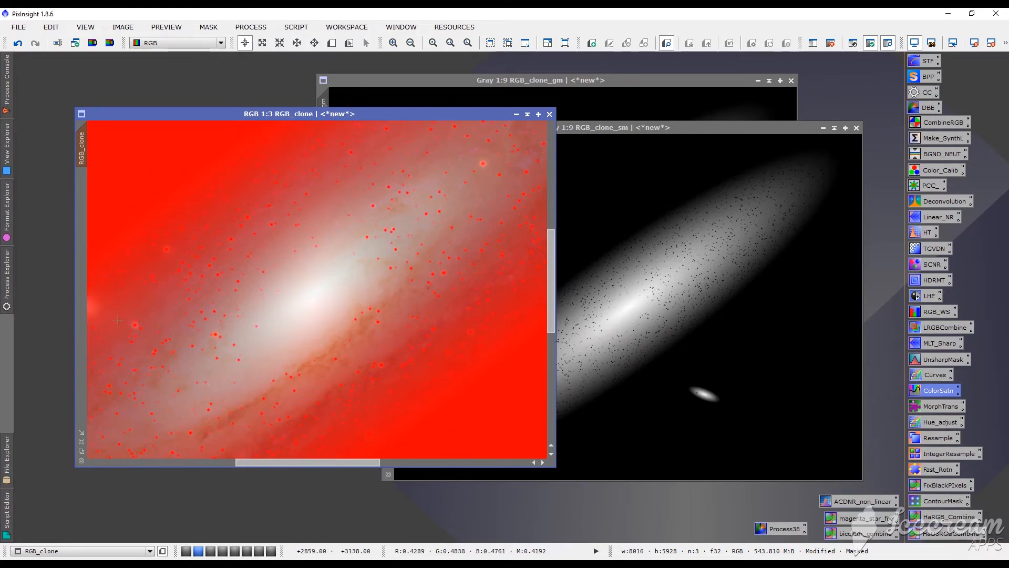
mouse_move(270, 372)
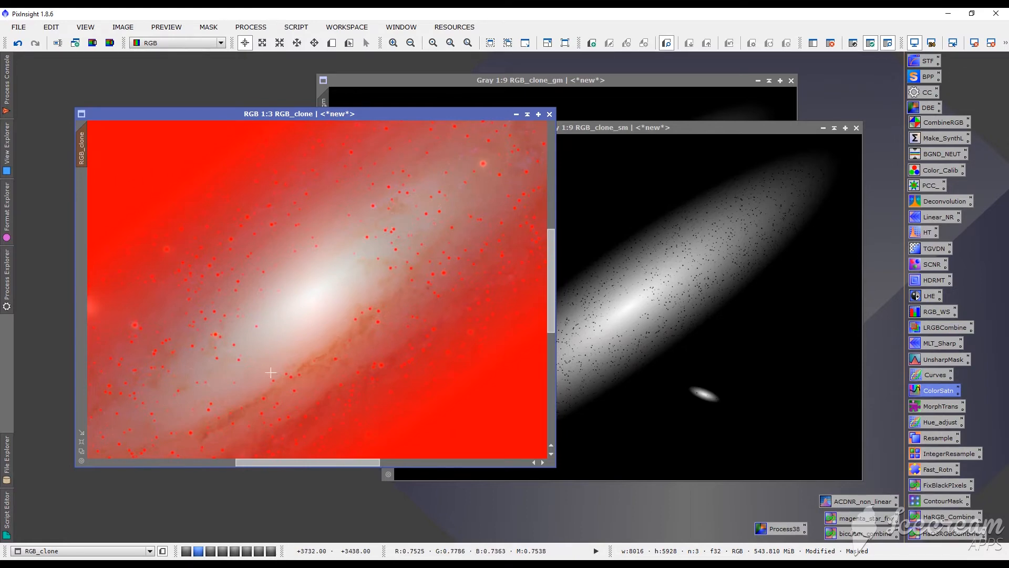
mouse_move(407, 303)
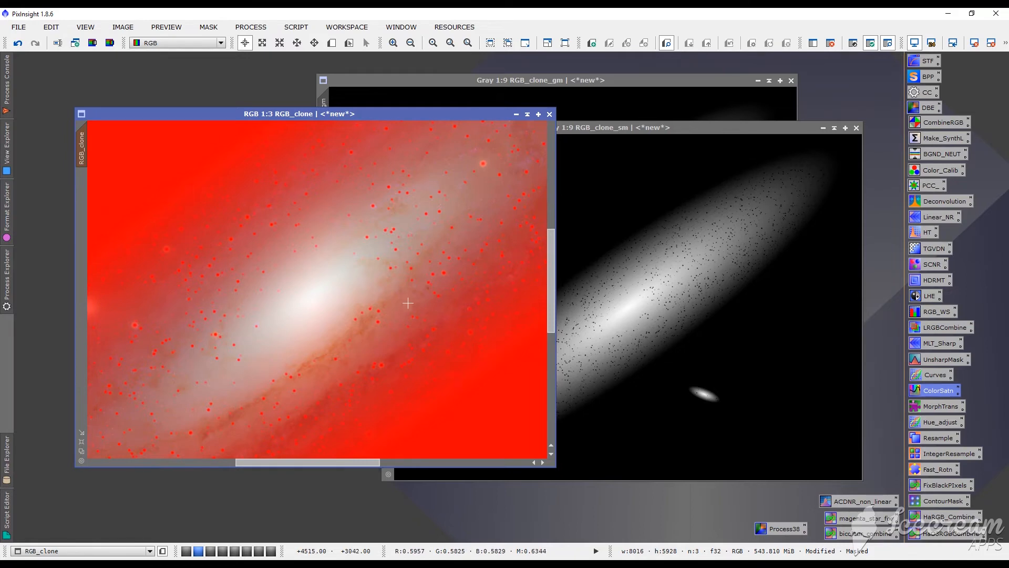
mouse_move(406, 262)
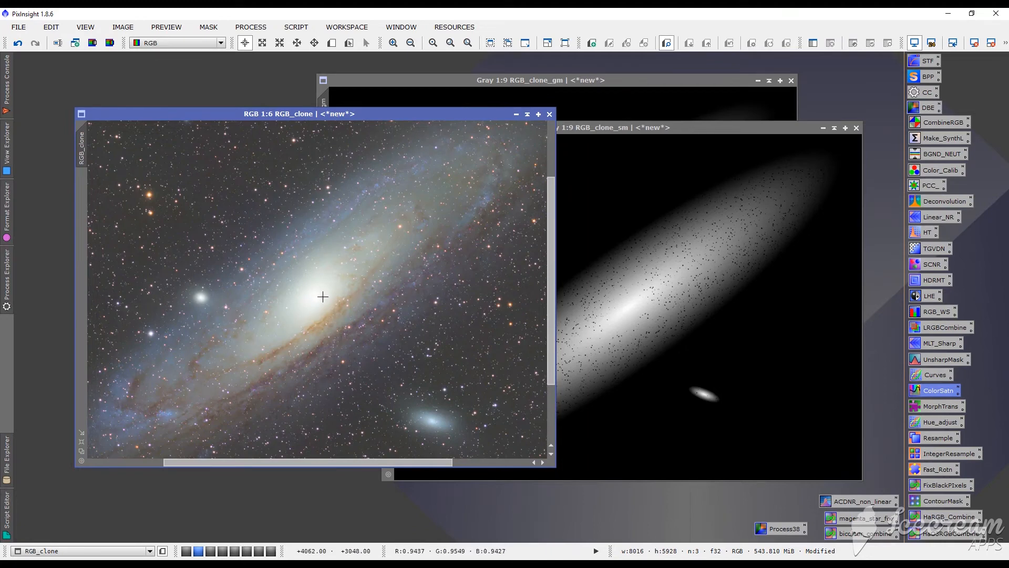
mouse_move(325, 275)
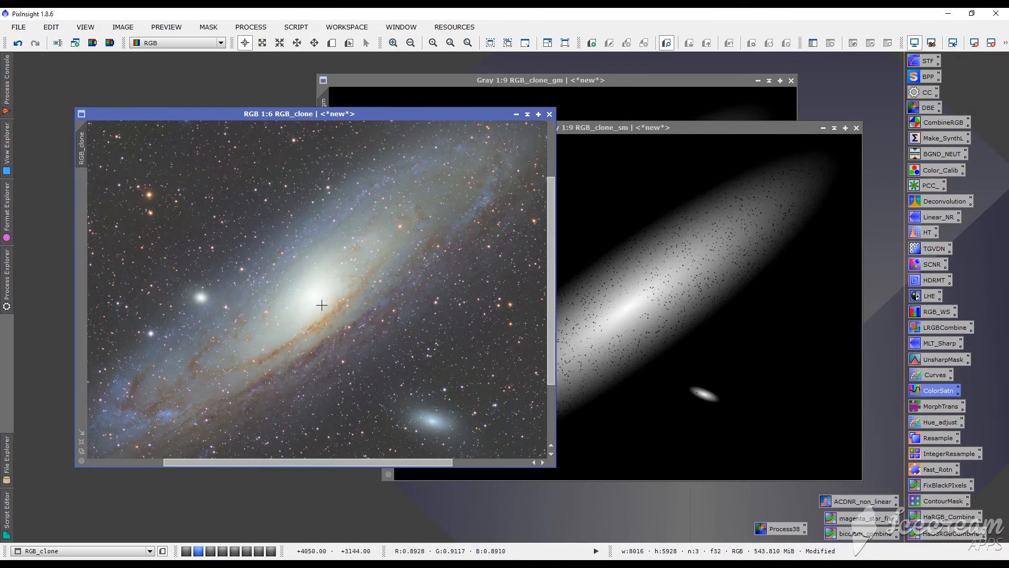
mouse_move(315, 328)
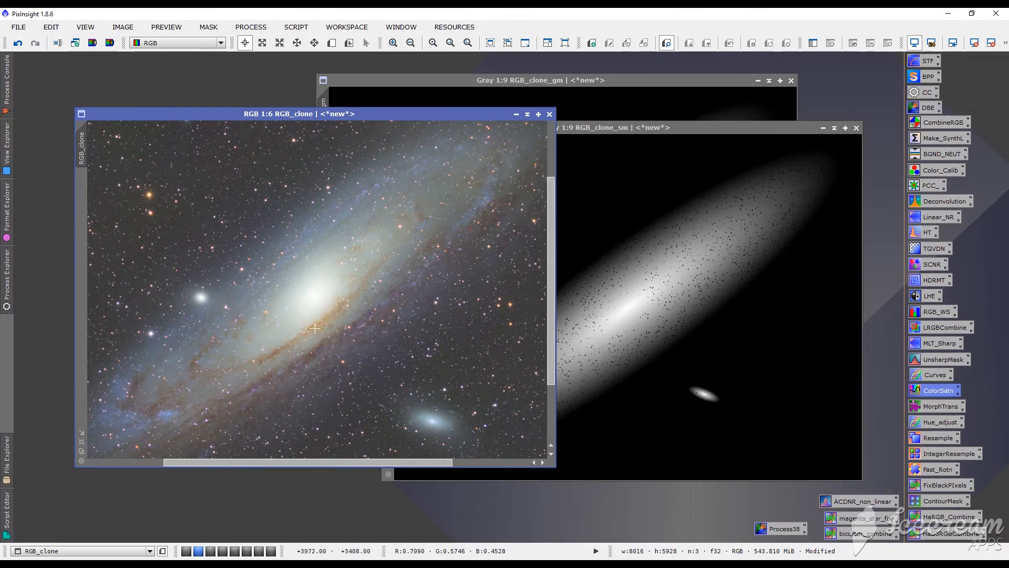
mouse_move(320, 336)
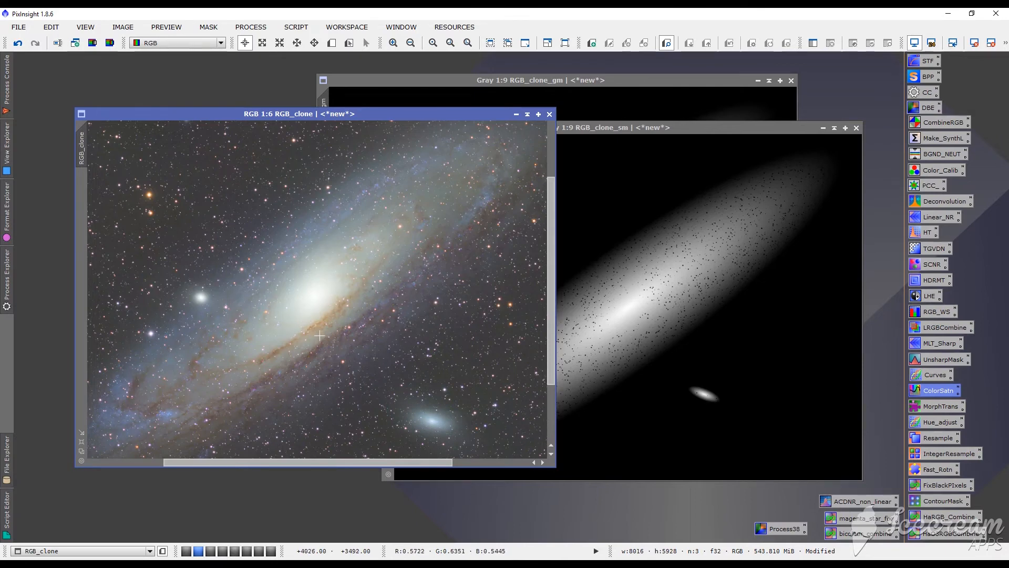
Step: Launch the GAME script and add an ellipse stretched along Andromeda's long axis over the inner disc
click(296, 27)
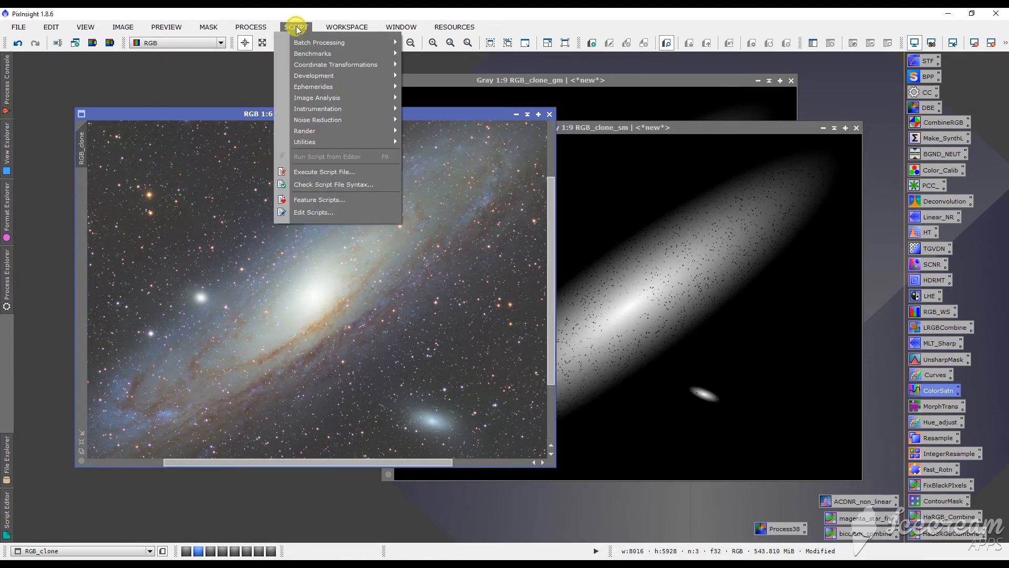
mouse_move(304, 141)
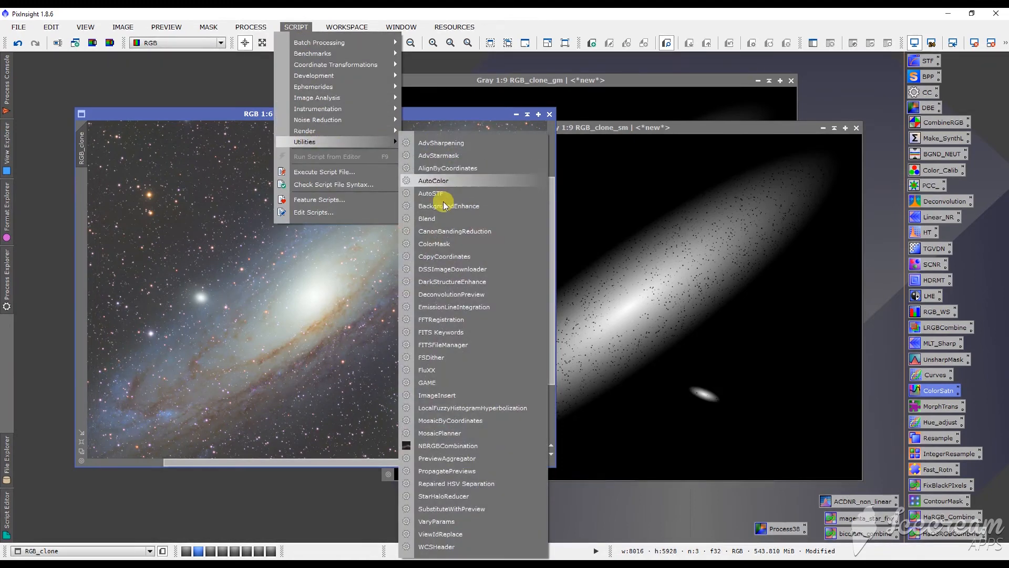
mouse_move(441, 382)
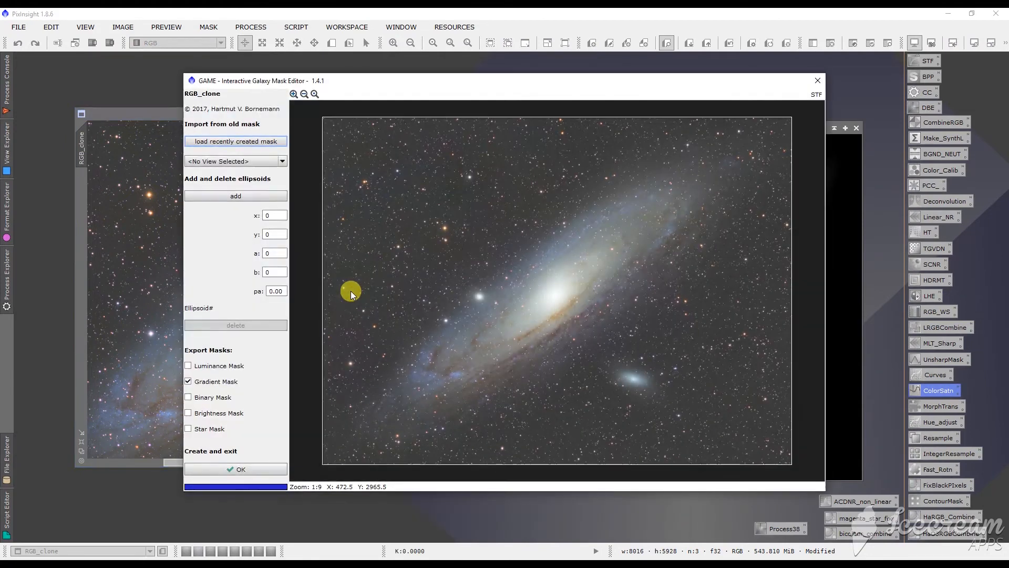
click(235, 195)
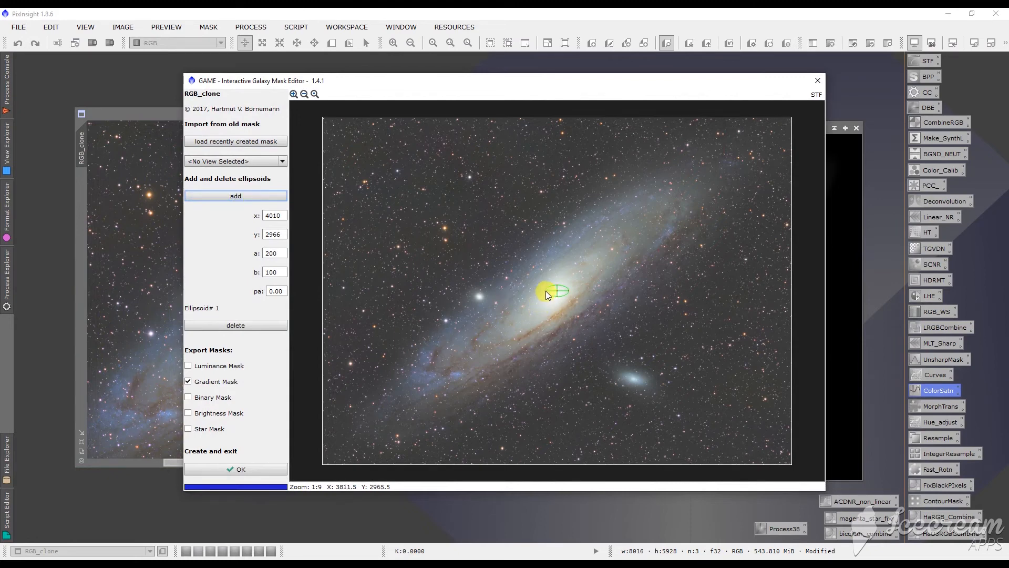
drag(547, 295, 498, 338)
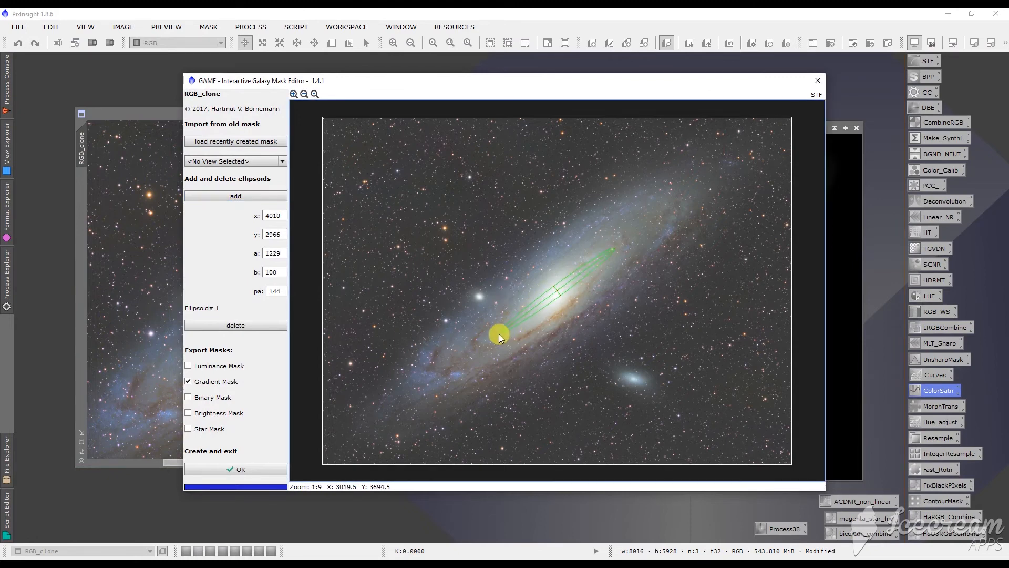
drag(499, 338, 470, 353)
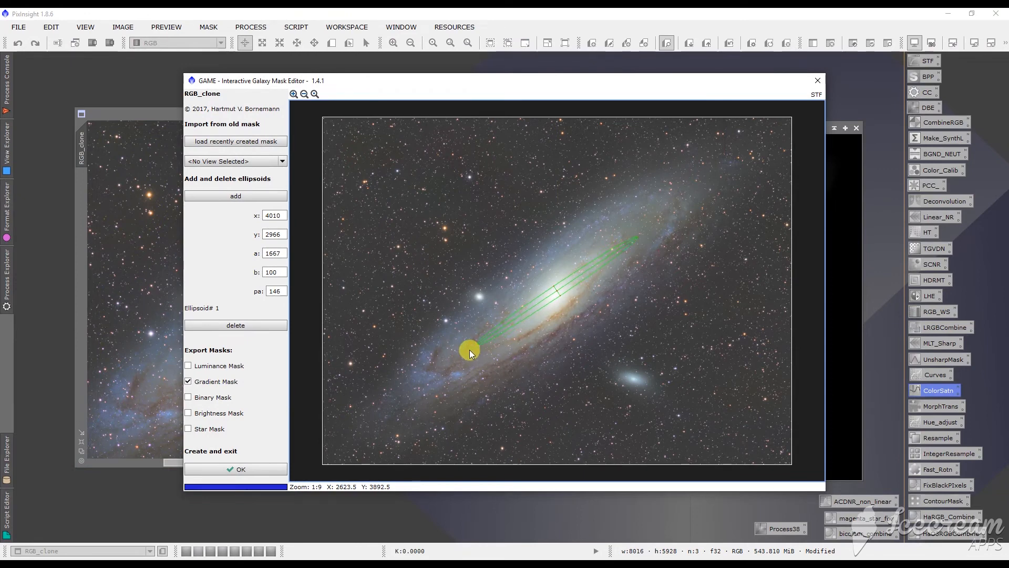
drag(468, 352, 472, 360)
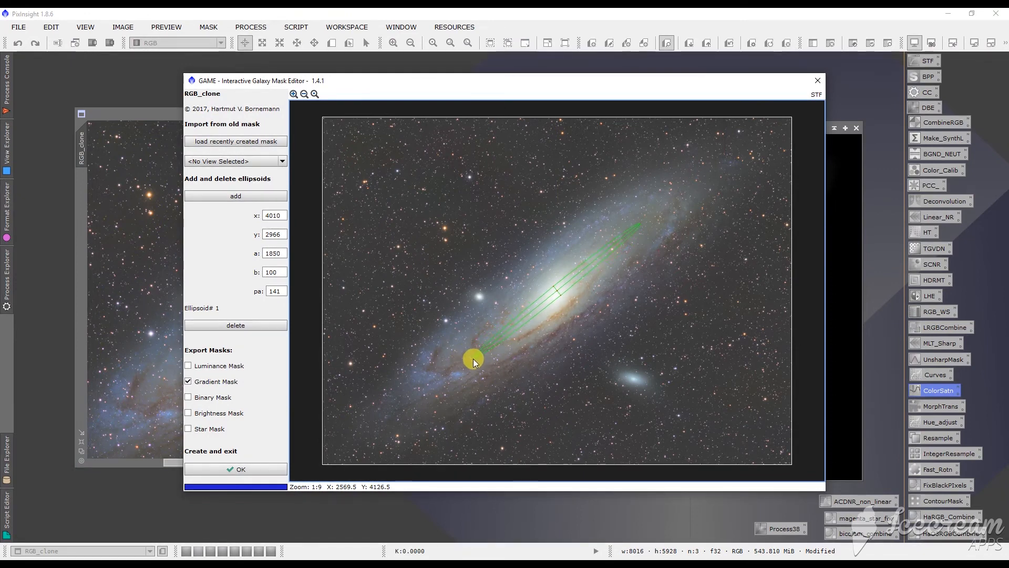
drag(473, 359, 560, 298)
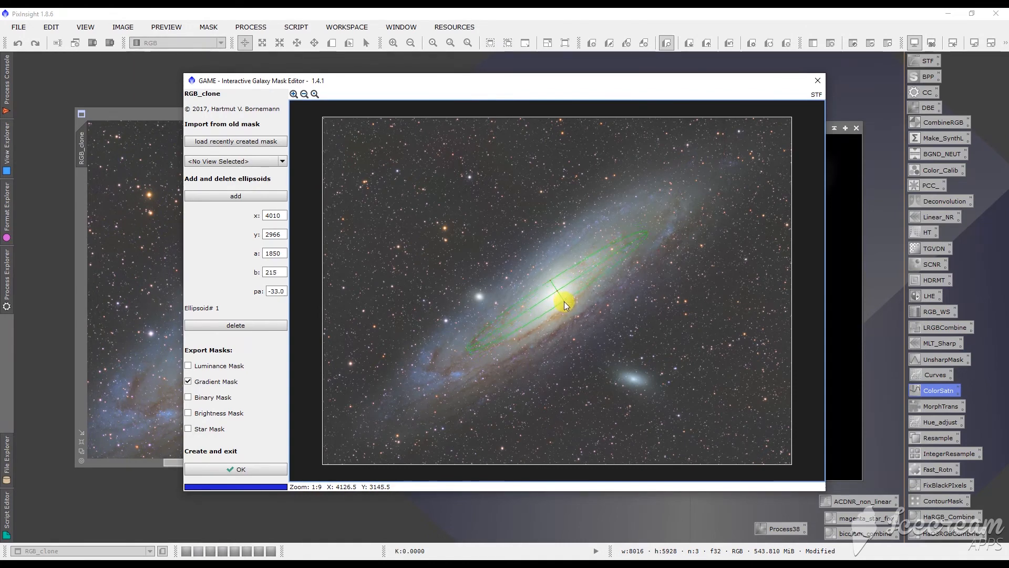
Step: Widen the ellipse across the bright core bulge to about 1850 by 592 pixels
drag(563, 304, 574, 316)
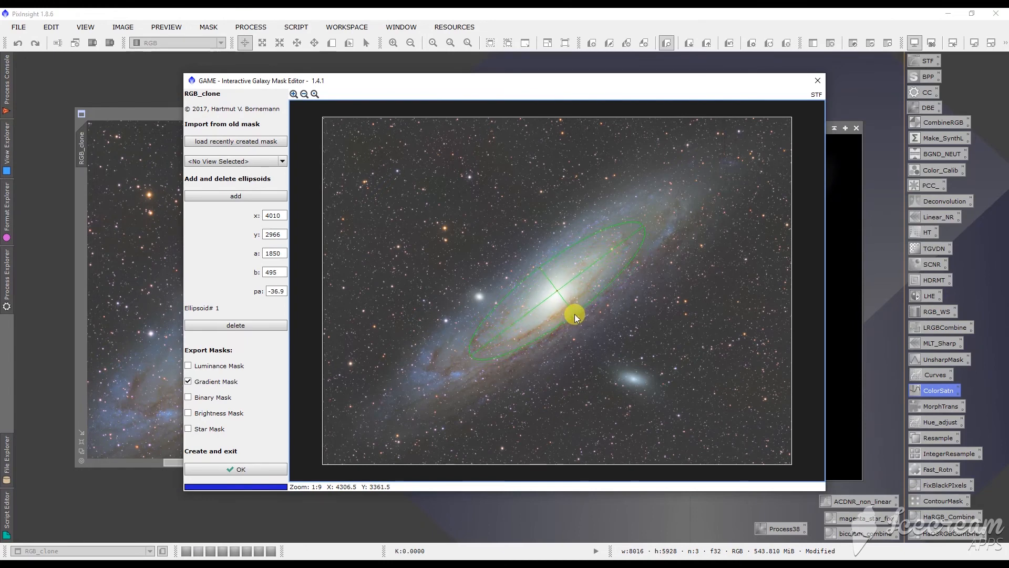
drag(572, 315, 576, 321)
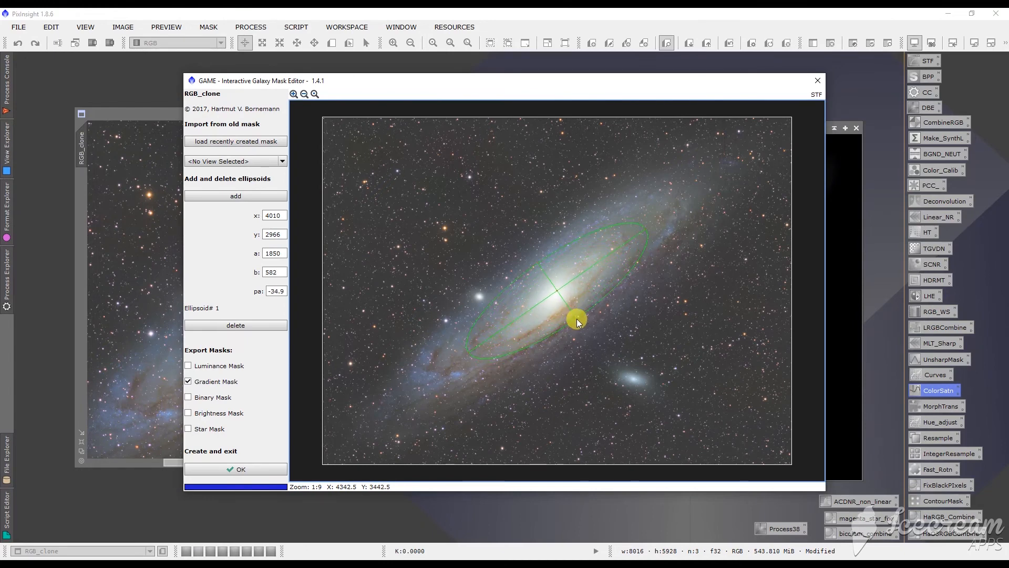
drag(576, 322, 576, 322)
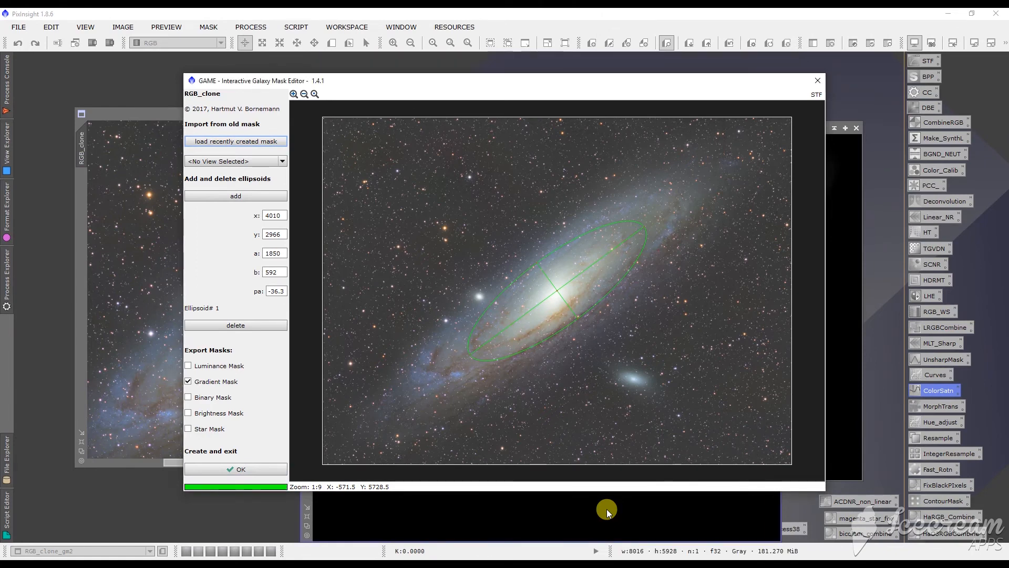
Step: Confirm GAME to generate the RGB_clone_gm2 soft core gradient mask
click(235, 468)
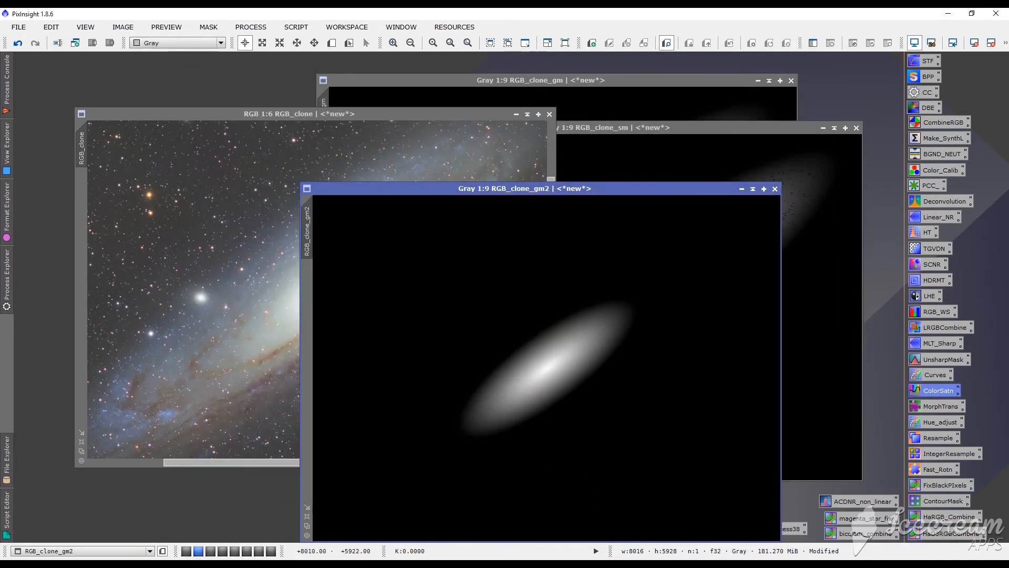
mouse_move(504, 192)
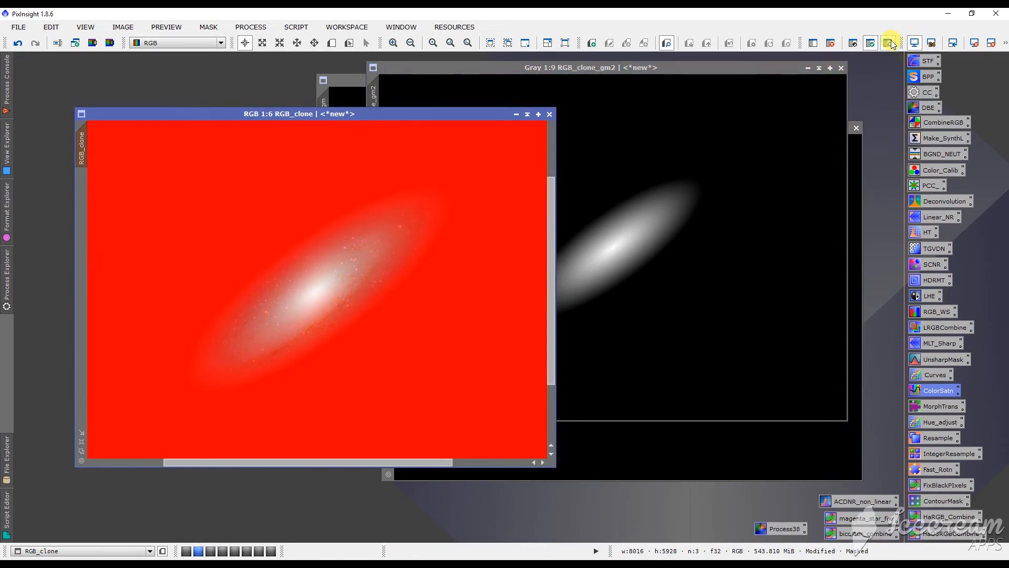
Step: Hide the mask overlay, set HDRMT to lightness, preview the galaxy core and compare before/after with undo-redo
click(929, 279)
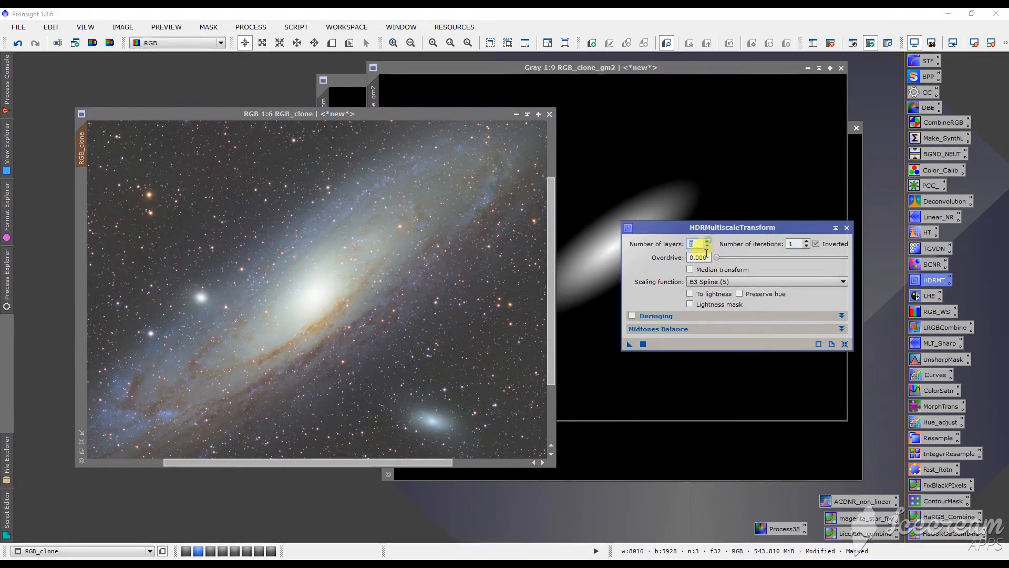
click(690, 304)
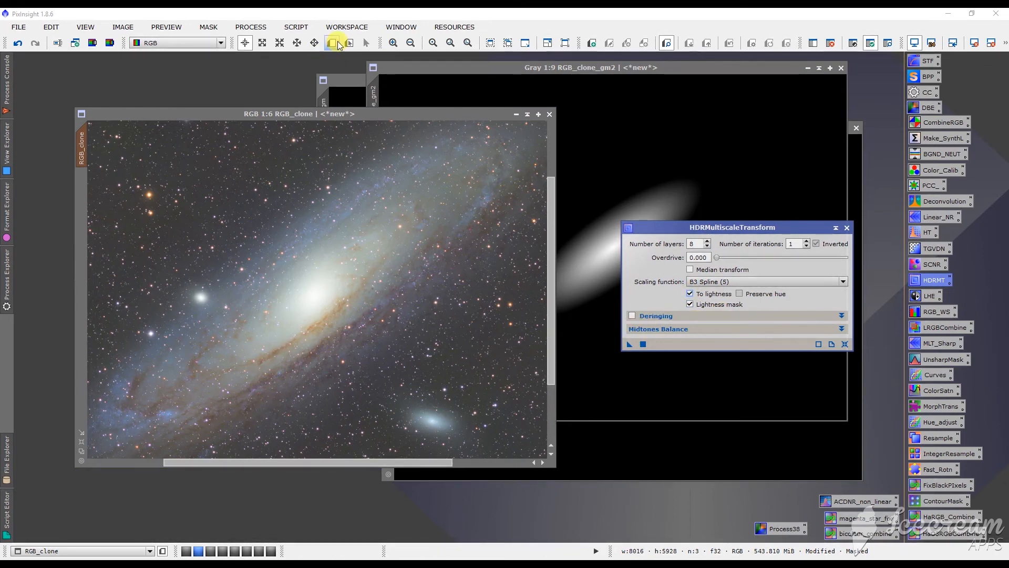
drag(193, 186, 444, 404)
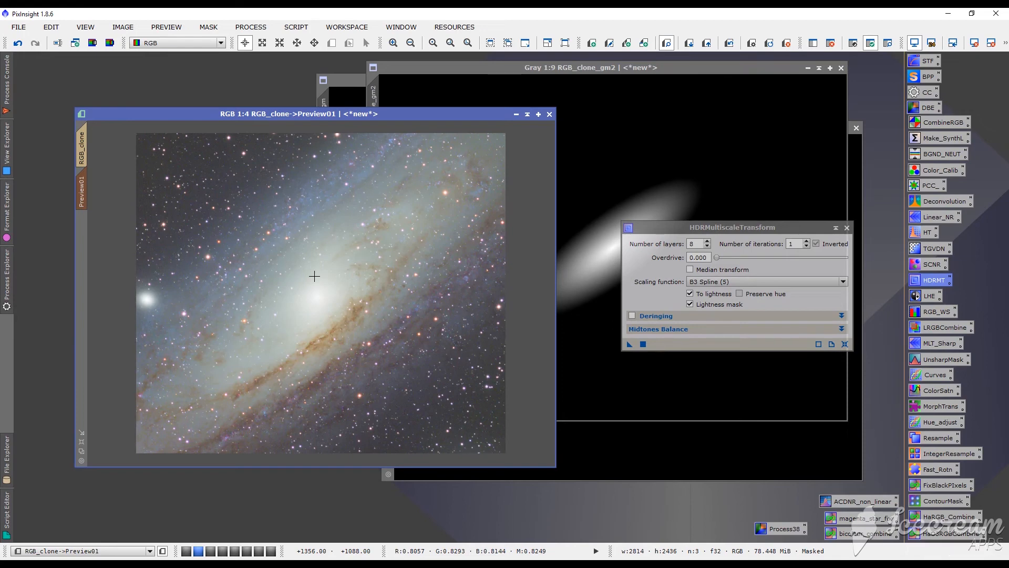
key(Ctrl+Shift+Z)
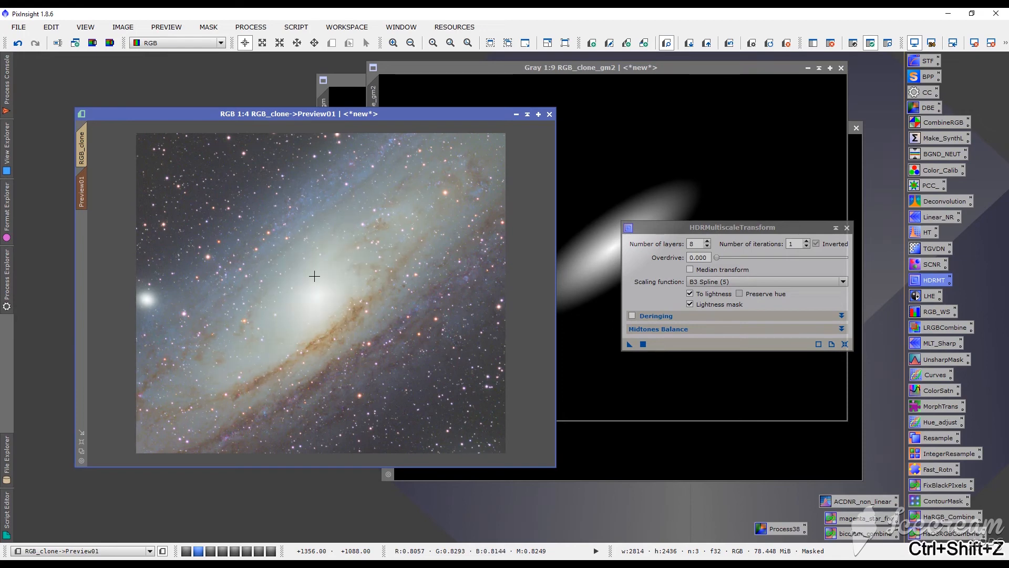
mouse_move(316, 298)
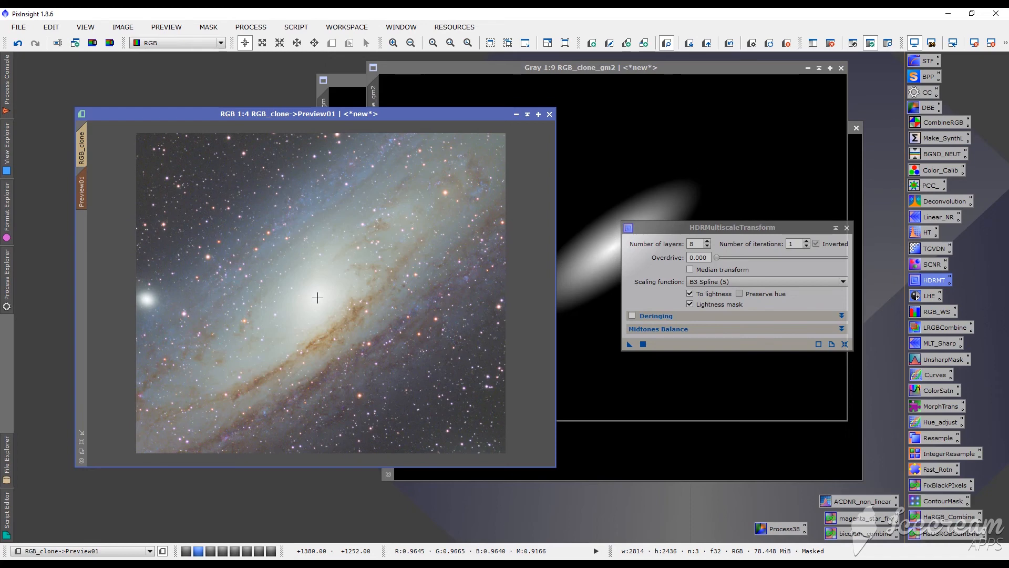
mouse_move(357, 264)
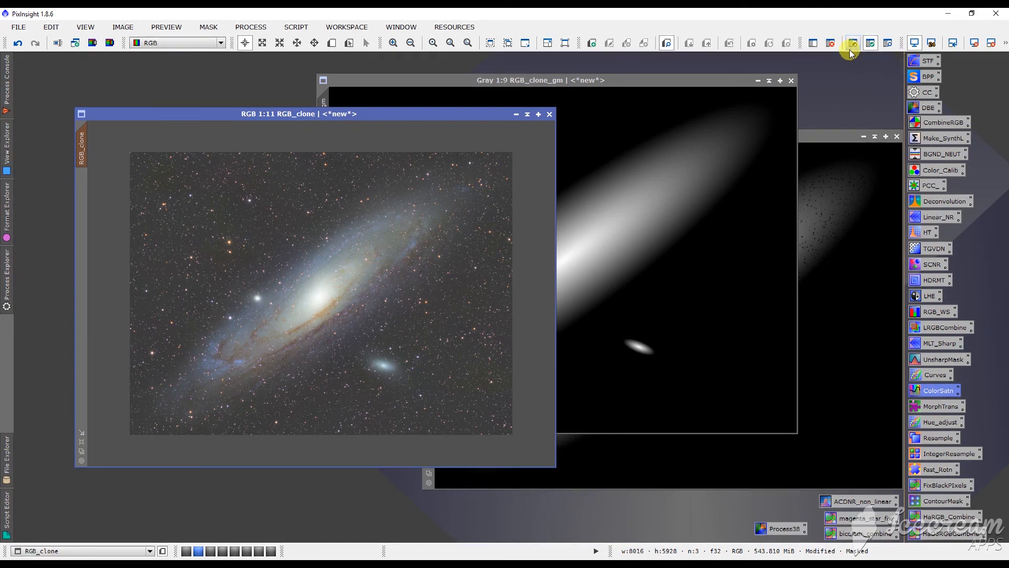
mouse_move(850, 43)
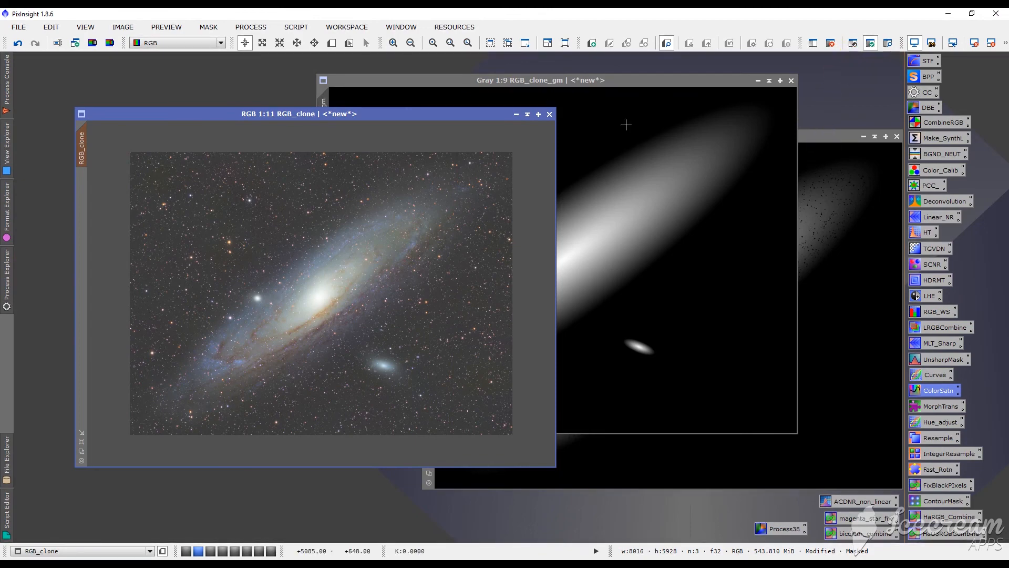
Step: Show the Script > Utilities list to reach the GAME mask editor again
click(296, 27)
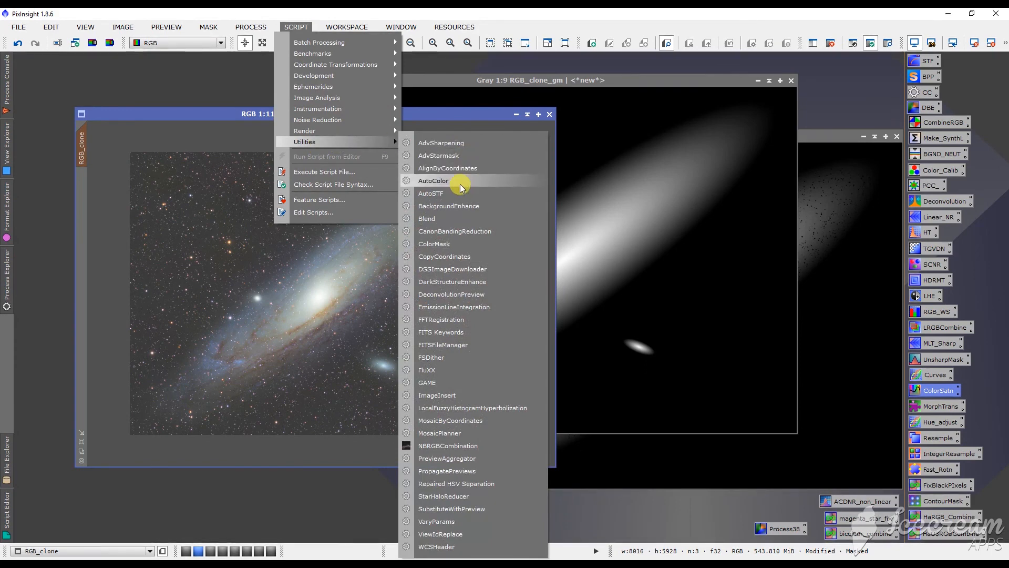
mouse_move(427, 382)
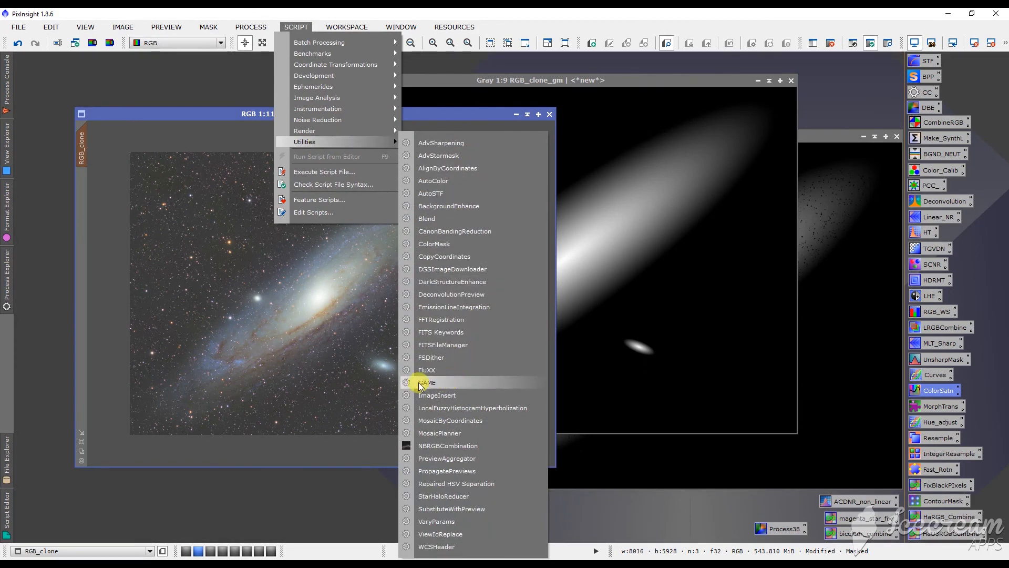